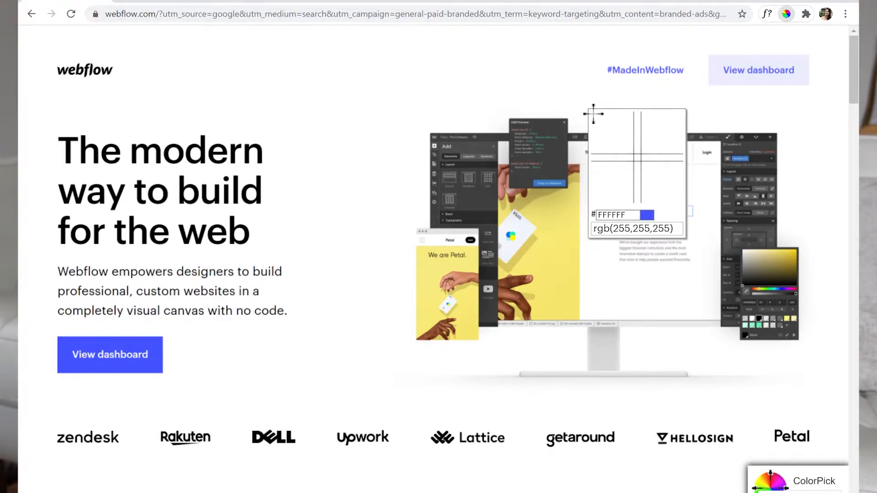
{"action": "mouse_move", "coordinate": [565, 257]}
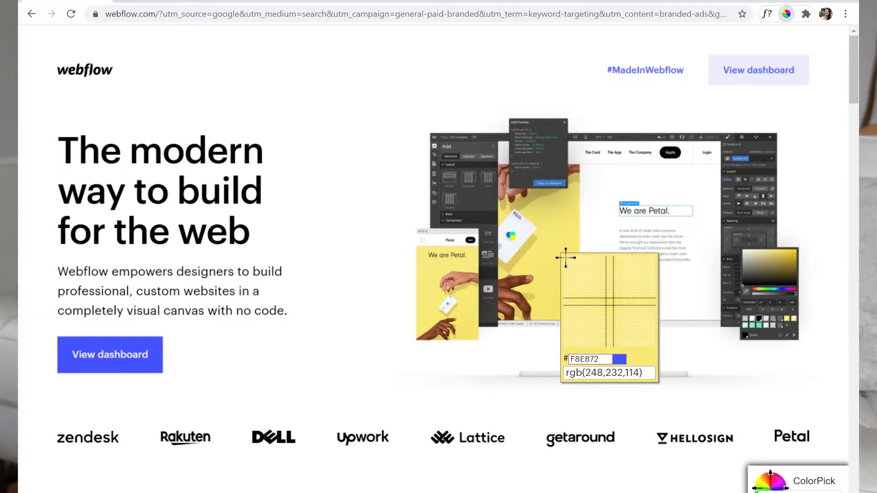
{"action": "mouse_move", "coordinate": [144, 369]}
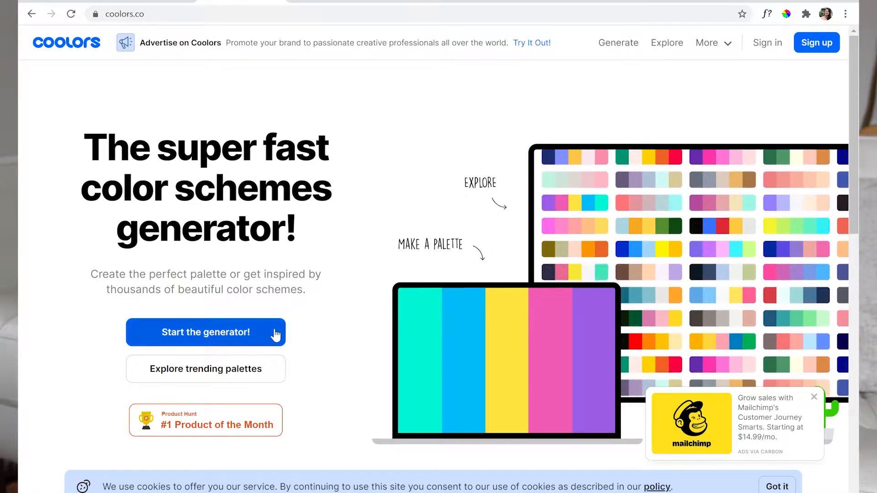
- Launch the Coolors palette generator with 'Start the generator!'
{"action": "left_click", "coordinate": [205, 332]}
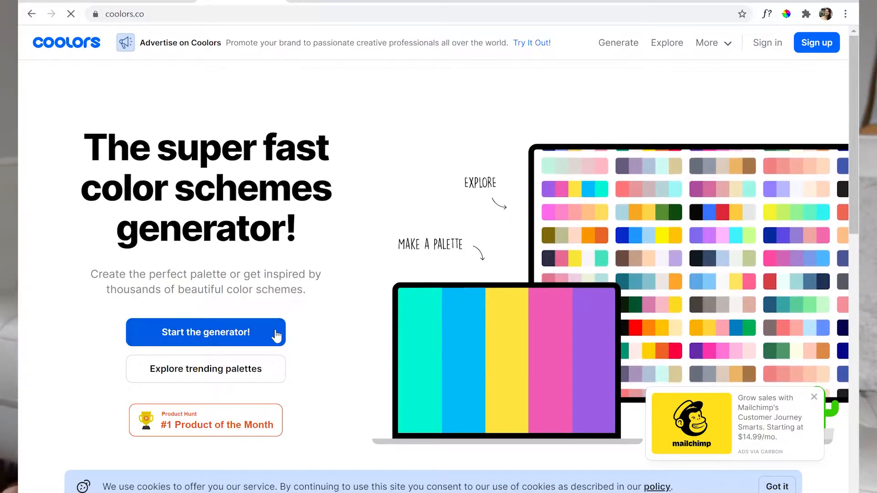
- Change the third palette colour's hex from F58A07 to 4353FF
{"action": "left_click", "coordinate": [205, 332]}
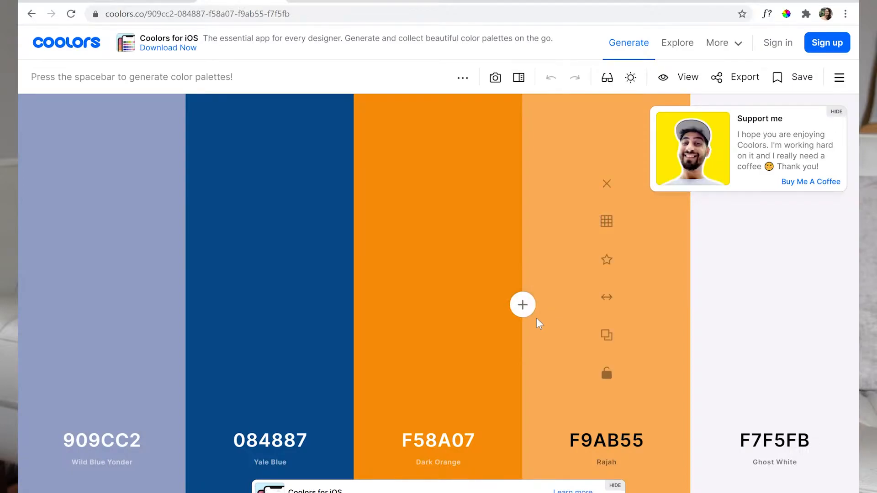
{"action": "mouse_move", "coordinate": [477, 324]}
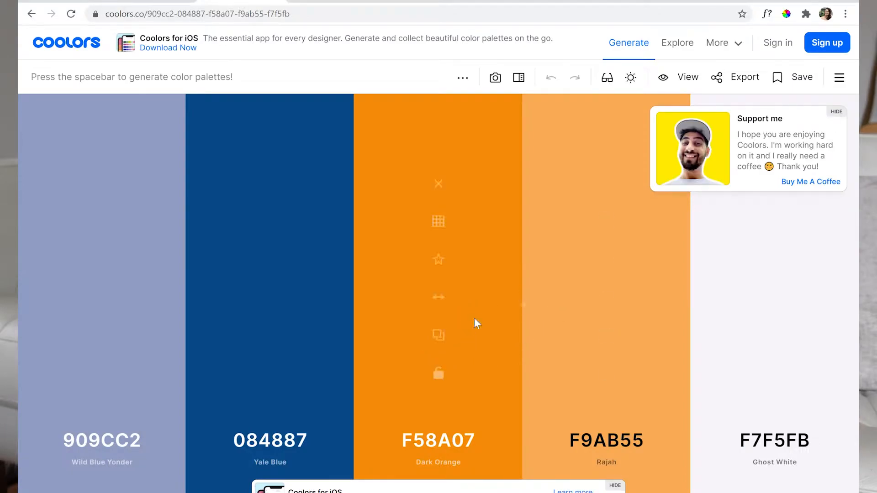
{"action": "mouse_move", "coordinate": [442, 441]}
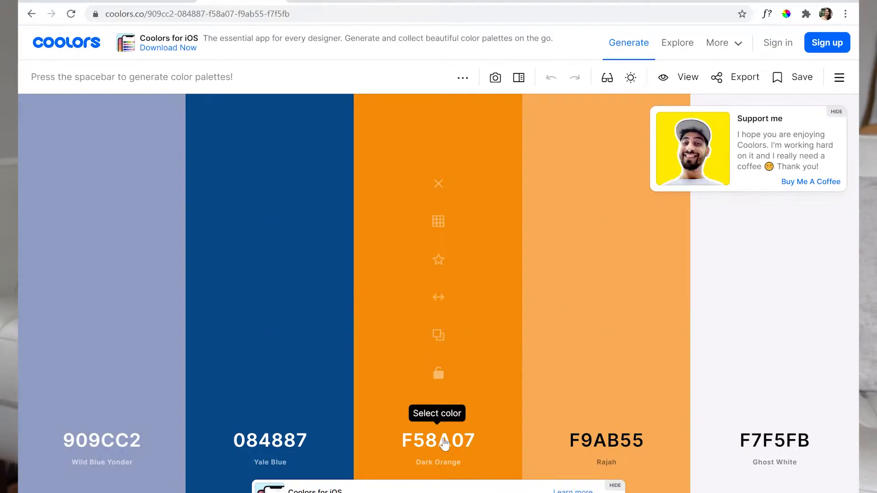
{"action": "mouse_move", "coordinate": [461, 443]}
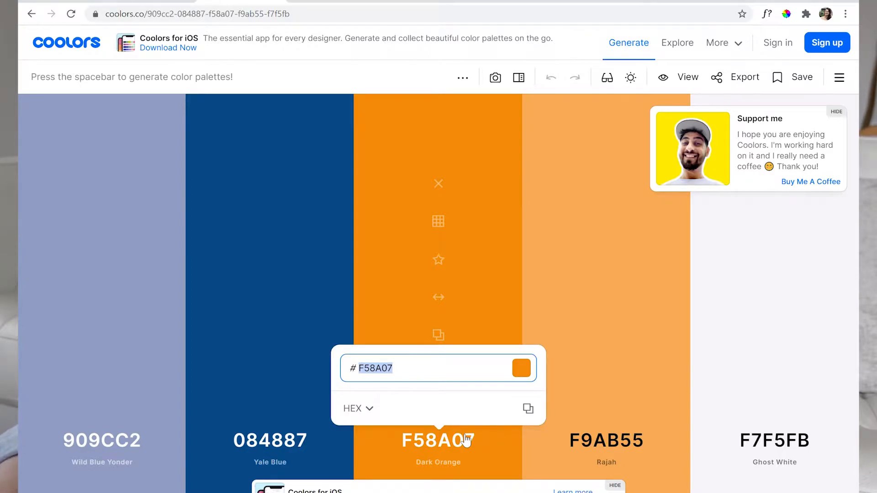
{"action": "type", "text": "4353FF"}
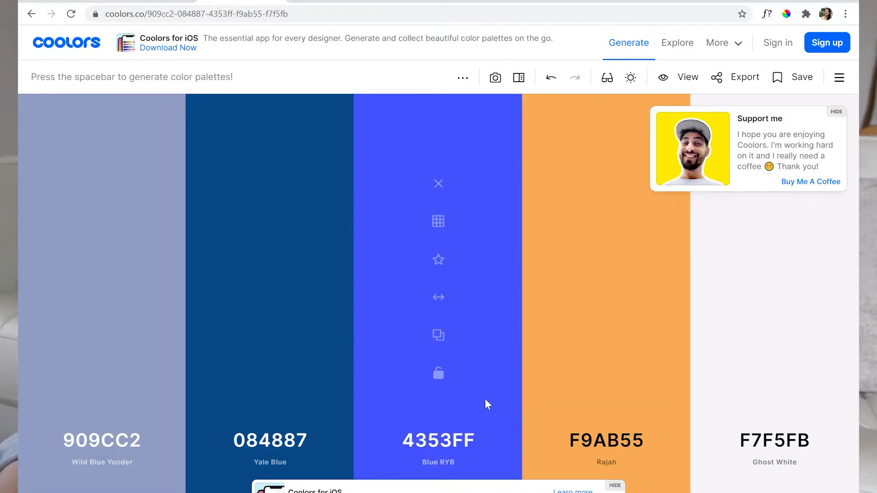
{"action": "mouse_move", "coordinate": [499, 409]}
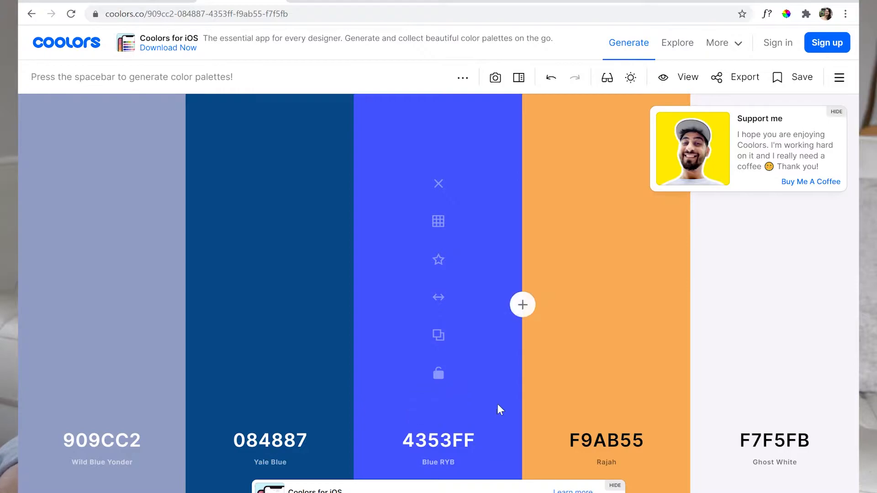
{"action": "mouse_move", "coordinate": [380, 390]}
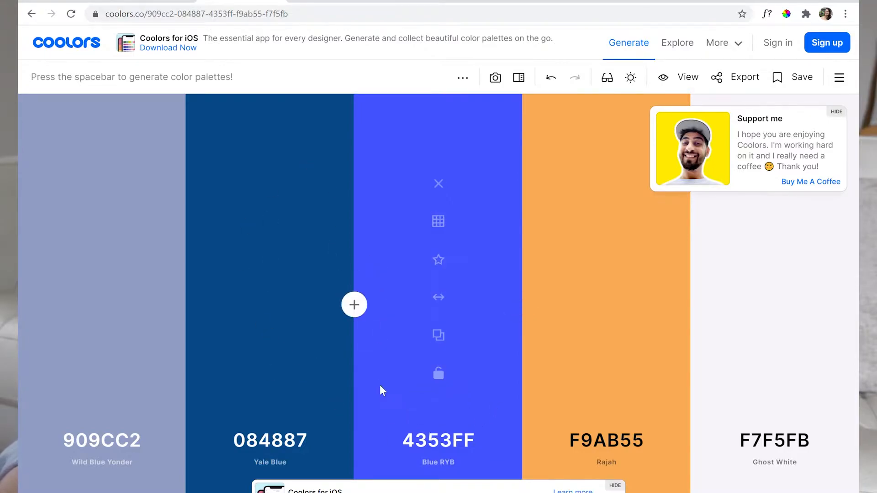
{"action": "mouse_move", "coordinate": [497, 241]}
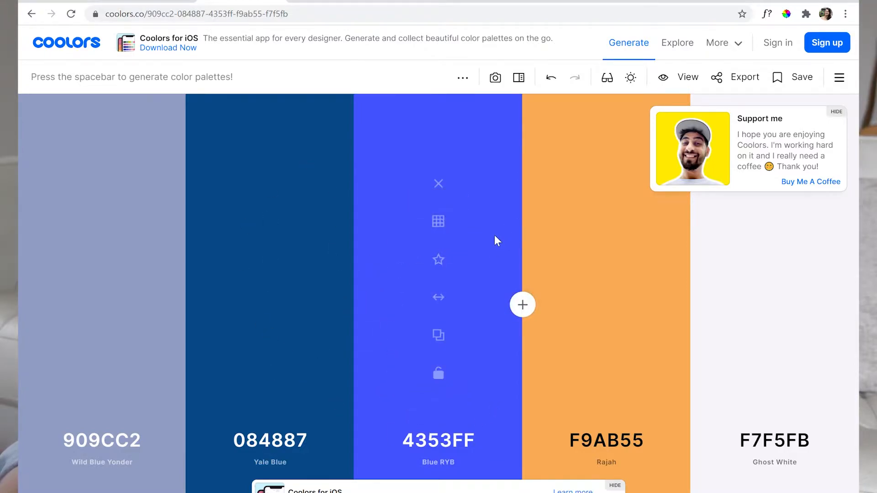
{"action": "mouse_move", "coordinate": [438, 222]}
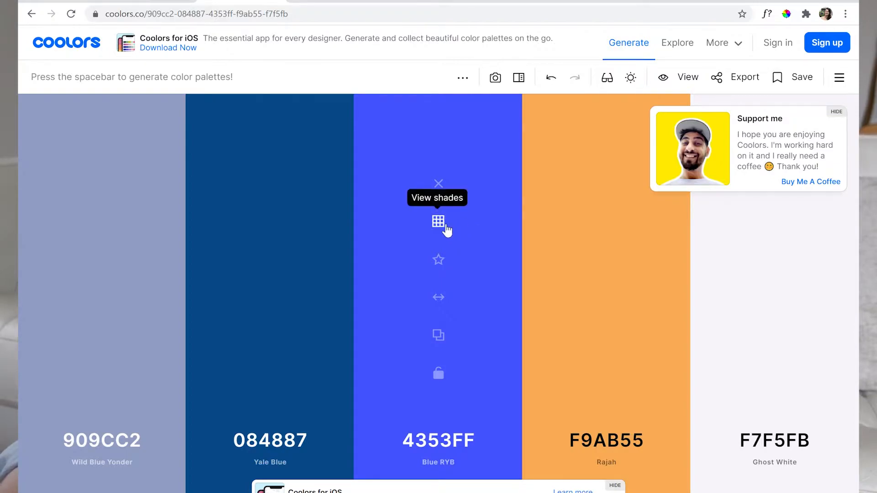
- Replace the blue with shade 3344FF (Blue RYB) and go to trending palettes
{"action": "left_click", "coordinate": [438, 222]}
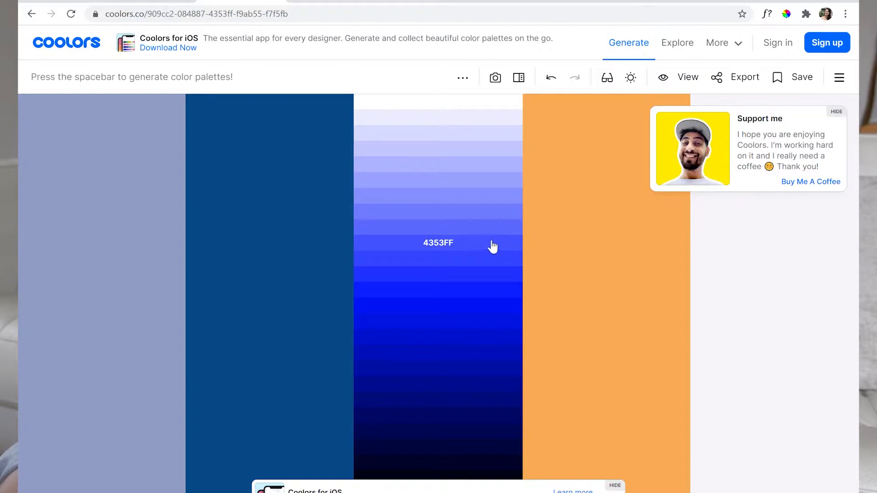
{"action": "mouse_move", "coordinate": [502, 246]}
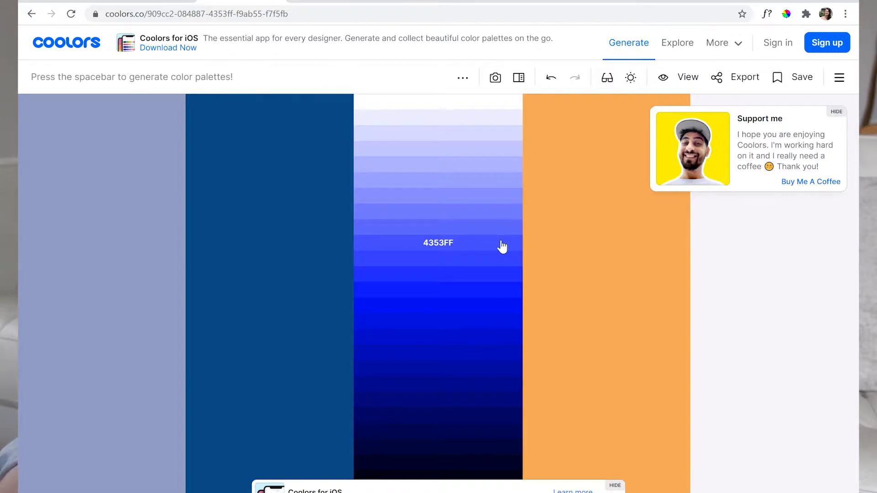
{"action": "mouse_move", "coordinate": [494, 229]}
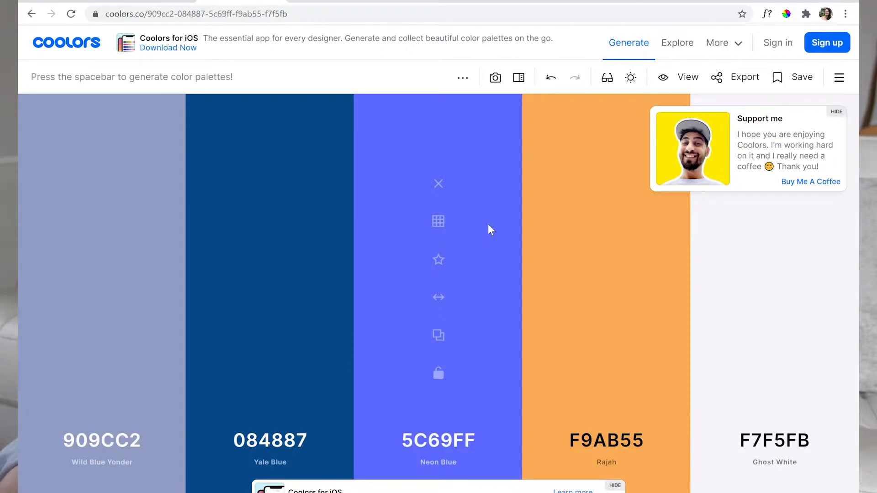
{"action": "mouse_move", "coordinate": [438, 222]}
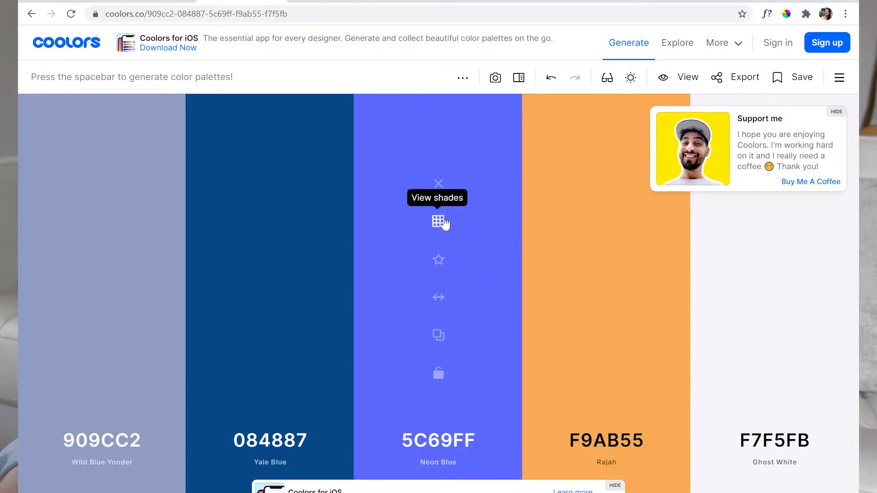
{"action": "left_click", "coordinate": [438, 222]}
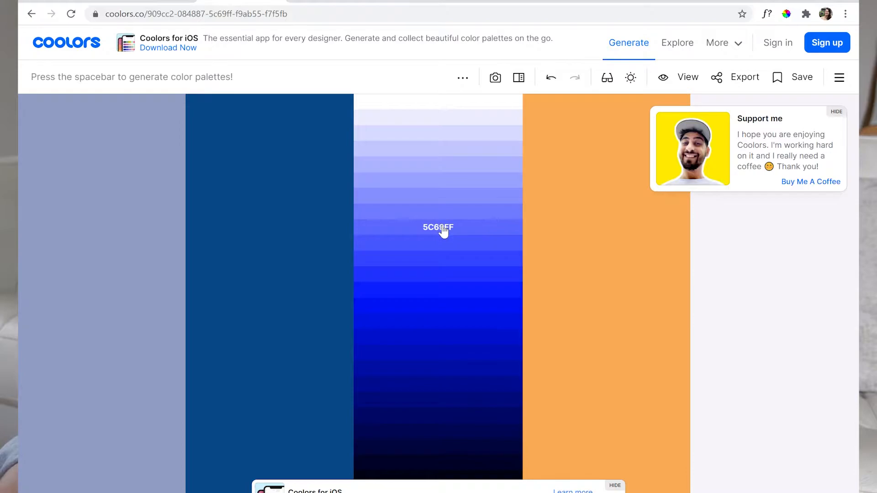
{"action": "mouse_move", "coordinate": [447, 266]}
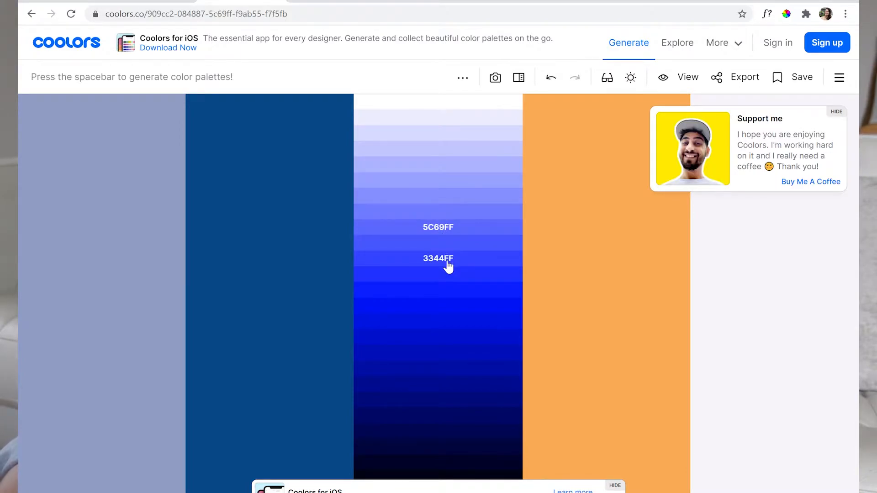
{"action": "left_click", "coordinate": [438, 259]}
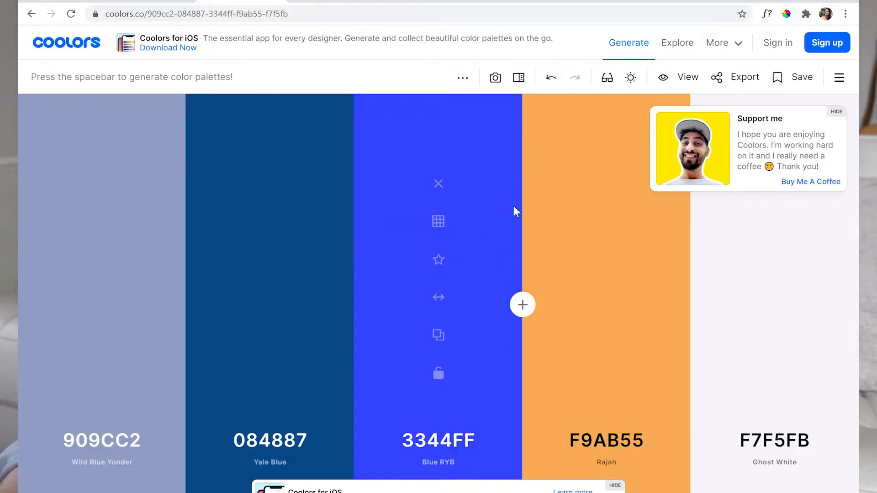
{"action": "left_click", "coordinate": [677, 42]}
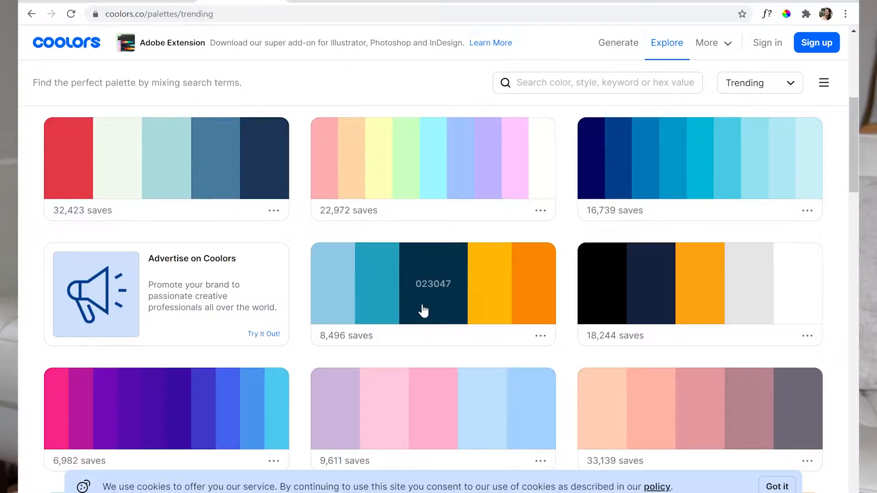
{"action": "mouse_move", "coordinate": [531, 354]}
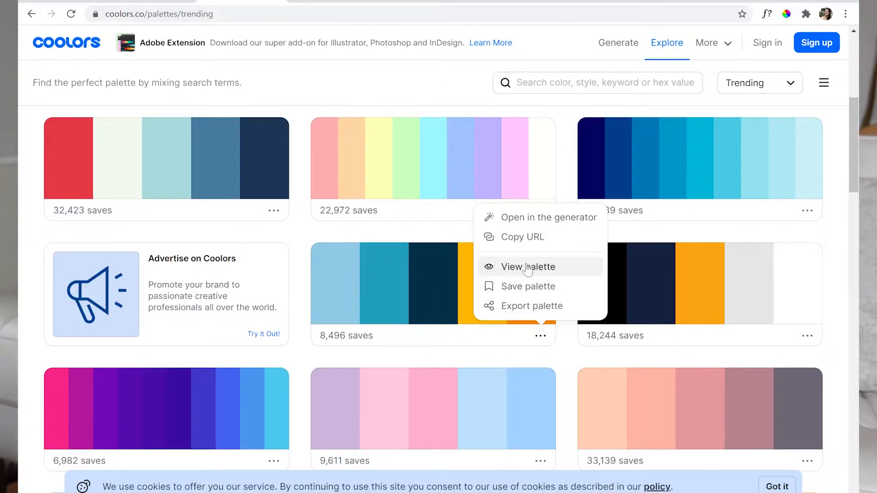
- View the 8,496-save palette's details and the dark navy swatch's colour values
{"action": "left_click", "coordinate": [526, 266]}
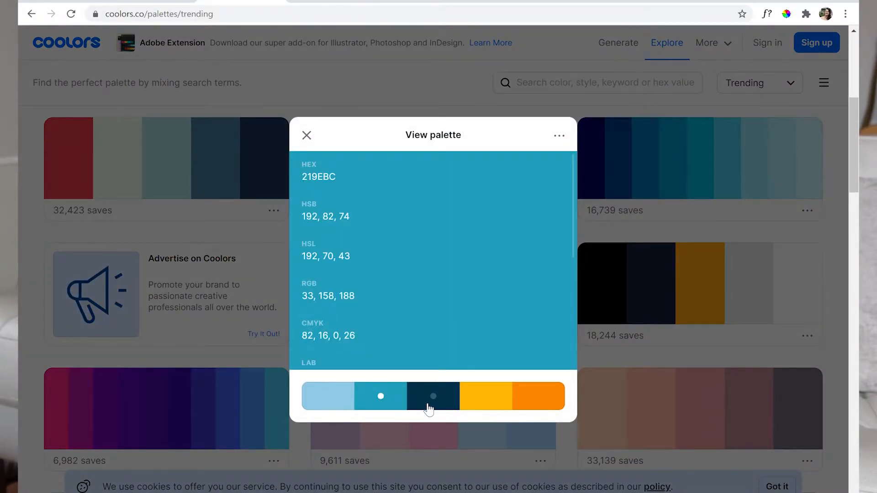
{"action": "left_click", "coordinate": [484, 396]}
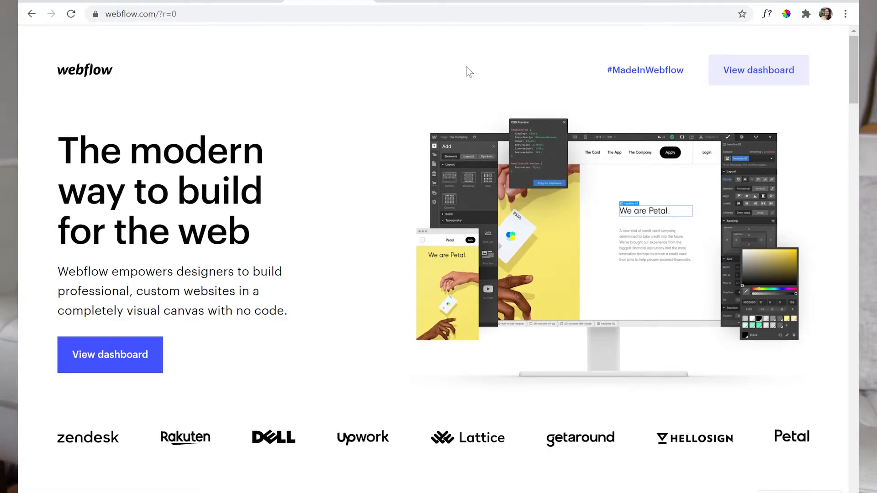
{"action": "mouse_move", "coordinate": [777, 27]}
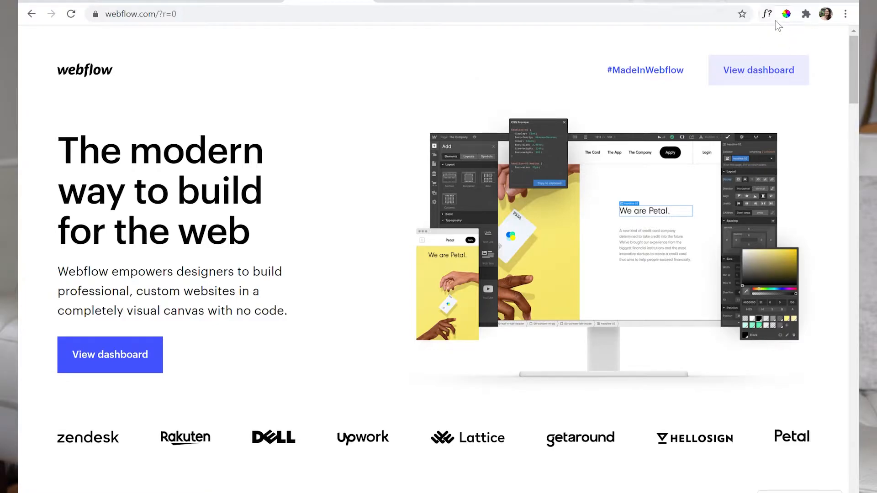
{"action": "mouse_move", "coordinate": [773, 26]}
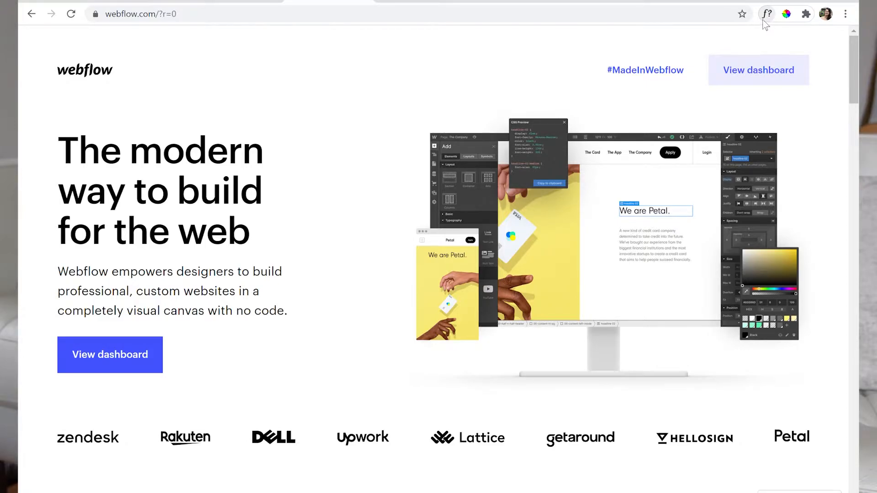
- Activate WhatFont on the Webflow page to identify the Graphik web headline font
{"action": "left_click", "coordinate": [767, 13]}
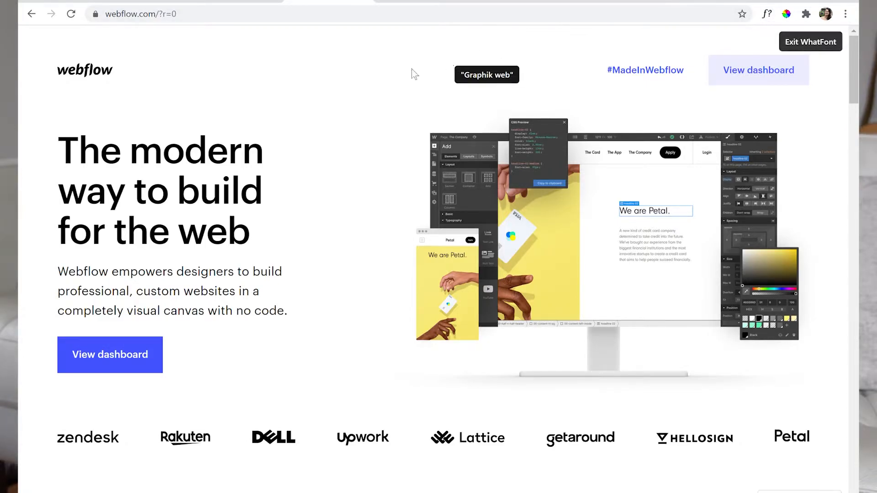
{"action": "mouse_move", "coordinate": [265, 164]}
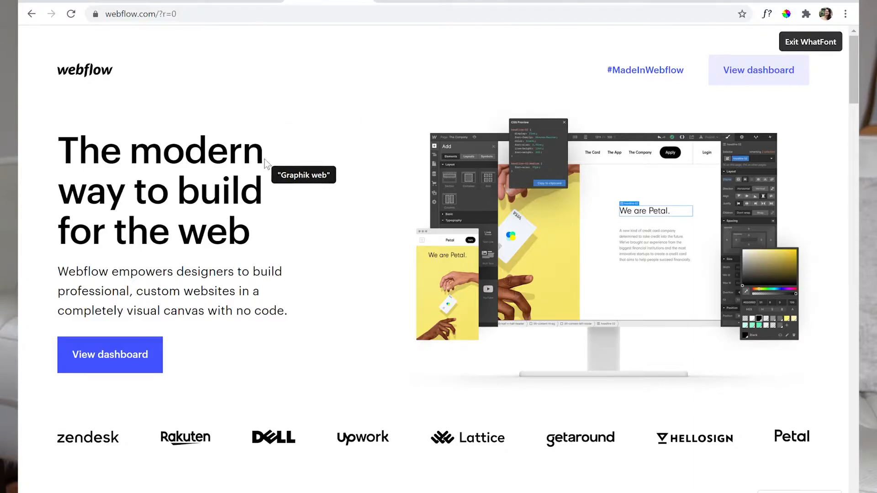
{"action": "mouse_move", "coordinate": [264, 161]}
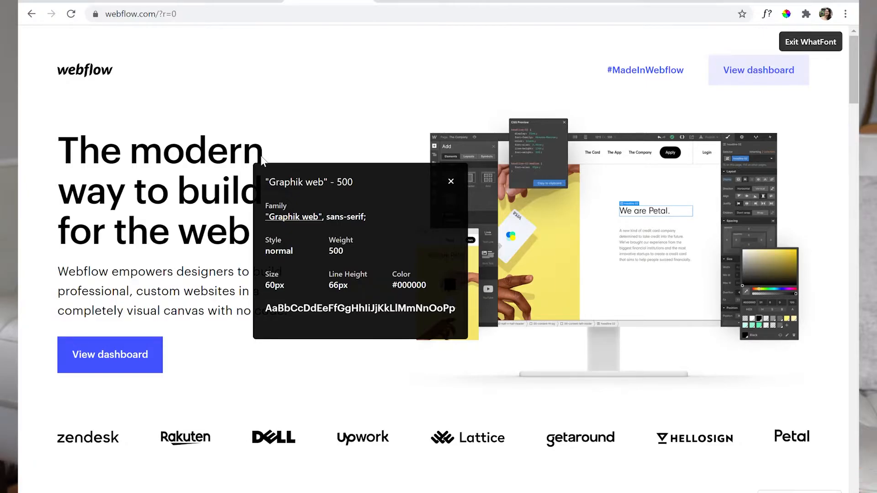
{"action": "mouse_move", "coordinate": [362, 230]}
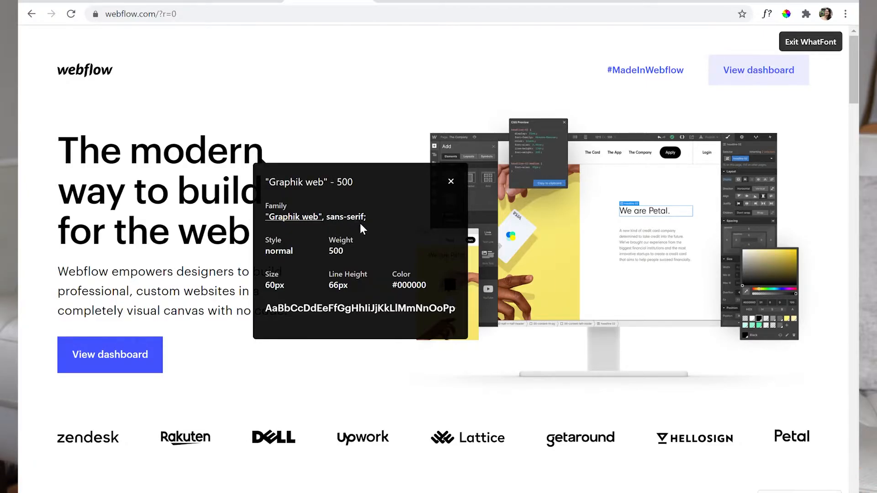
{"action": "mouse_move", "coordinate": [295, 283]}
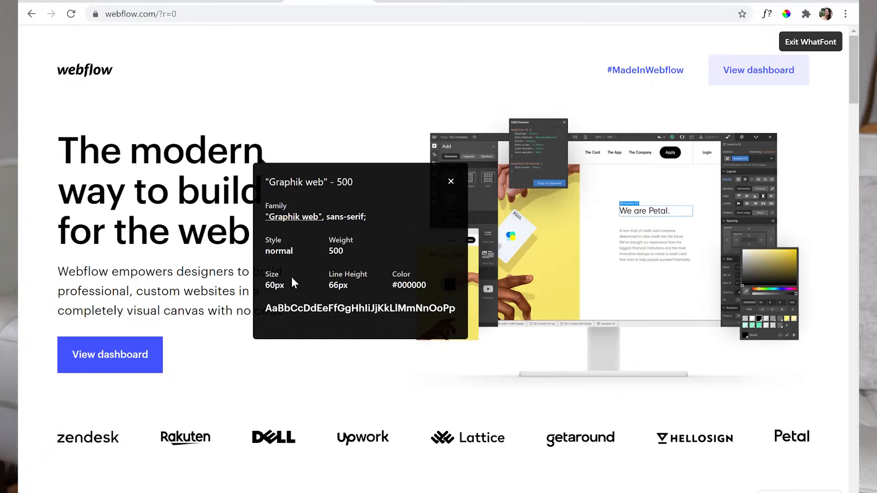
{"action": "mouse_move", "coordinate": [294, 293]}
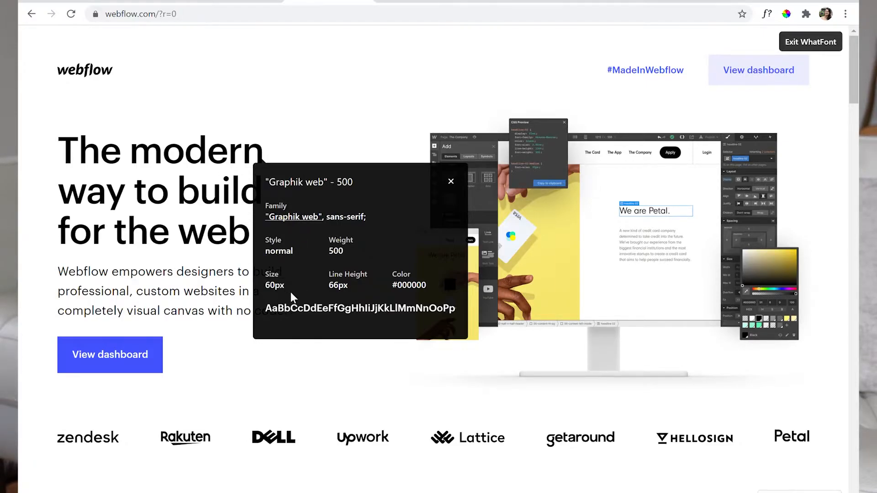
{"action": "mouse_move", "coordinate": [186, 199]}
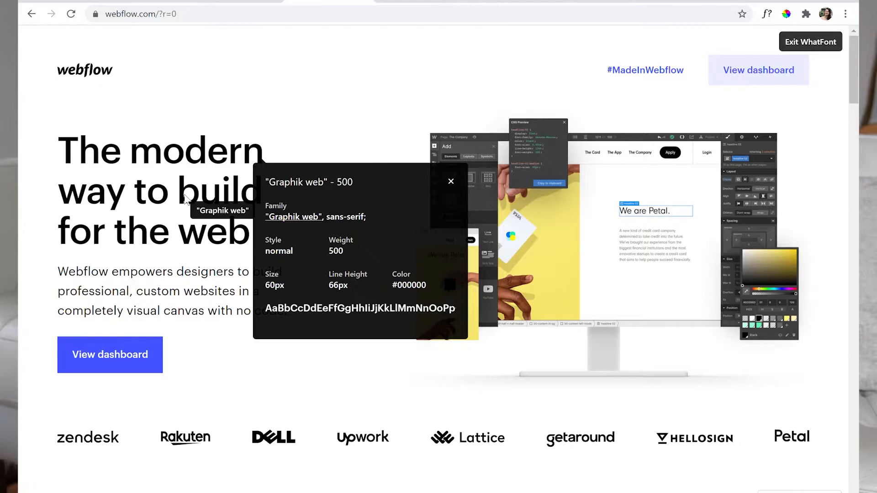
{"action": "mouse_move", "coordinate": [206, 285]}
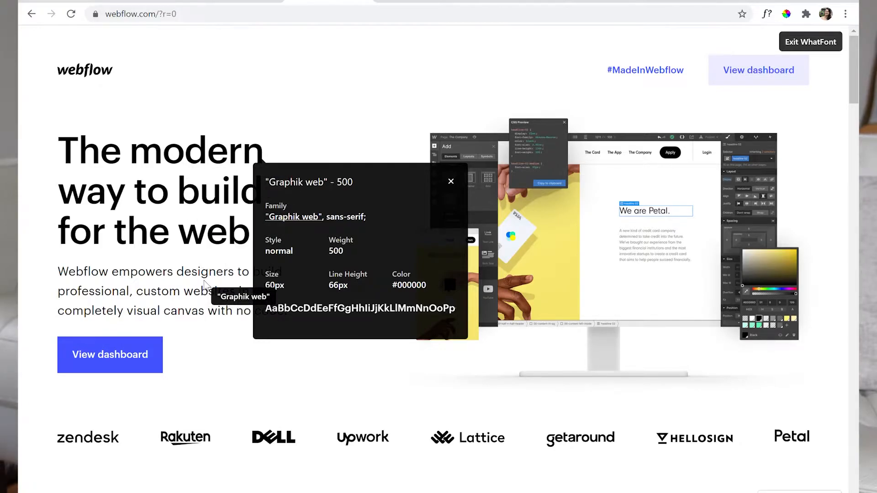
{"action": "mouse_move", "coordinate": [202, 294]}
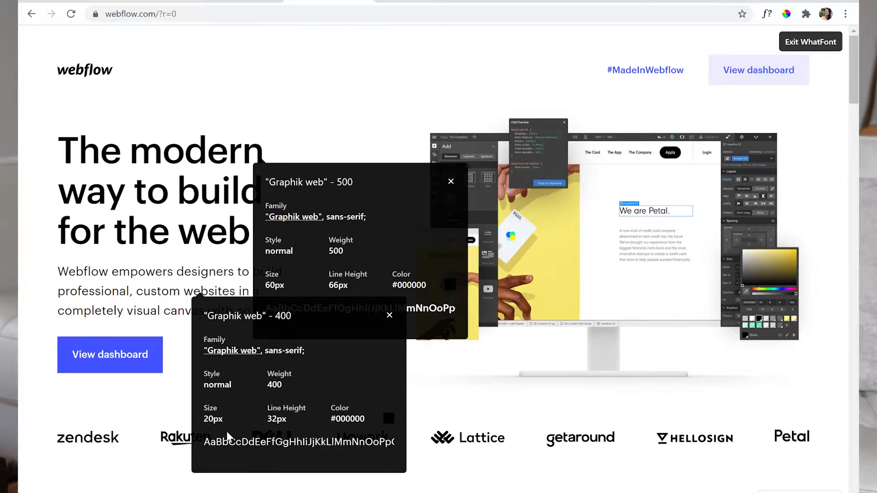
{"action": "mouse_move", "coordinate": [126, 356]}
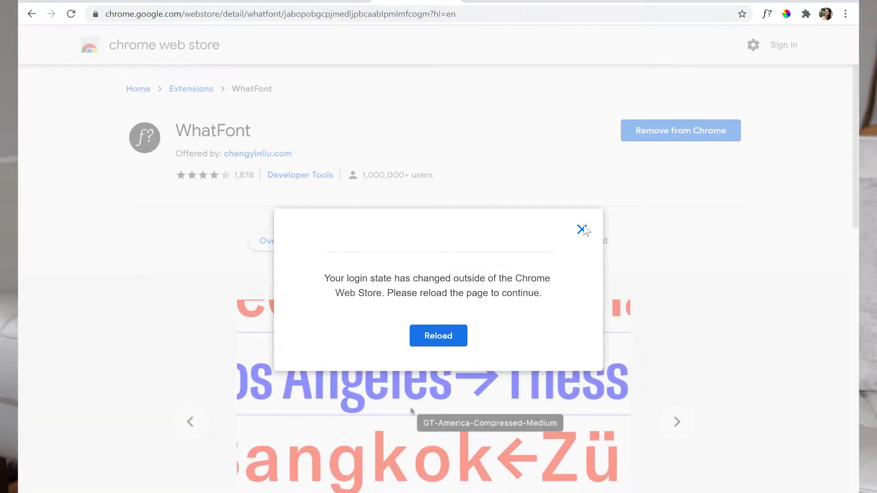
- Close the 'login state has changed' notice on the WhatFont listing
{"action": "left_click", "coordinate": [583, 229]}
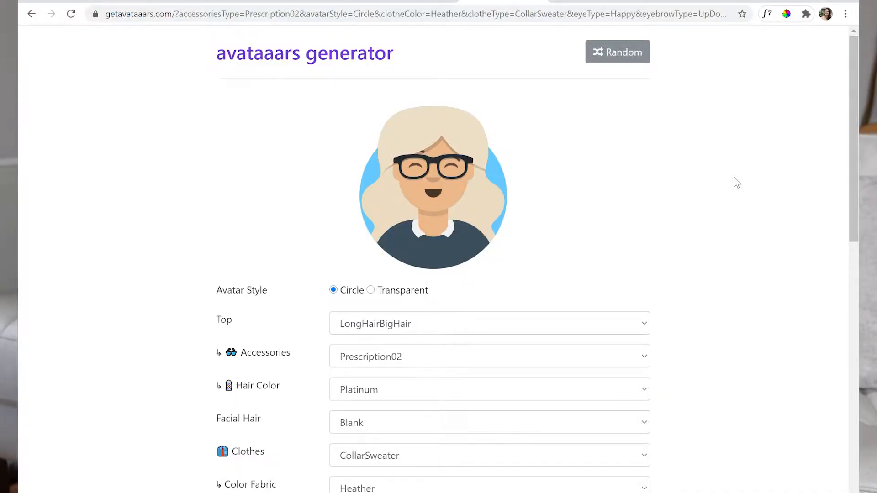
{"action": "mouse_move", "coordinate": [294, 69]}
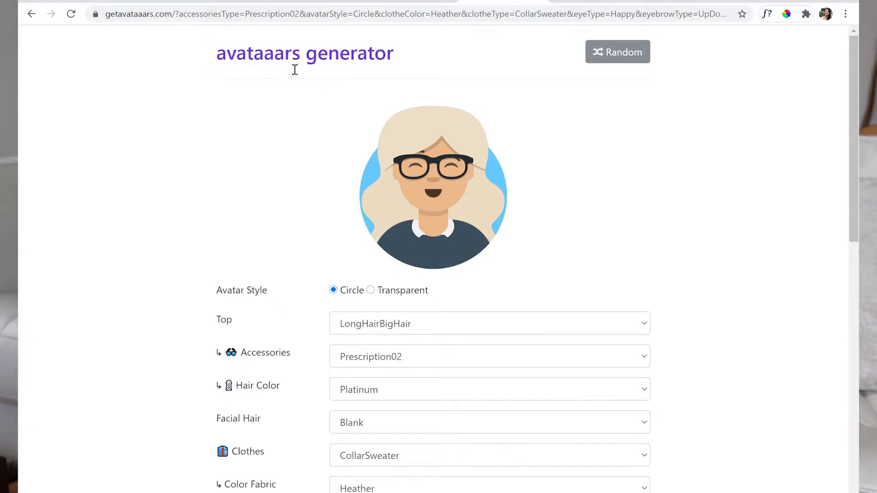
{"action": "mouse_move", "coordinate": [253, 71]}
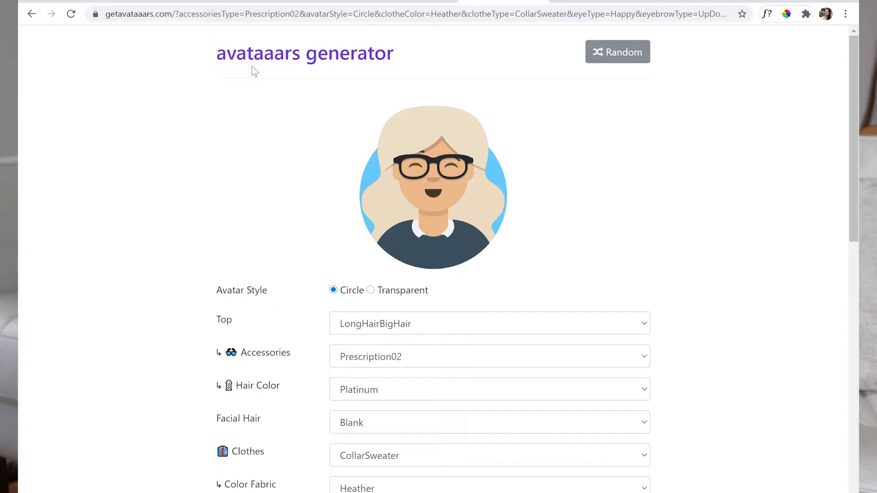
{"action": "mouse_move", "coordinate": [538, 93]}
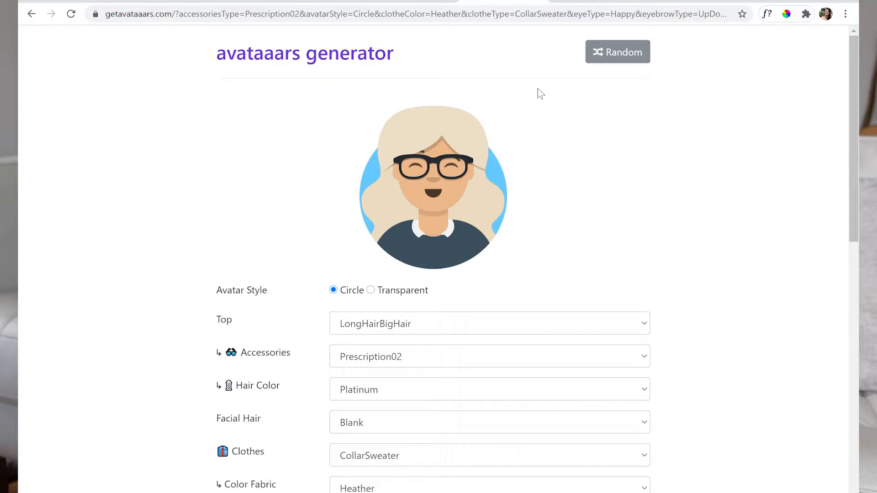
{"action": "mouse_move", "coordinate": [457, 208]}
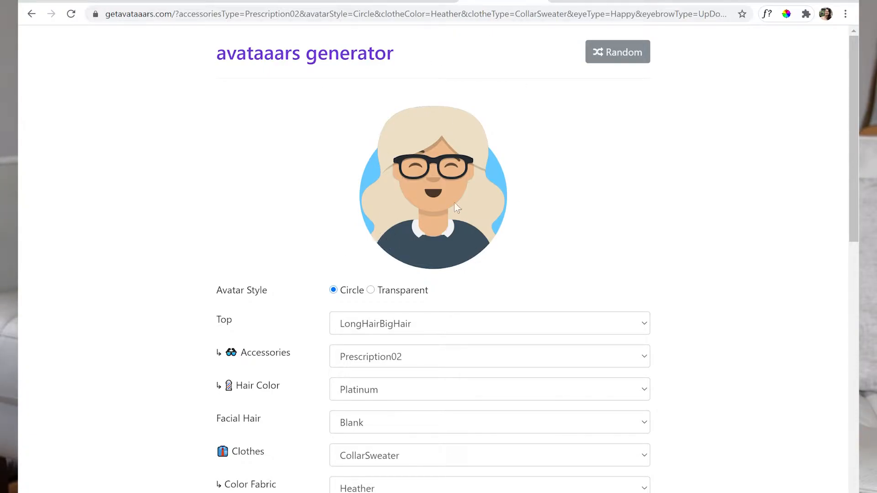
{"action": "mouse_move", "coordinate": [374, 296]}
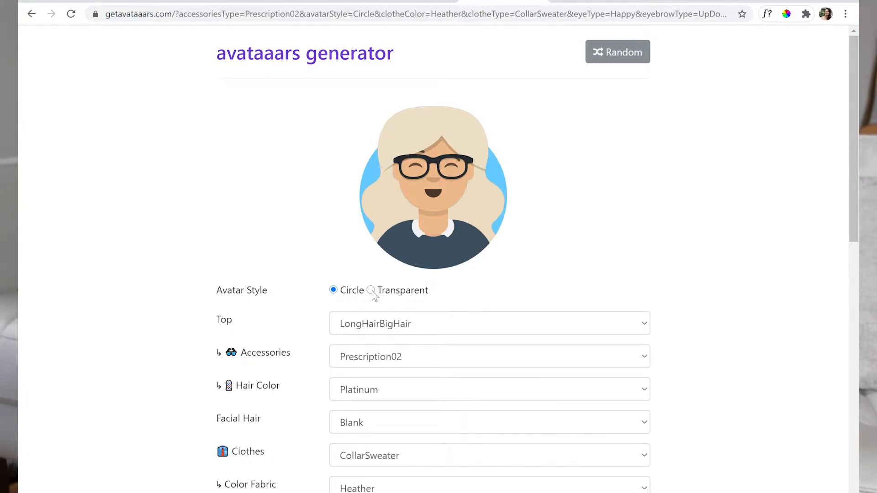
- Try transparent then circle background, set ShortHairShortRound hair, and adjust the glasses
{"action": "left_click", "coordinate": [371, 290]}
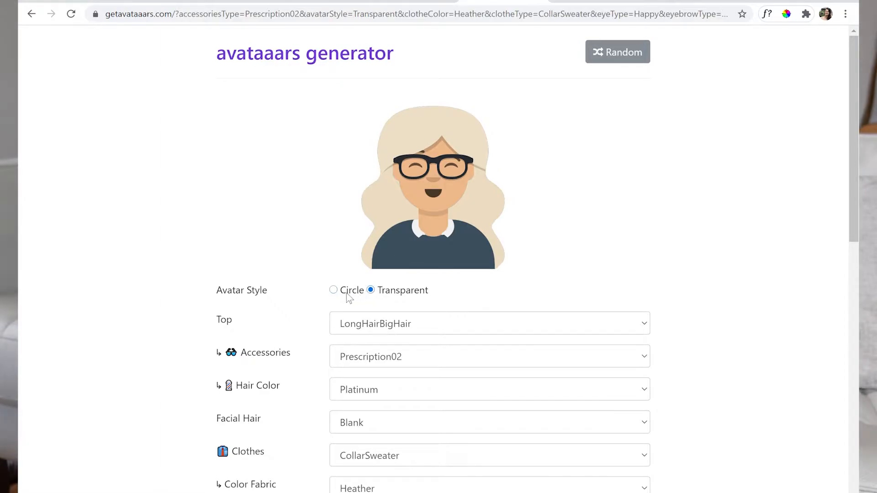
{"action": "left_click", "coordinate": [334, 290]}
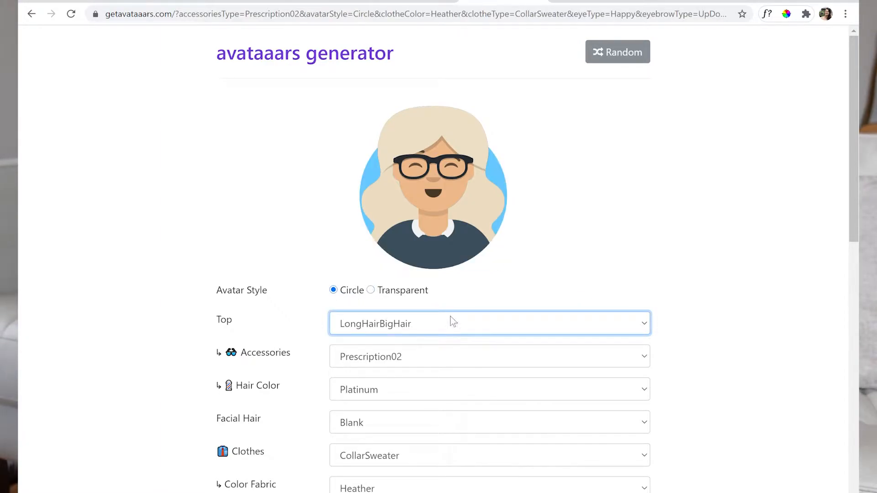
{"action": "mouse_move", "coordinate": [645, 83]}
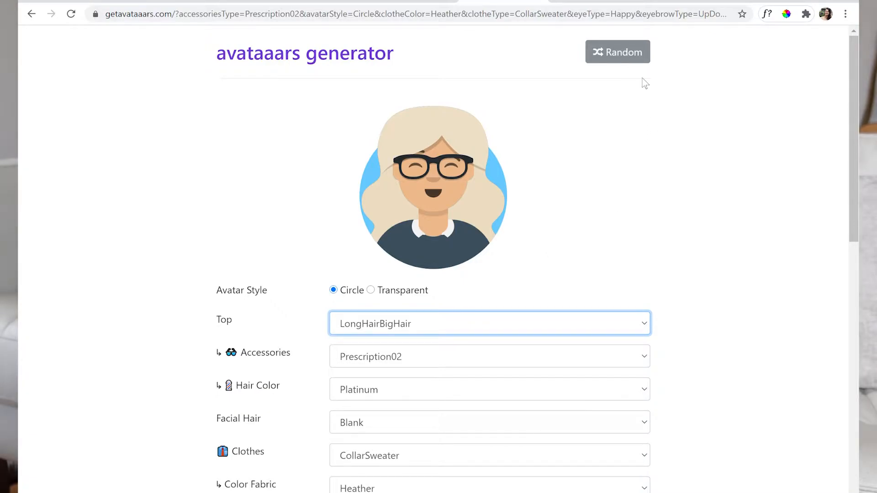
{"action": "mouse_move", "coordinate": [644, 92]}
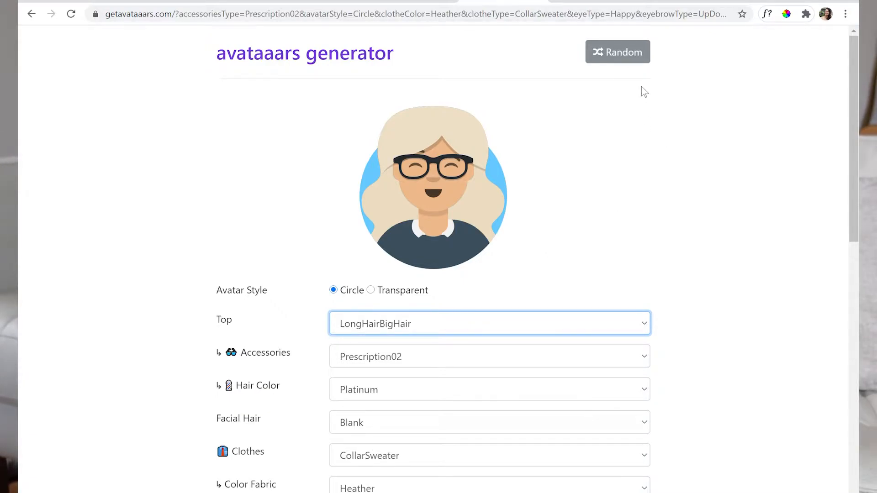
{"action": "mouse_move", "coordinate": [561, 277]}
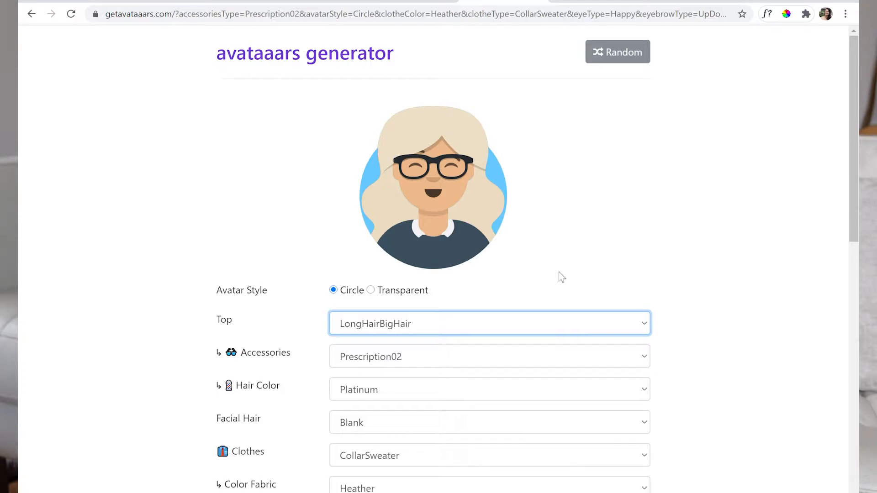
{"action": "left_click", "coordinate": [488, 324]}
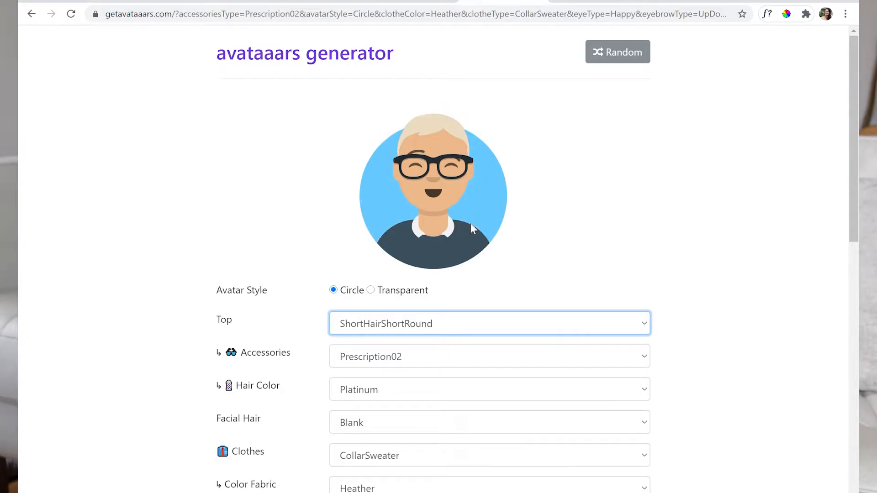
{"action": "mouse_move", "coordinate": [604, 366]}
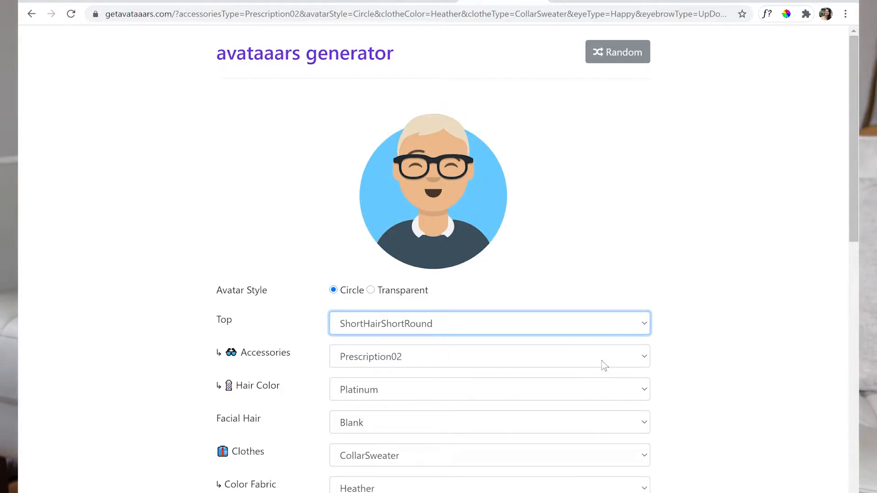
{"action": "left_click", "coordinate": [489, 356]}
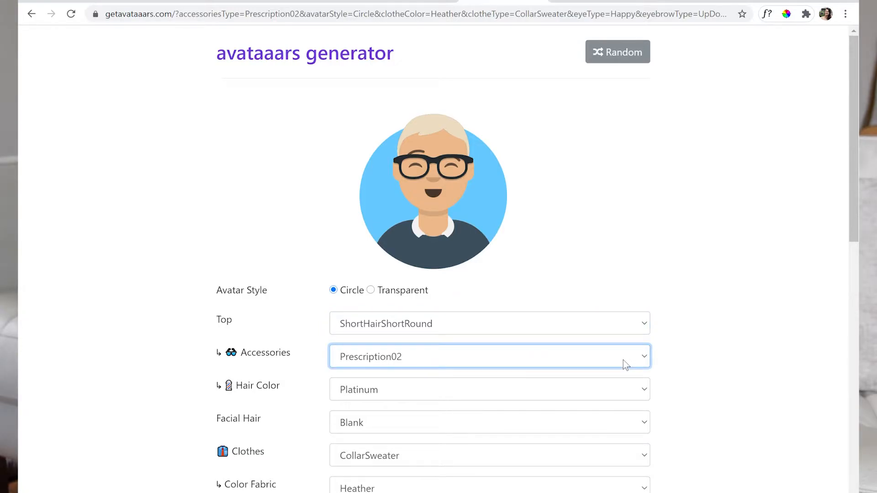
{"action": "left_click", "coordinate": [488, 356]}
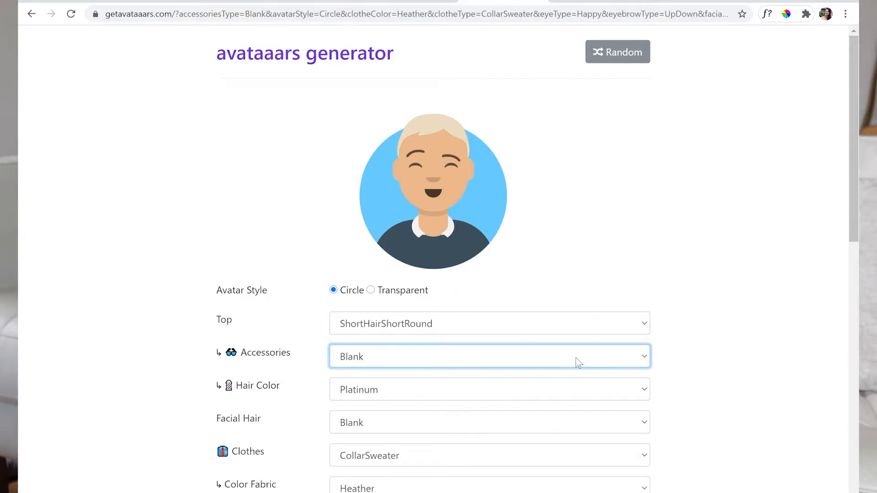
{"action": "mouse_move", "coordinate": [536, 440]}
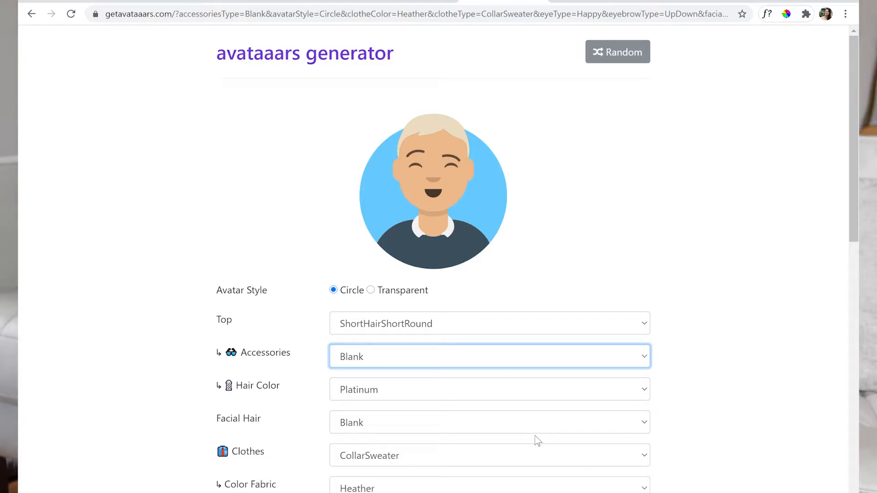
{"action": "left_click", "coordinate": [488, 356]}
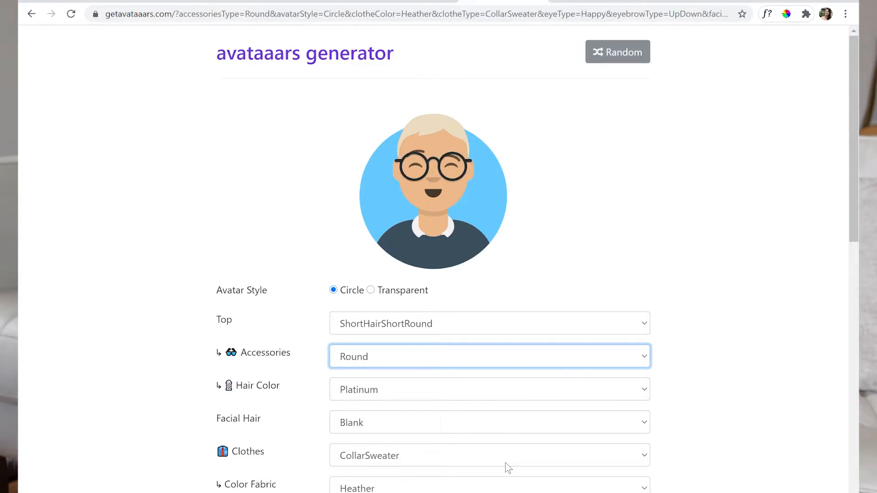
{"action": "mouse_move", "coordinate": [657, 398]}
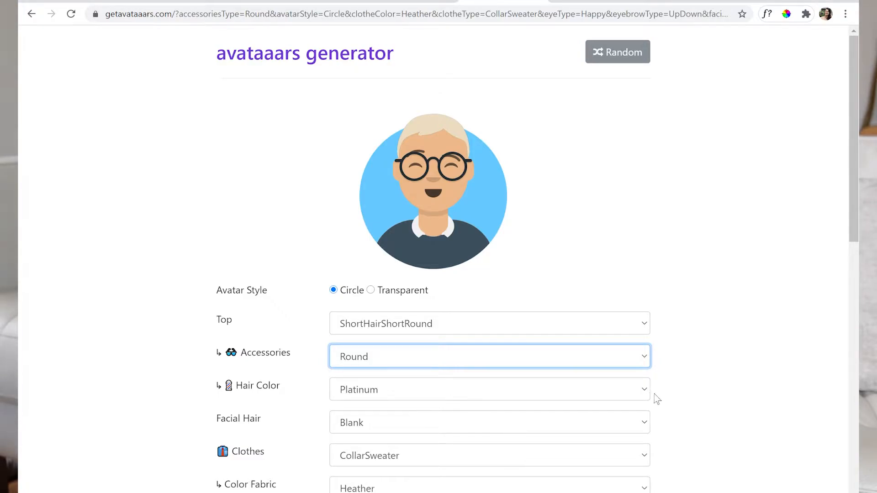
- Set hair colour to SilverGray; try BeardLight and MoustacheMagnum, then remove facial hair
{"action": "left_click", "coordinate": [489, 389]}
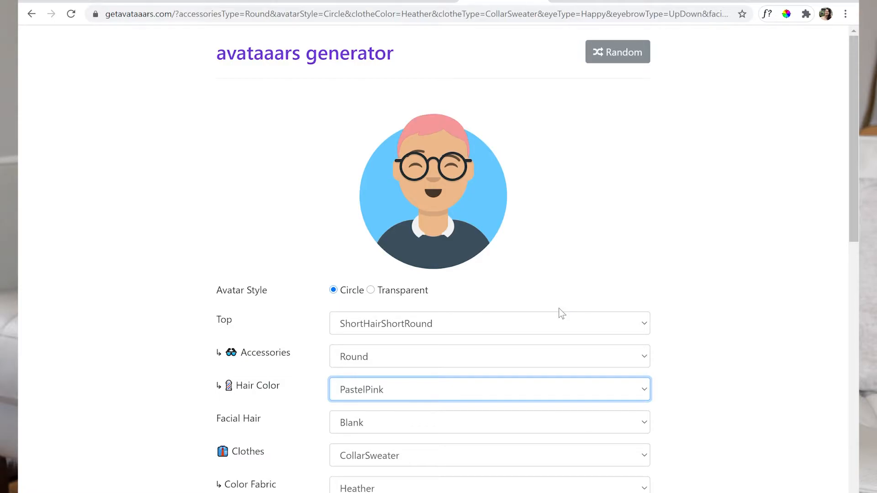
{"action": "mouse_move", "coordinate": [598, 278]}
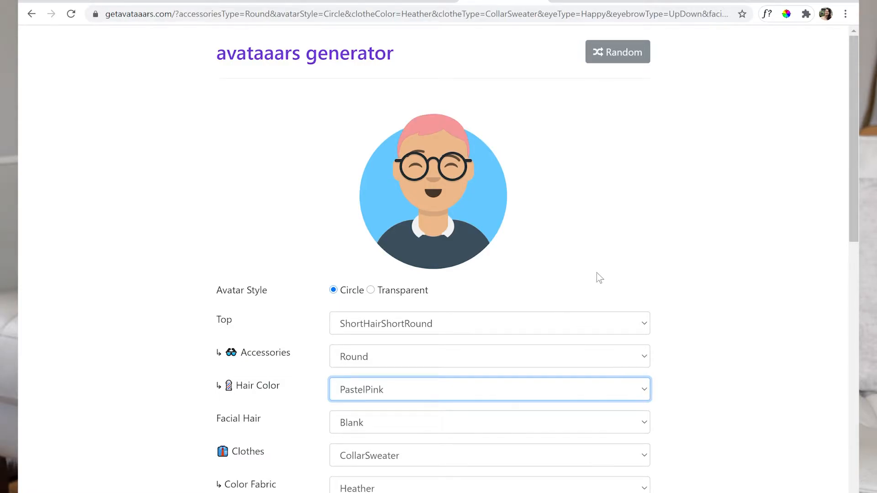
{"action": "left_click", "coordinate": [488, 389]}
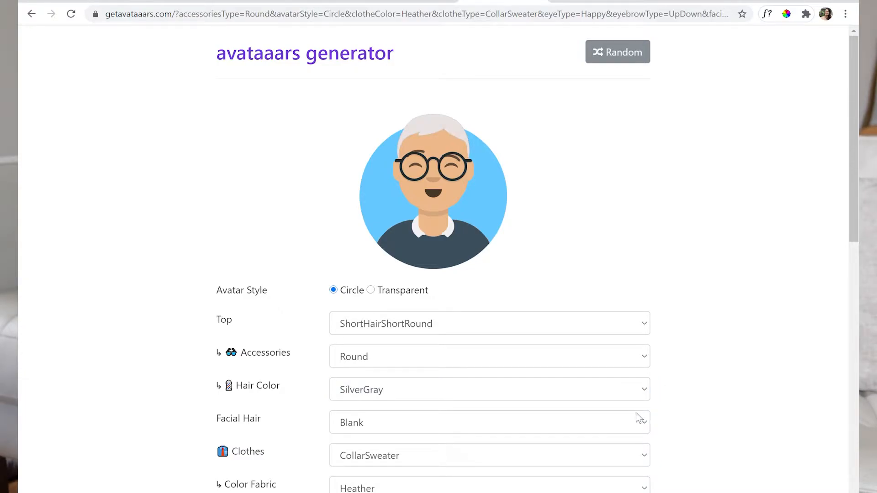
{"action": "left_click", "coordinate": [488, 422]}
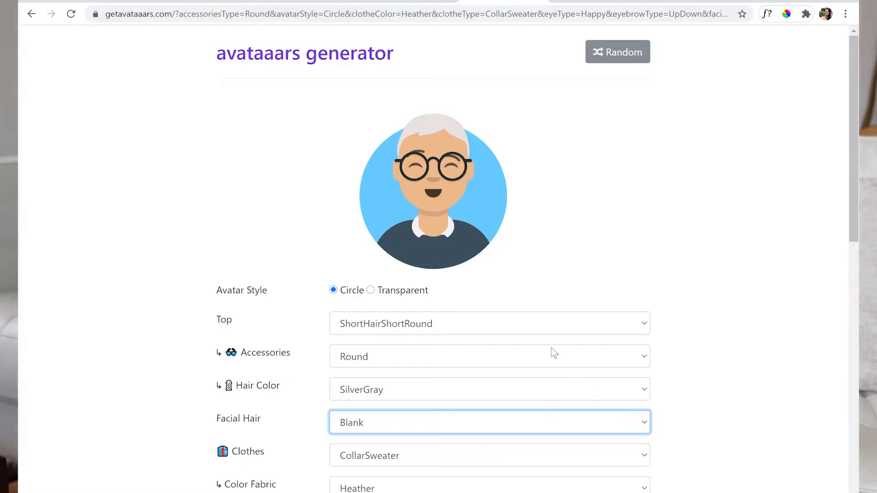
{"action": "left_click", "coordinate": [489, 422]}
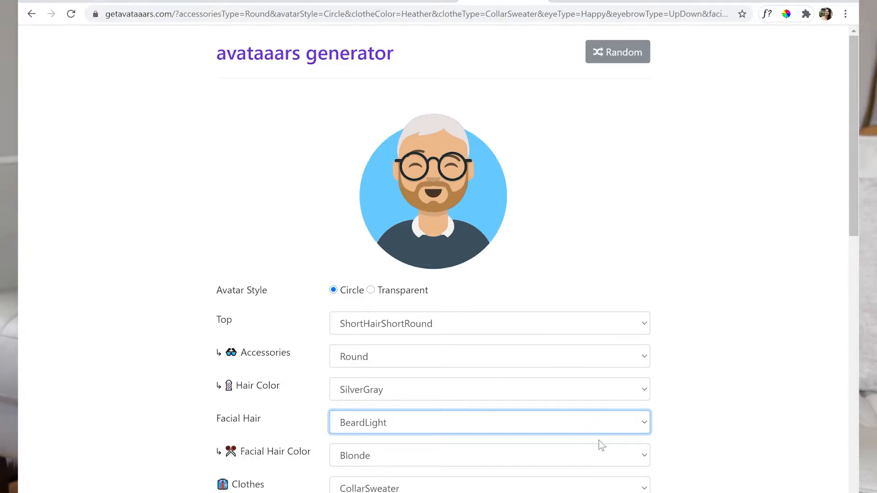
{"action": "left_click", "coordinate": [488, 422]}
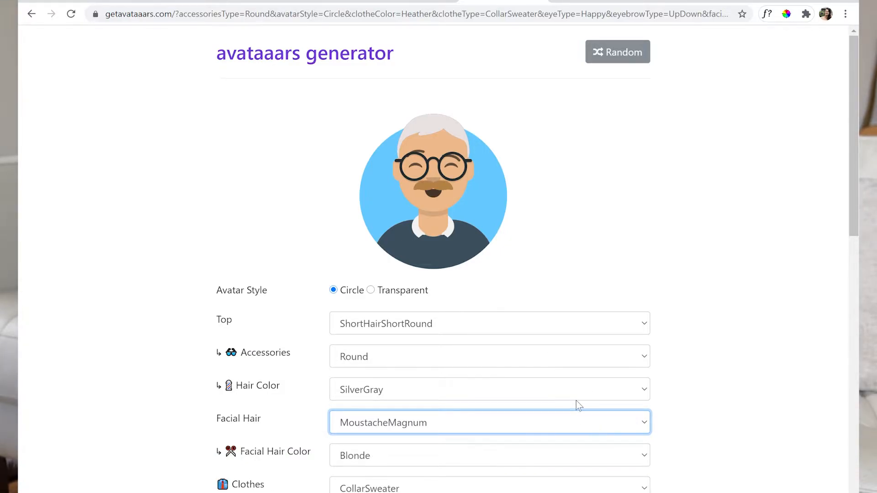
{"action": "mouse_move", "coordinate": [548, 307]}
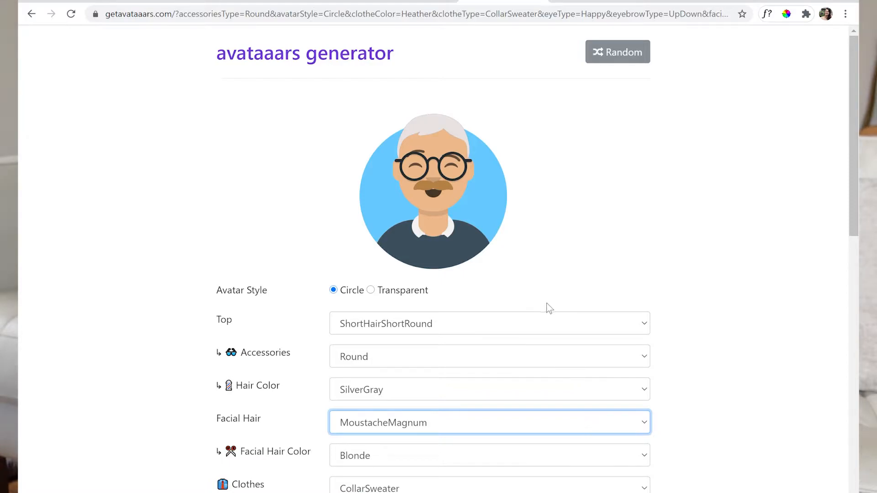
{"action": "left_click", "coordinate": [489, 422]}
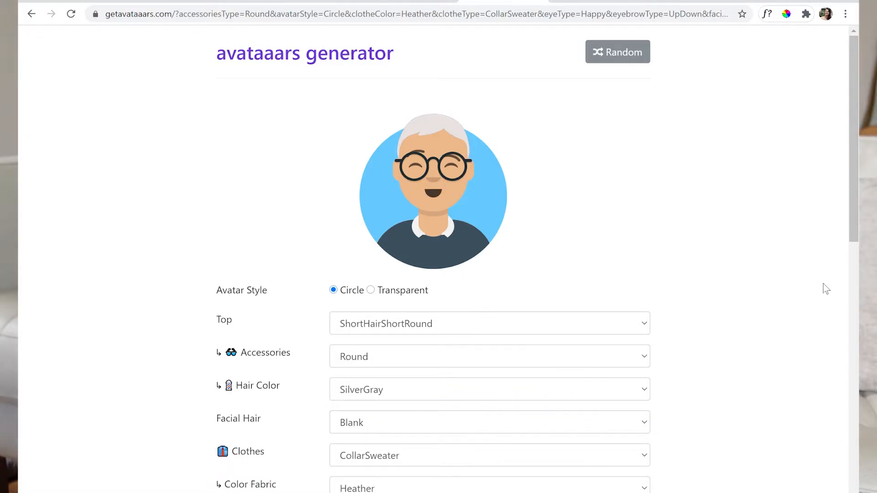
- Change the avatar's clothes to ShirtVNeck
{"action": "scroll", "scroll_direction": "down", "scroll_amount": 3}
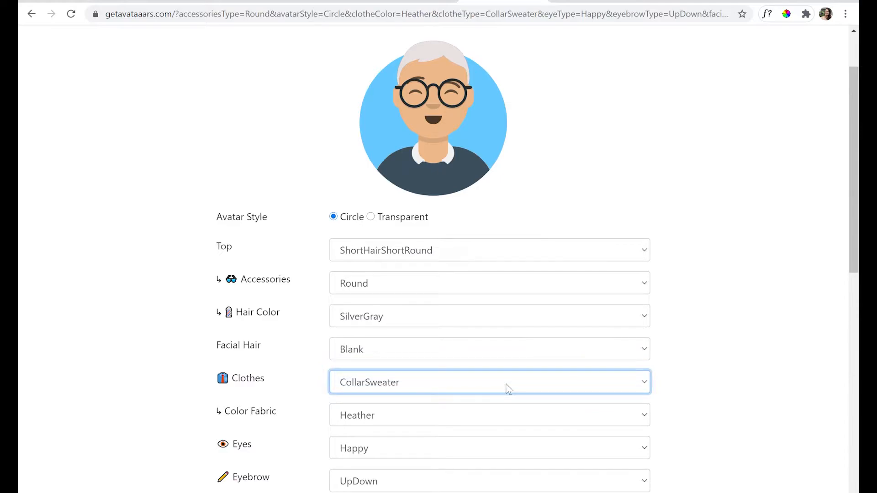
{"action": "left_click", "coordinate": [489, 382]}
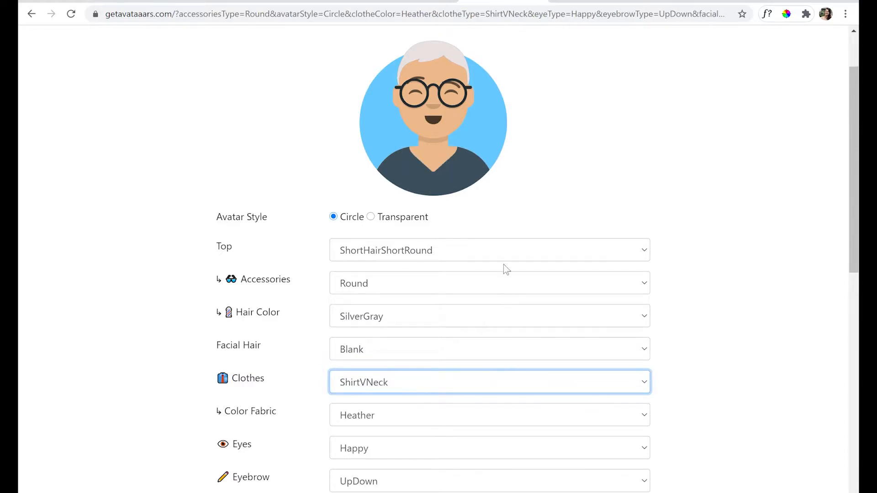
{"action": "left_click", "coordinate": [489, 382]}
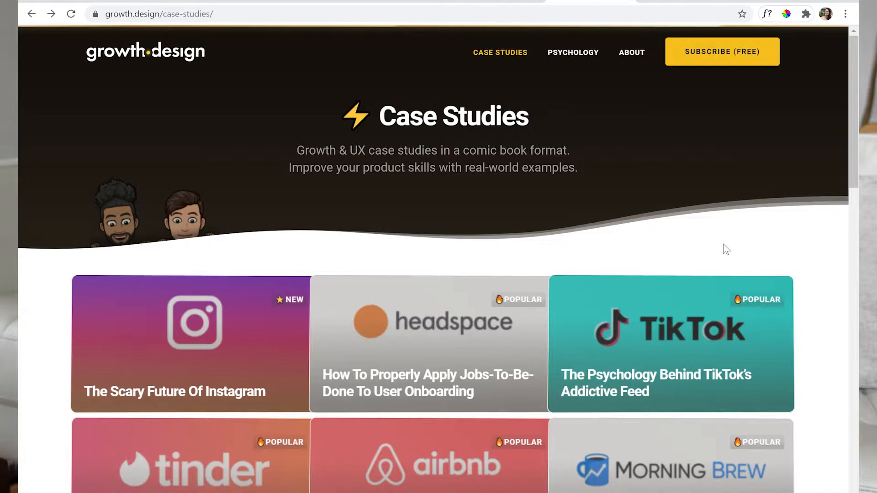
{"action": "mouse_move", "coordinate": [600, 112]}
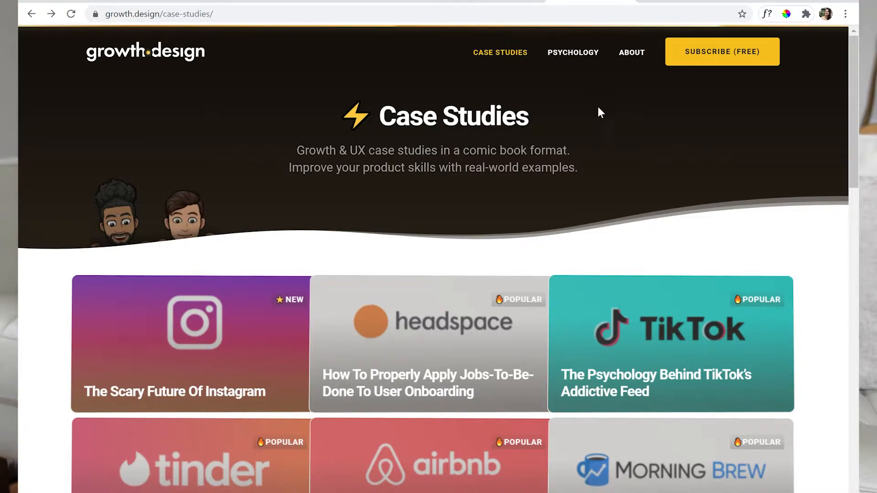
{"action": "mouse_move", "coordinate": [678, 72]}
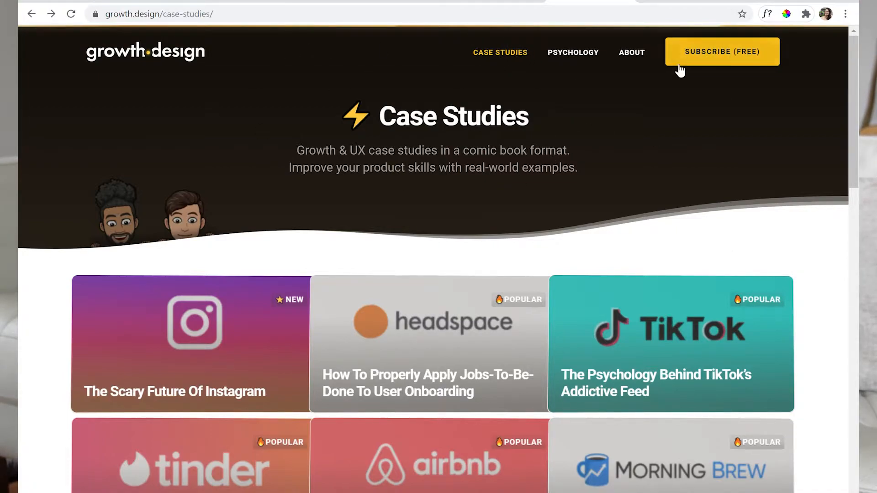
{"action": "mouse_move", "coordinate": [639, 143]}
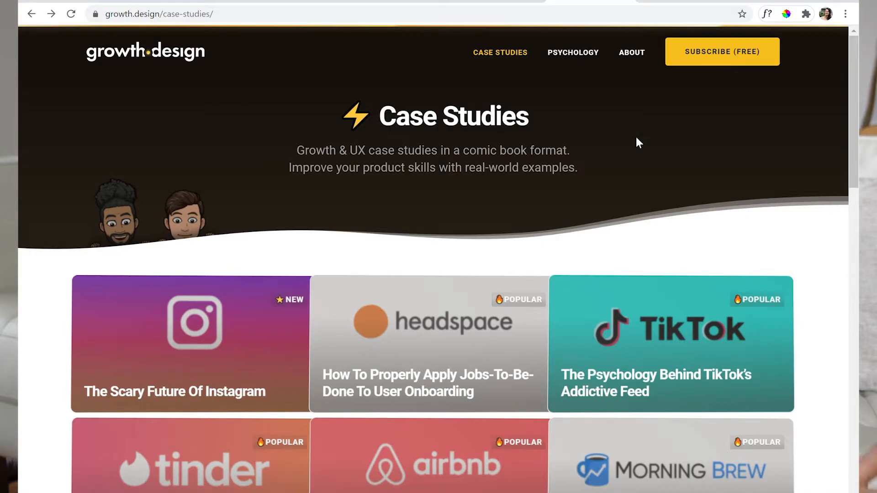
- Reload Case Studies, scroll the grid, and open 'Airbnb: How To Reduce Churn With Personalization'
{"action": "left_click", "coordinate": [499, 52]}
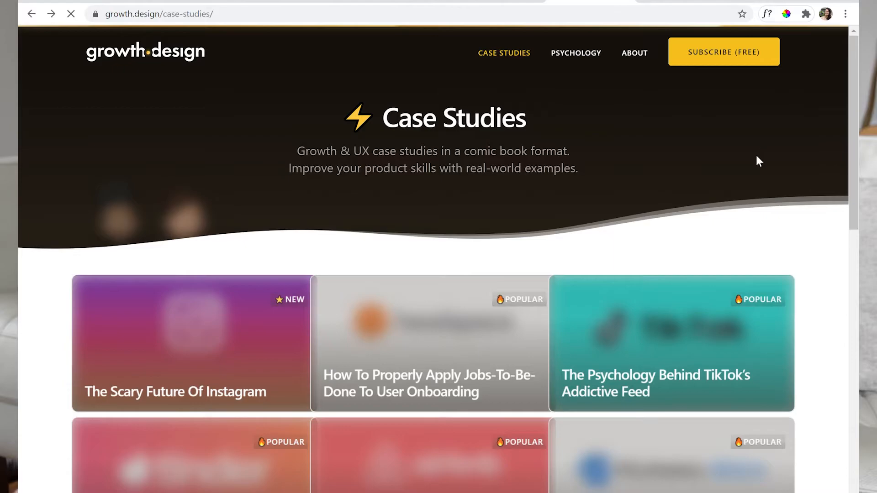
{"action": "scroll", "scroll_direction": "down", "scroll_amount": 3}
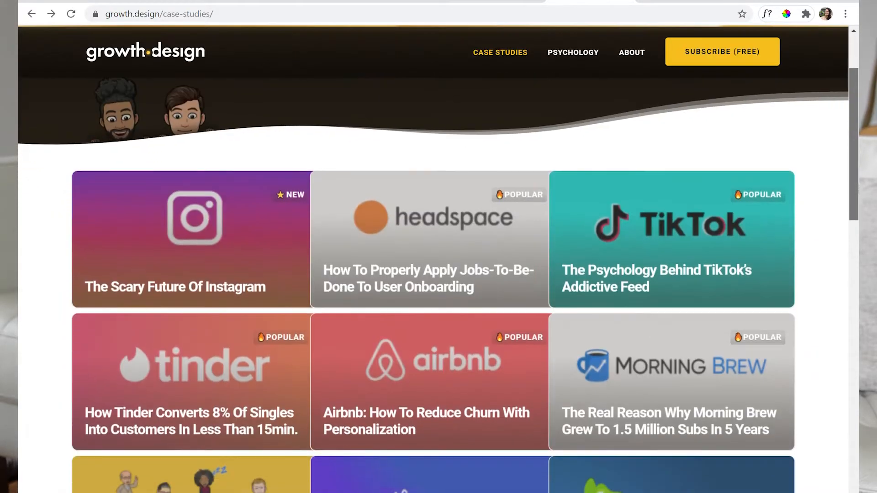
{"action": "scroll", "scroll_direction": "down", "scroll_amount": 3}
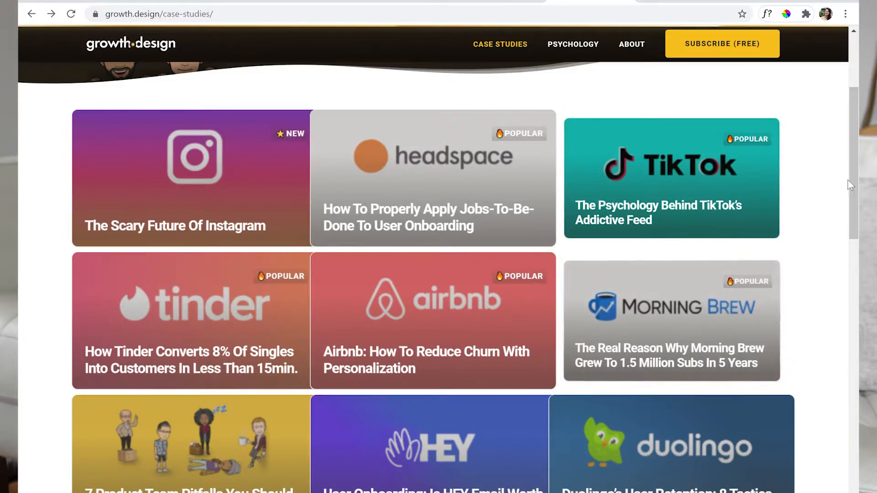
{"action": "scroll", "scroll_direction": "down", "scroll_amount": 3}
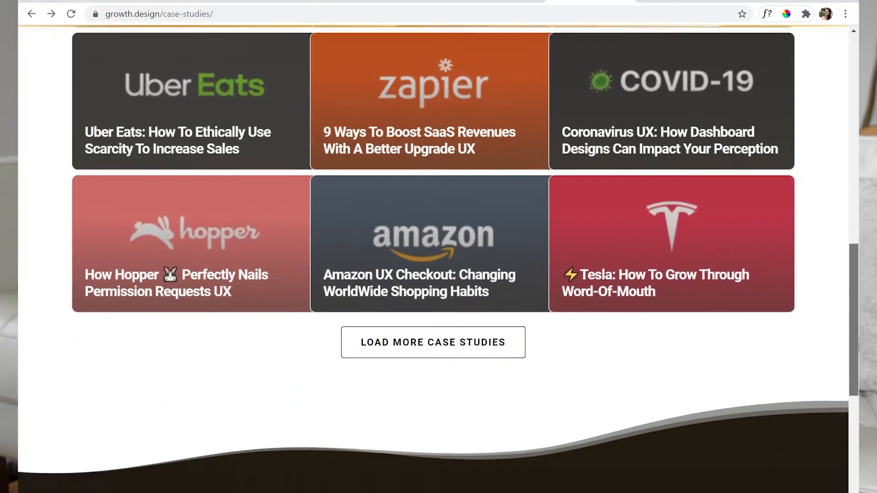
{"action": "scroll", "scroll_direction": "up", "scroll_amount": 3}
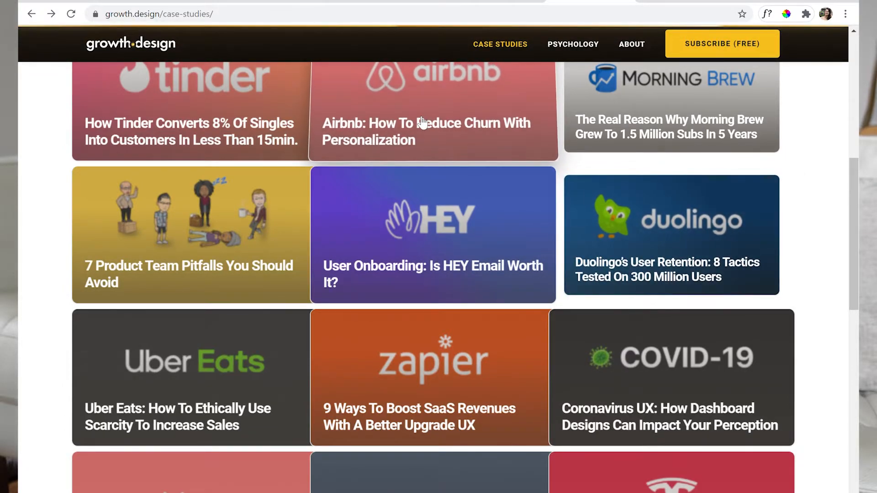
{"action": "mouse_move", "coordinate": [461, 100]}
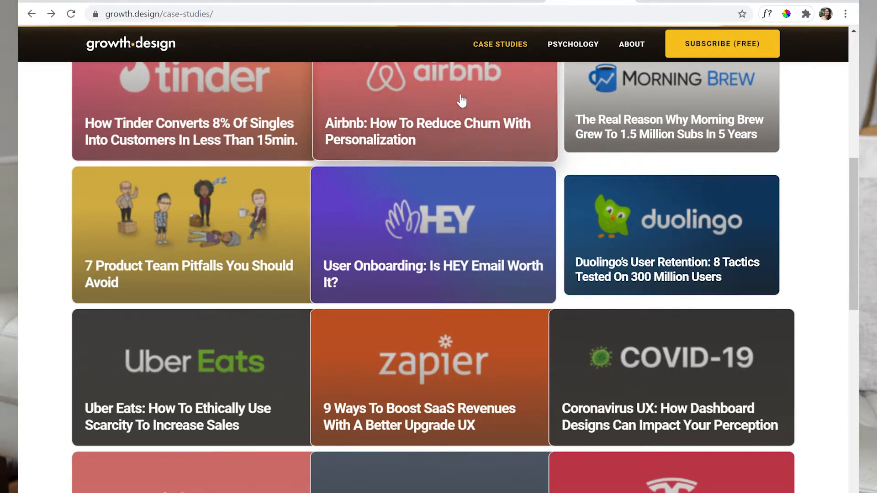
{"action": "left_click", "coordinate": [434, 107]}
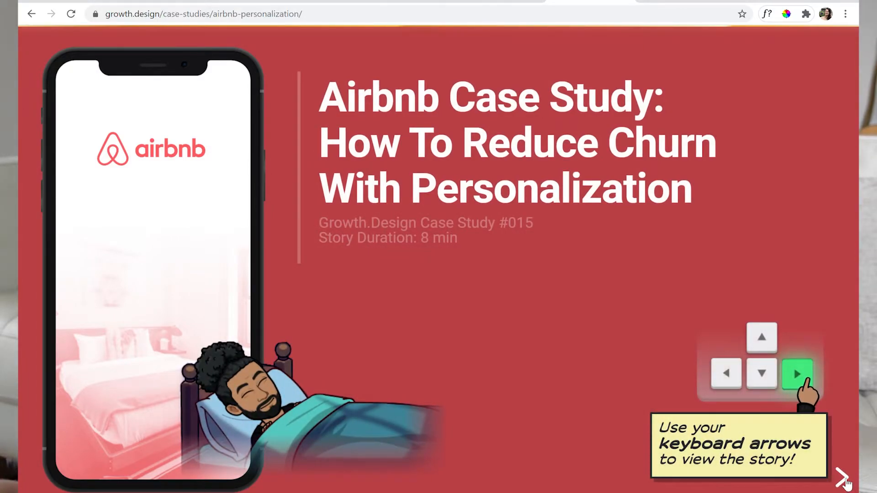
- Advance past the search-contrast and Kuala Lumpur placeholder comments to Location Personalization
{"action": "left_click", "coordinate": [798, 375]}
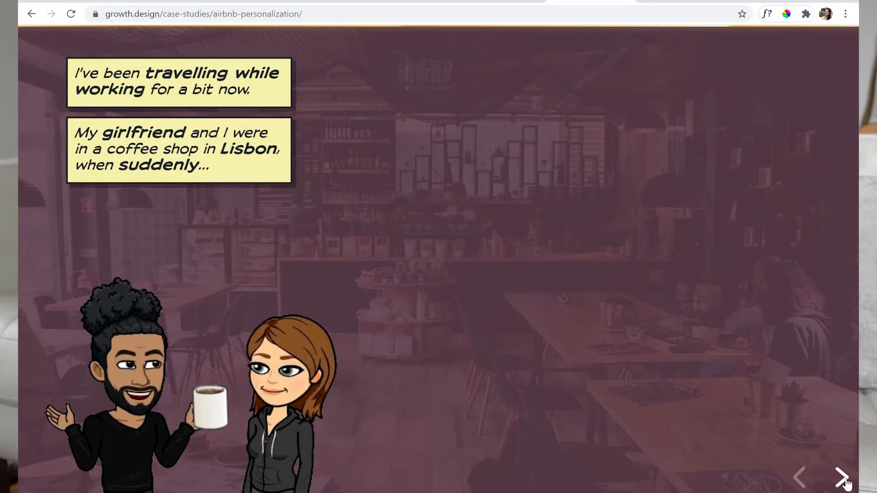
{"action": "mouse_move", "coordinate": [231, 122]}
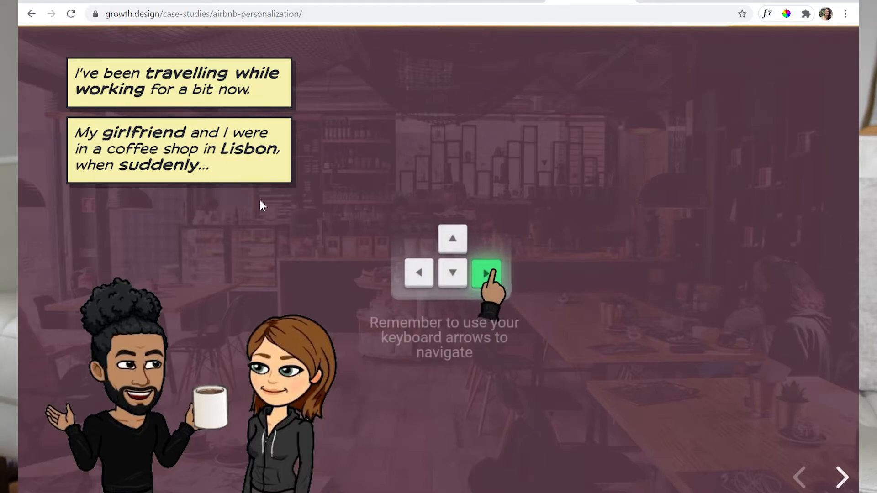
{"action": "mouse_move", "coordinate": [544, 117]}
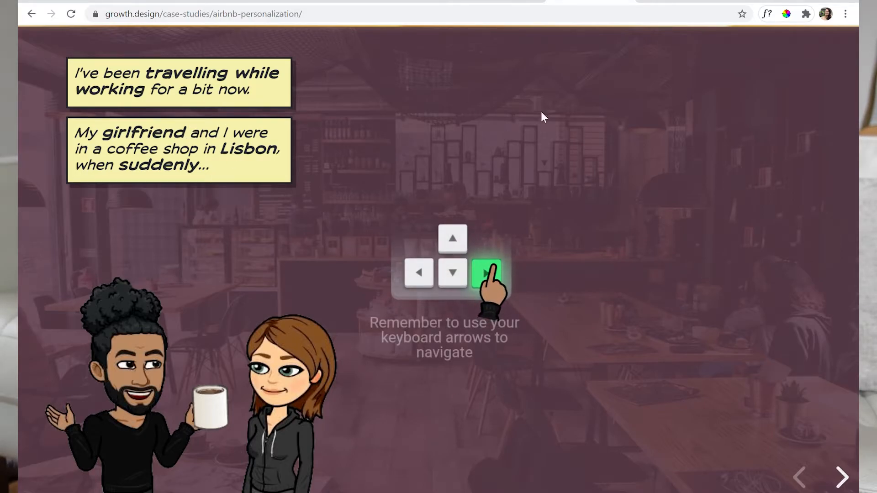
{"action": "mouse_move", "coordinate": [332, 202]}
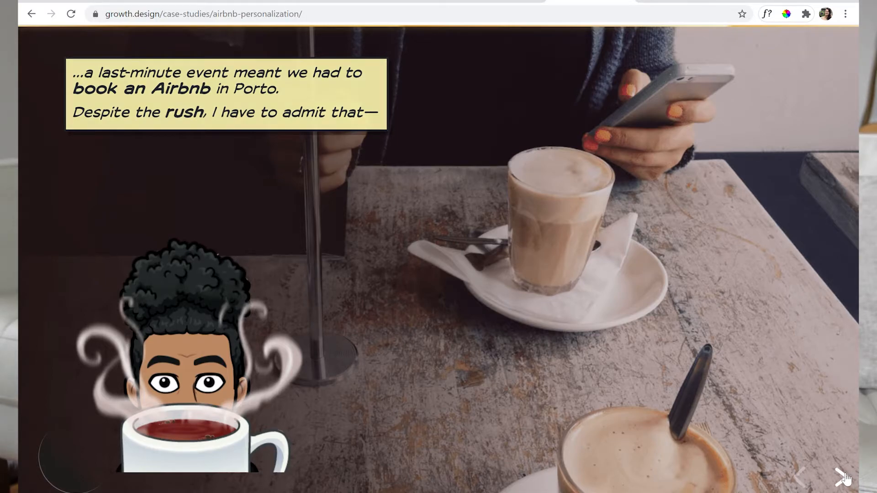
{"action": "left_click", "coordinate": [844, 477]}
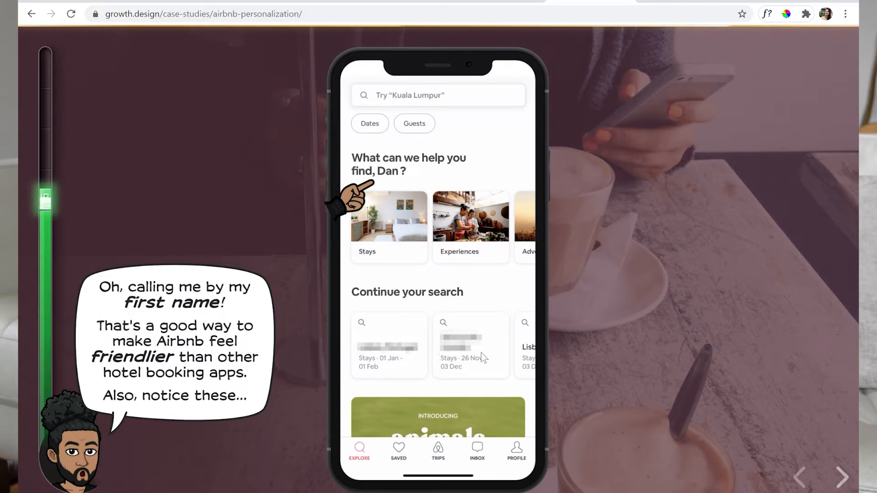
{"action": "mouse_move", "coordinate": [483, 147]}
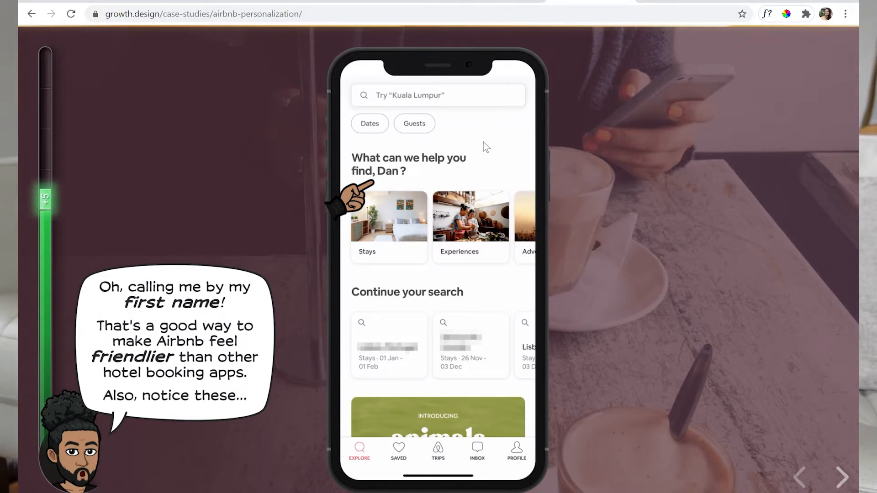
{"action": "mouse_move", "coordinate": [483, 263]}
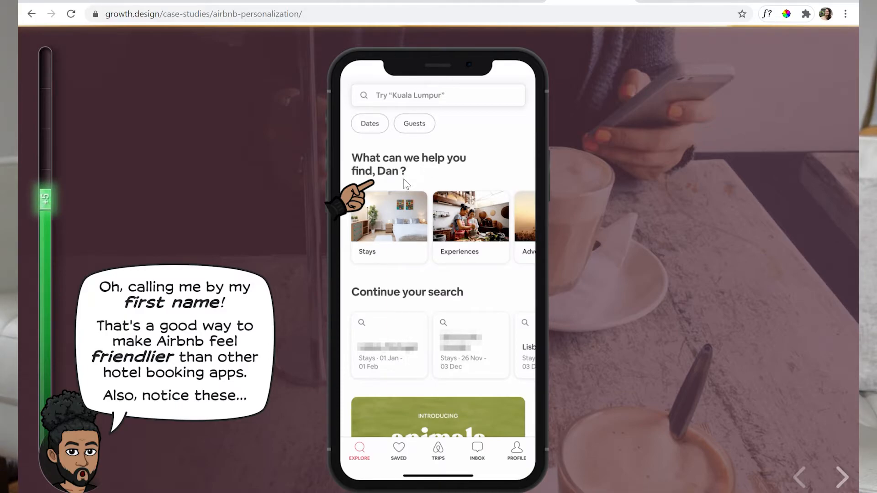
{"action": "mouse_move", "coordinate": [652, 287]}
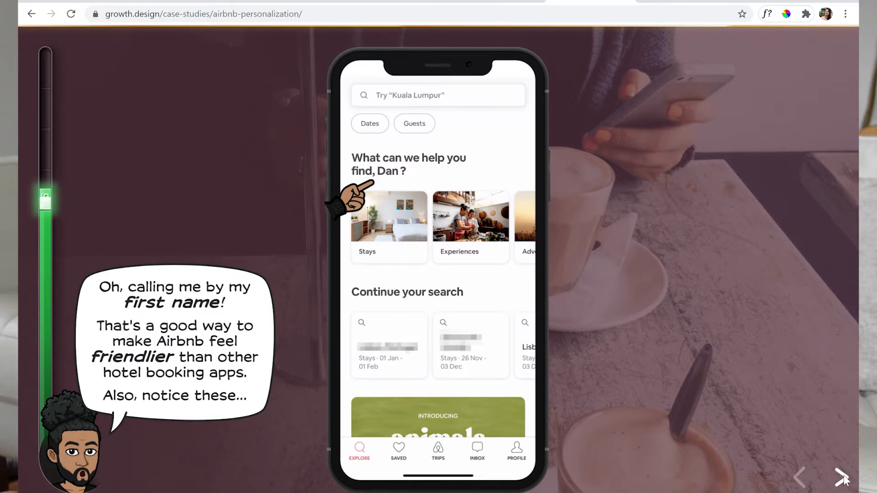
{"action": "mouse_move", "coordinate": [841, 477]}
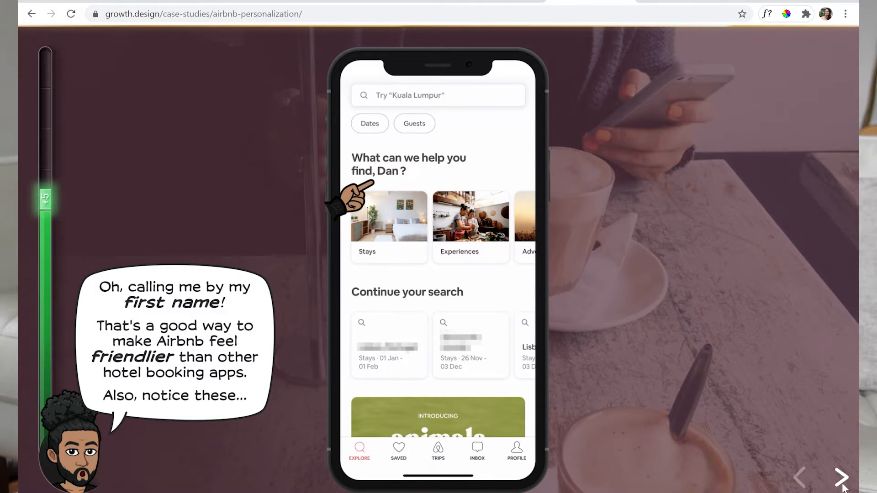
{"action": "left_click", "coordinate": [841, 477]}
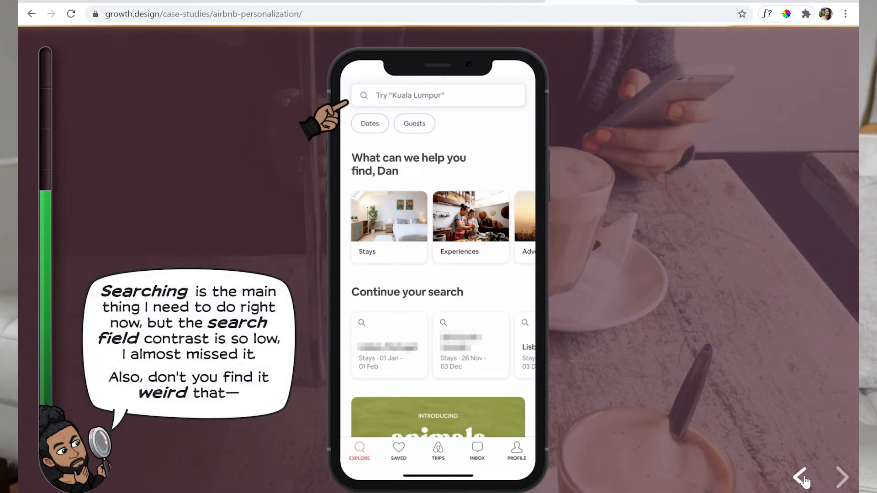
{"action": "mouse_move", "coordinate": [401, 112]}
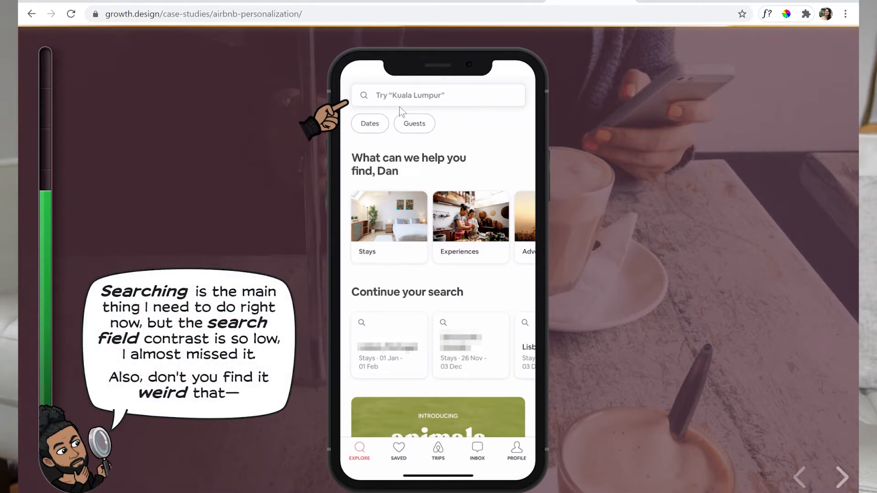
{"action": "mouse_move", "coordinate": [469, 101]}
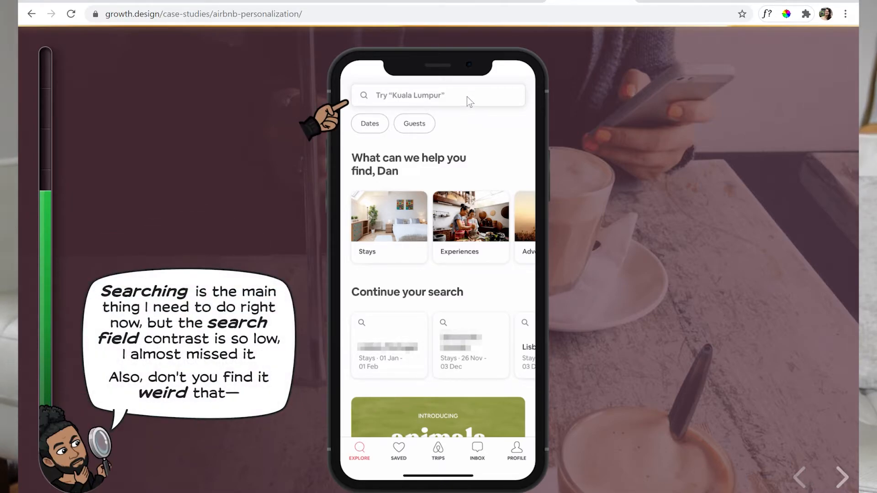
{"action": "mouse_move", "coordinate": [480, 110]}
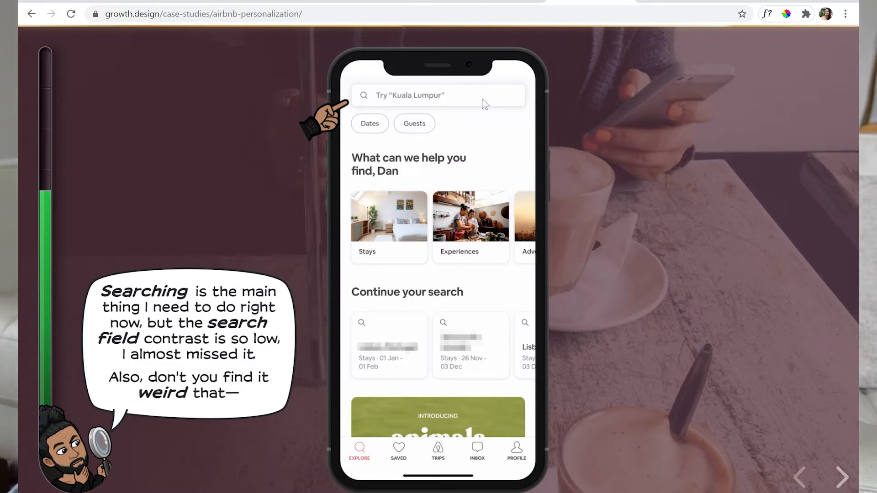
{"action": "mouse_move", "coordinate": [594, 207]}
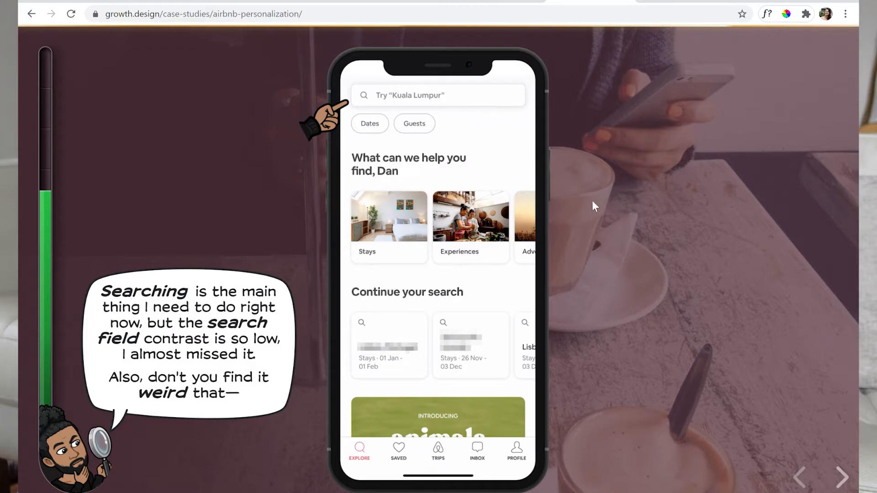
{"action": "left_click", "coordinate": [842, 477]}
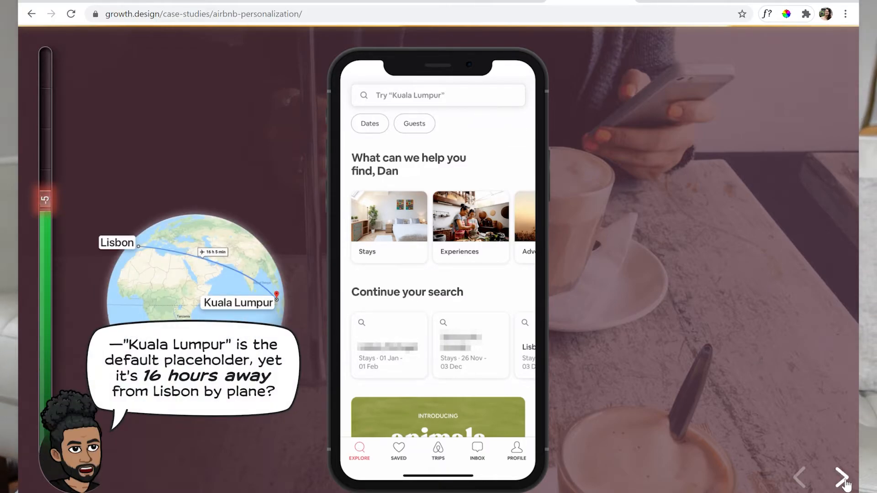
{"action": "mouse_move", "coordinate": [207, 422]}
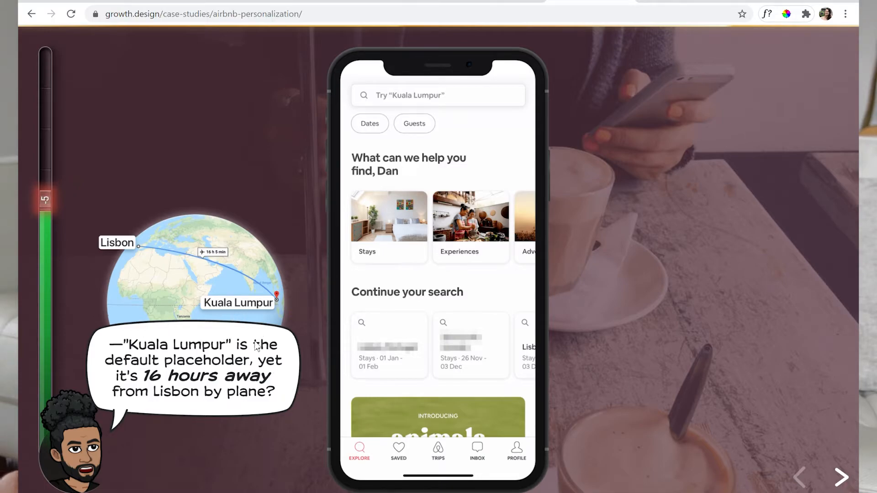
{"action": "mouse_move", "coordinate": [756, 347]}
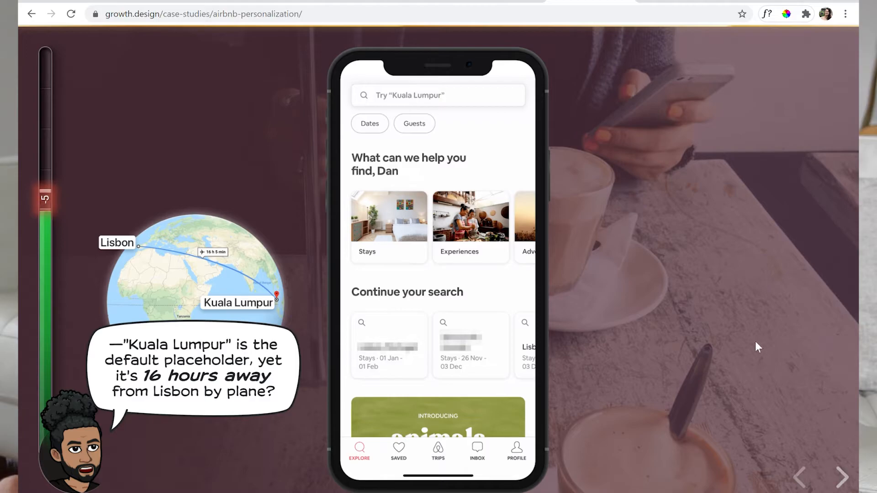
{"action": "left_click", "coordinate": [842, 476]}
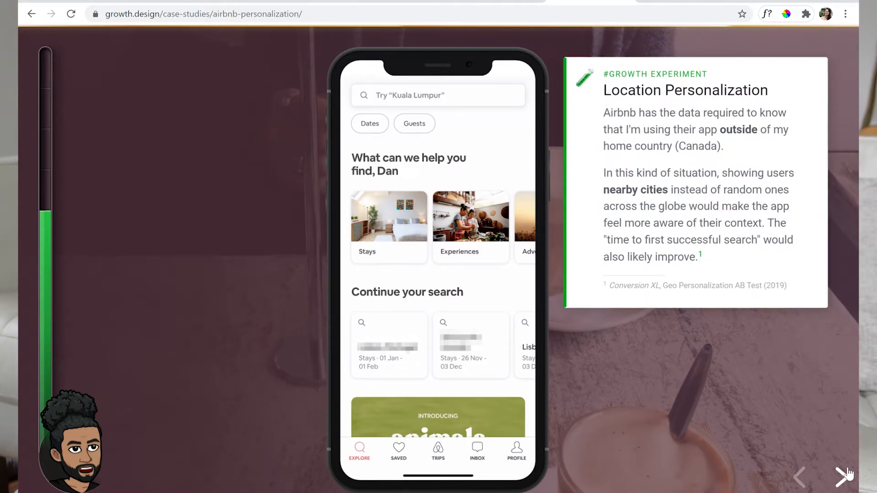
{"action": "mouse_move", "coordinate": [726, 456]}
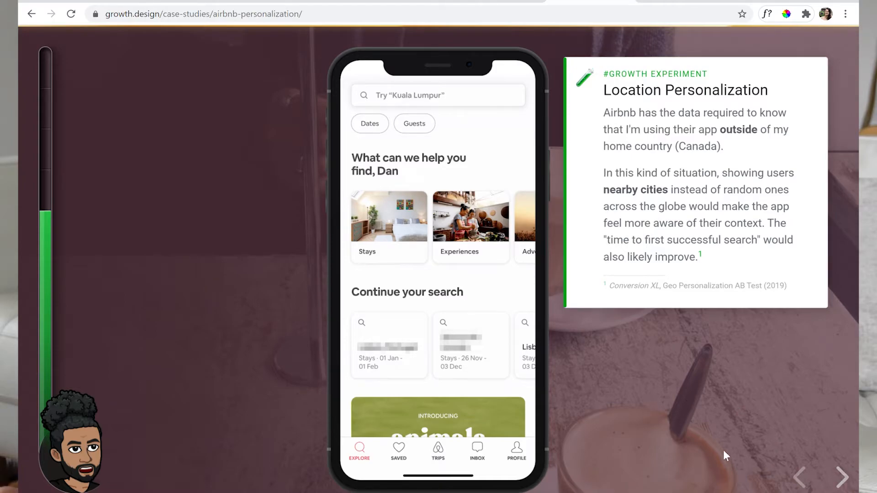
{"action": "mouse_move", "coordinate": [565, 172]}
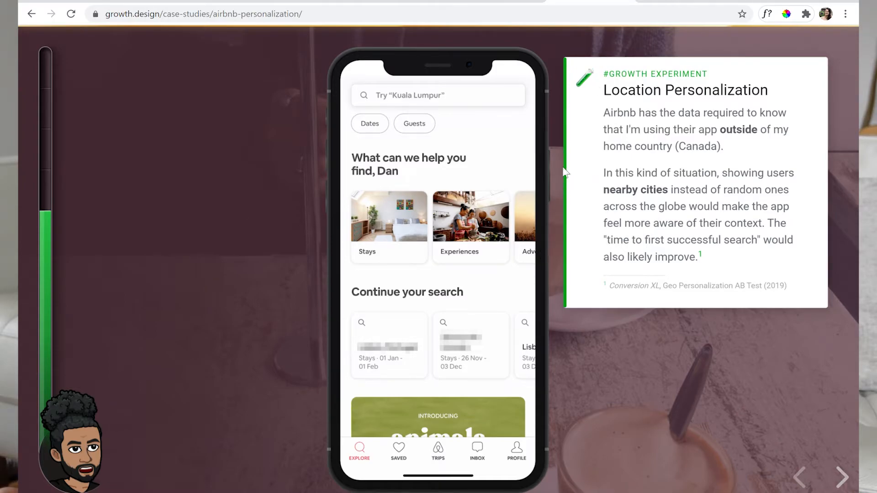
{"action": "mouse_move", "coordinate": [572, 145]}
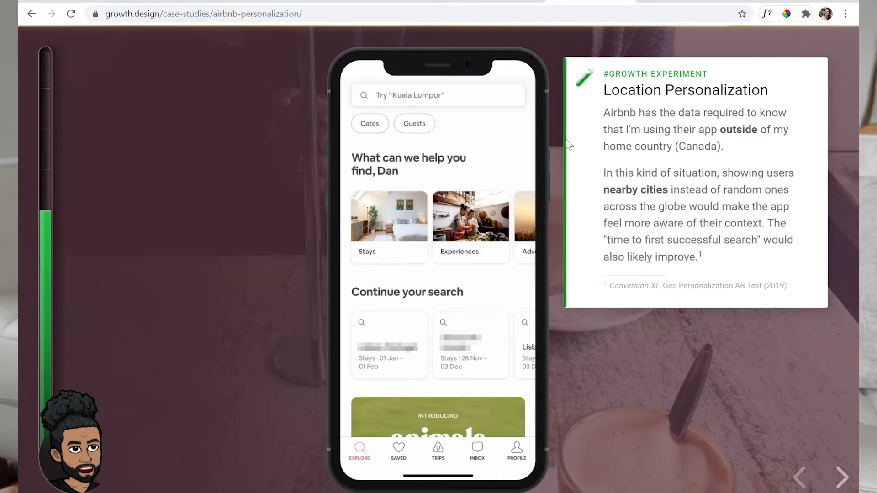
{"action": "mouse_move", "coordinate": [589, 217]}
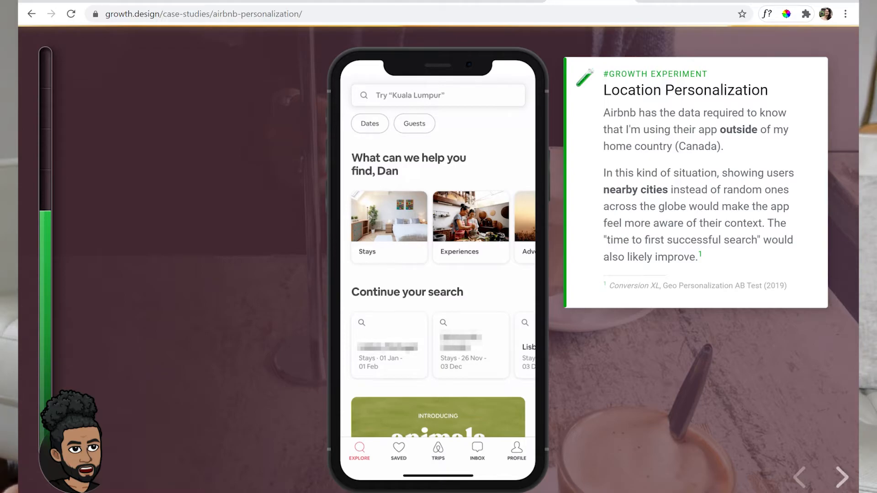
- Advance to the Porto · Stays results, then to the filters byline comment
{"action": "left_click", "coordinate": [842, 477]}
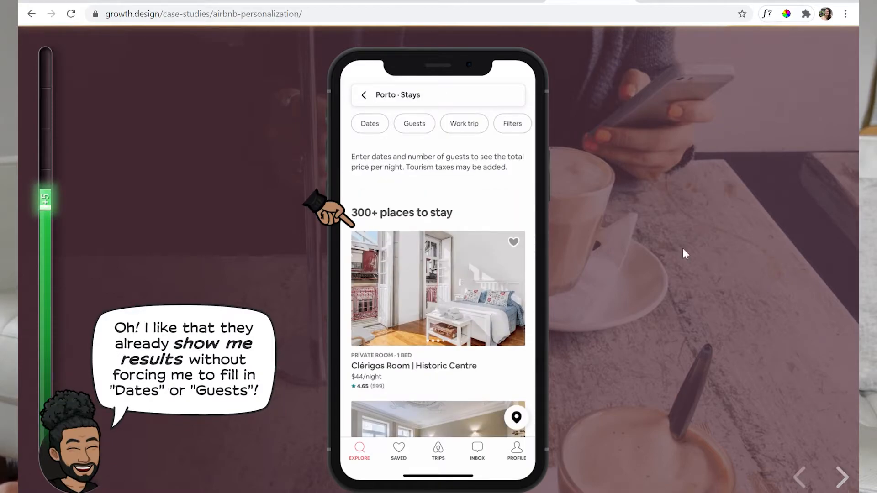
{"action": "mouse_move", "coordinate": [575, 254]}
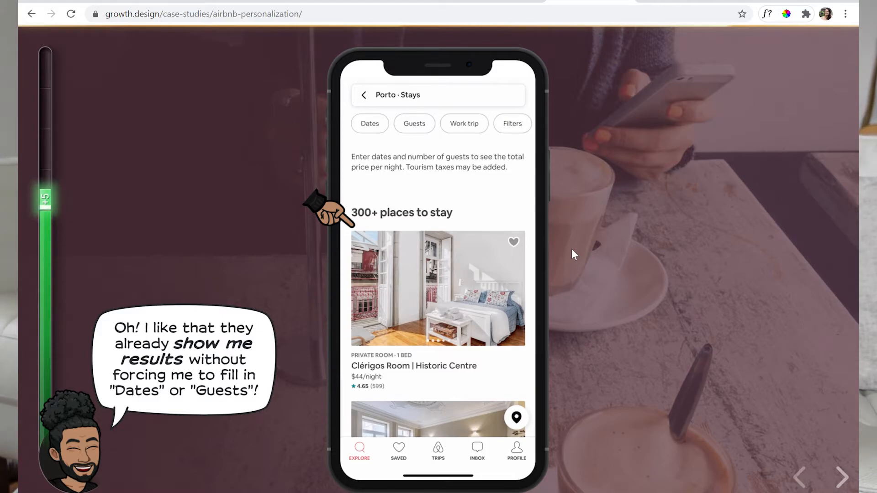
{"action": "mouse_move", "coordinate": [583, 172]}
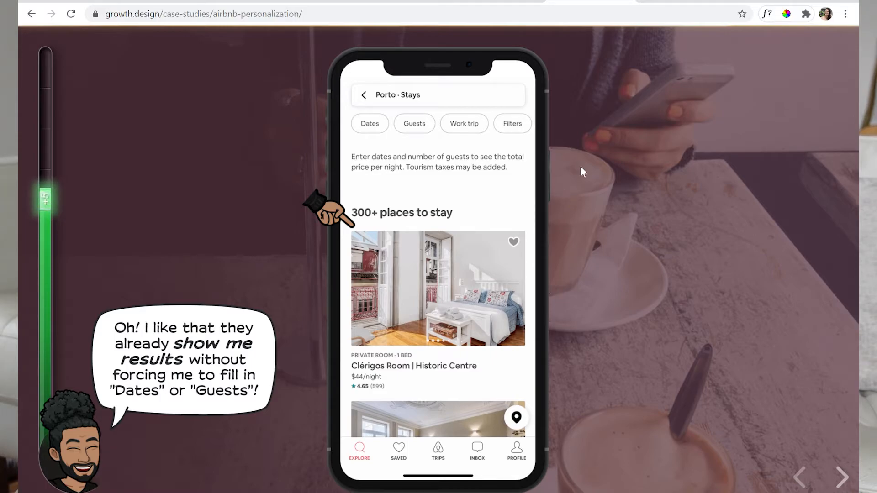
{"action": "mouse_move", "coordinate": [852, 405]}
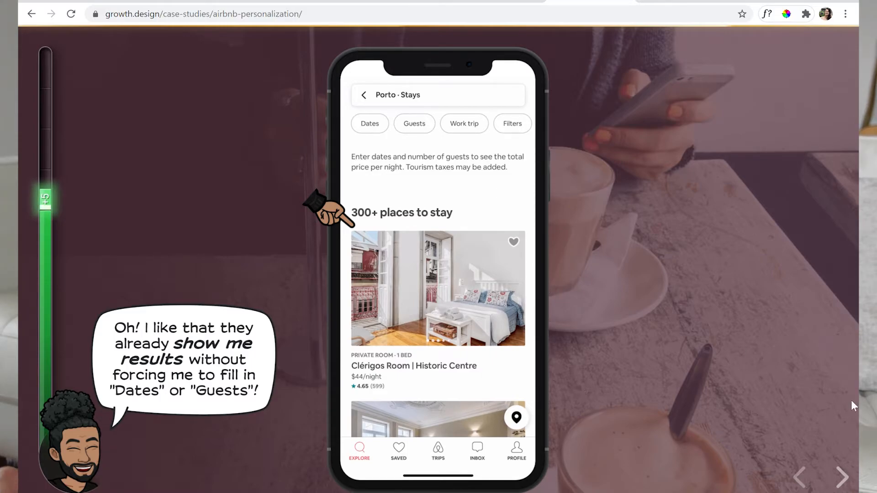
{"action": "left_click", "coordinate": [841, 476]}
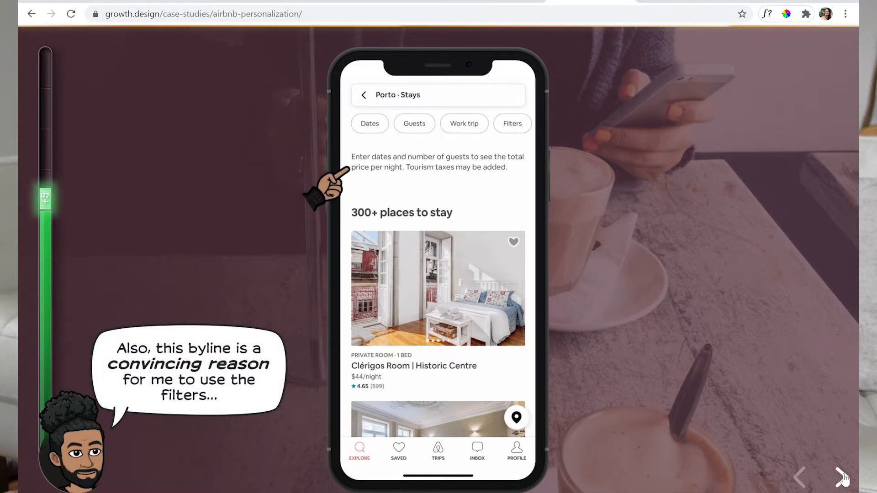
{"action": "mouse_move", "coordinate": [274, 261]}
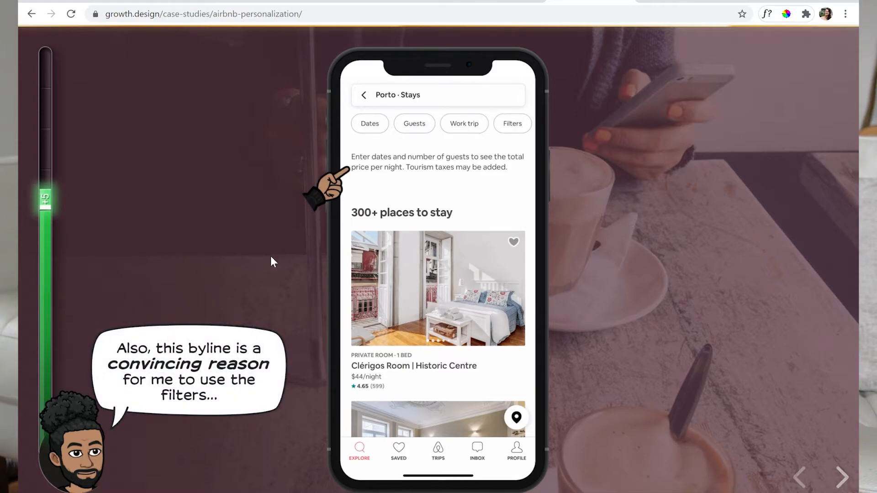
{"action": "mouse_move", "coordinate": [342, 317]}
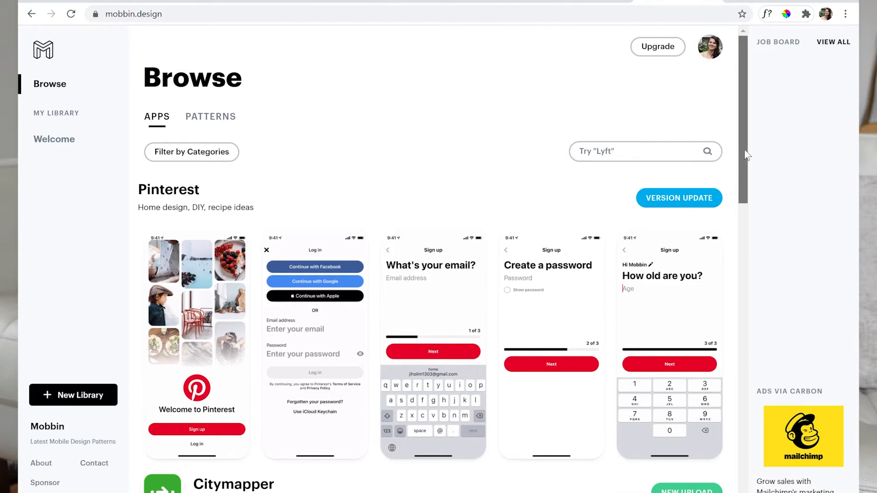
- Search Mobbin's apps for 'doorda'
{"action": "scroll", "scroll_direction": "down", "scroll_amount": 3}
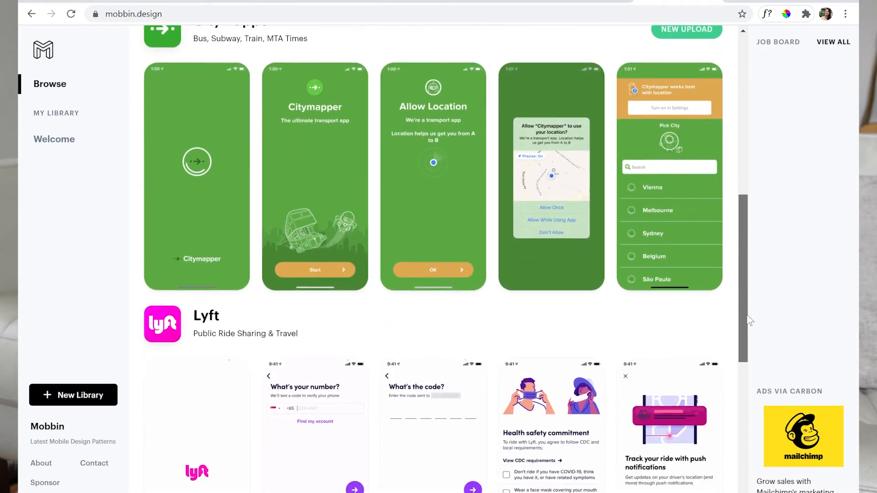
{"action": "scroll", "scroll_direction": "down", "scroll_amount": 3}
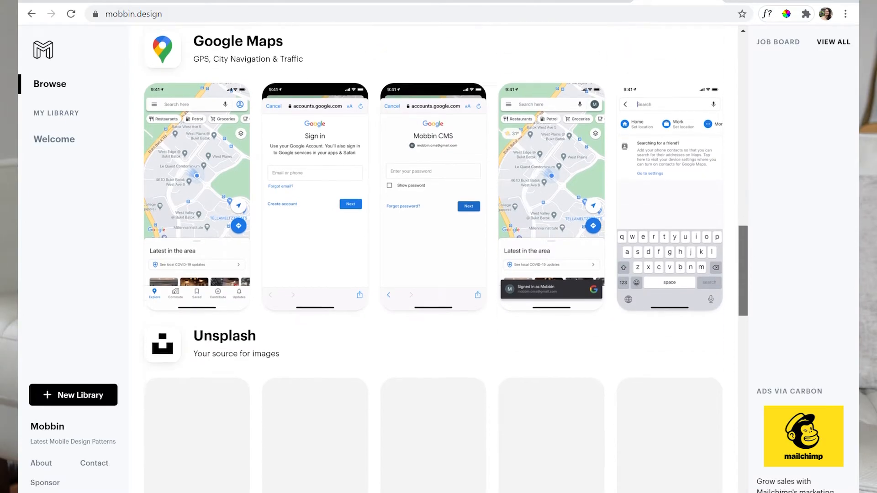
{"action": "scroll", "scroll_direction": "down", "scroll_amount": 3}
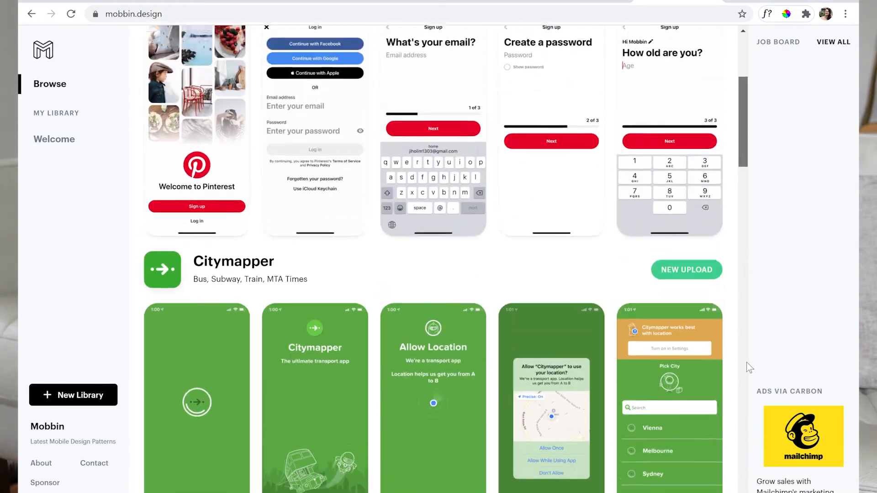
{"action": "scroll", "scroll_direction": "up", "scroll_amount": 3}
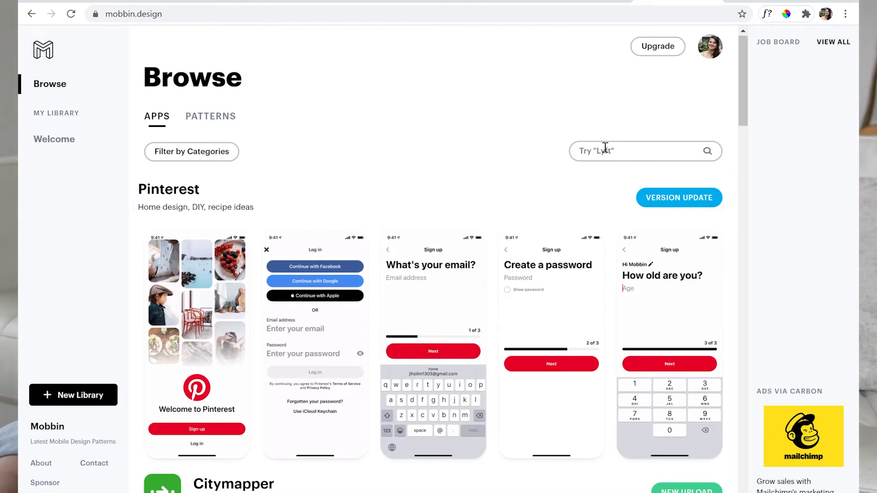
{"action": "type", "text": "doord"}
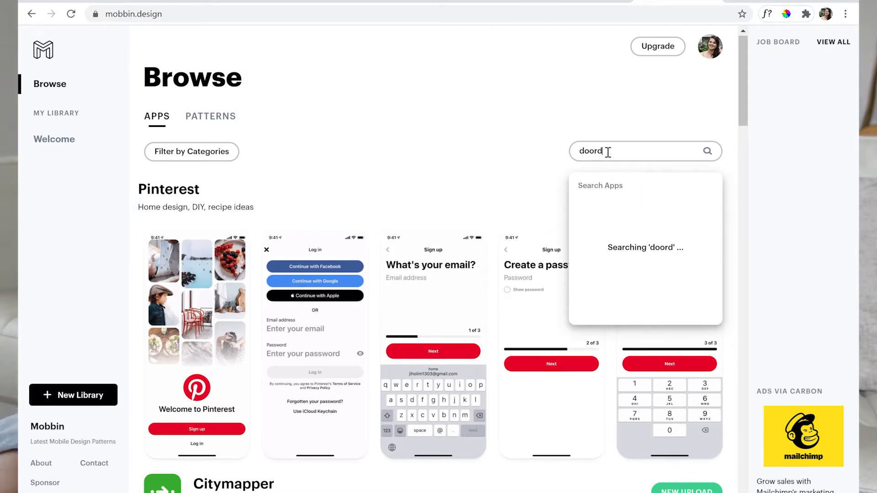
{"action": "type", "text": "a"}
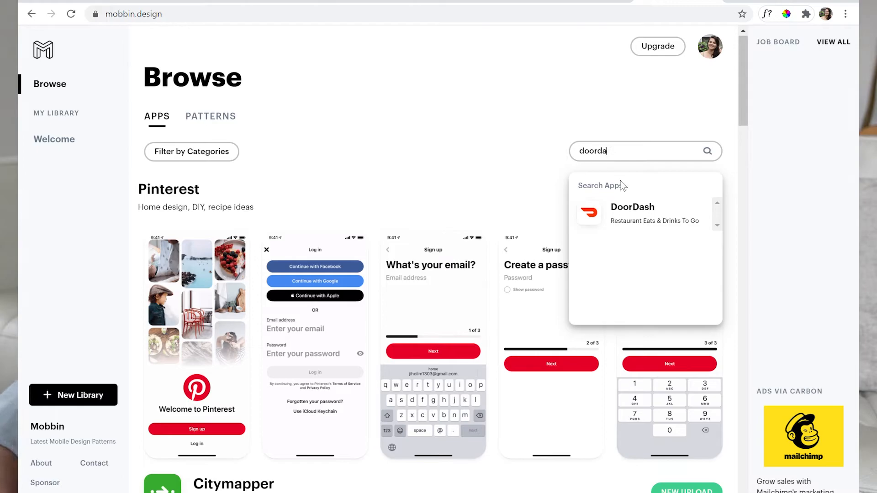
- Open the DoorDash result and scroll through its screen gallery
{"action": "left_click", "coordinate": [632, 214]}
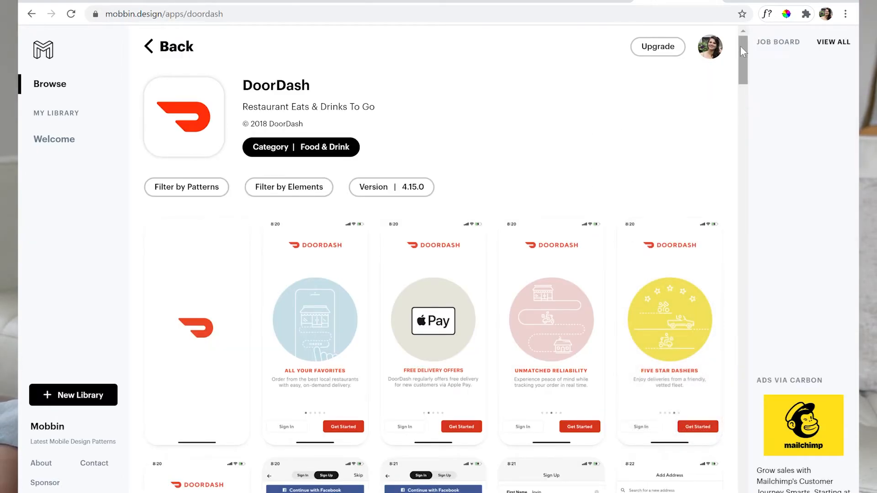
{"action": "scroll", "scroll_direction": "down", "scroll_amount": 3}
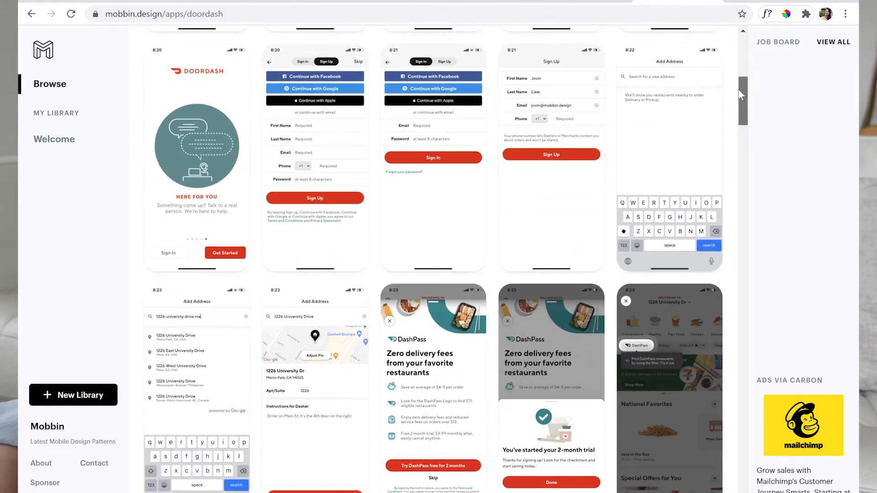
{"action": "scroll", "scroll_direction": "down", "scroll_amount": 3}
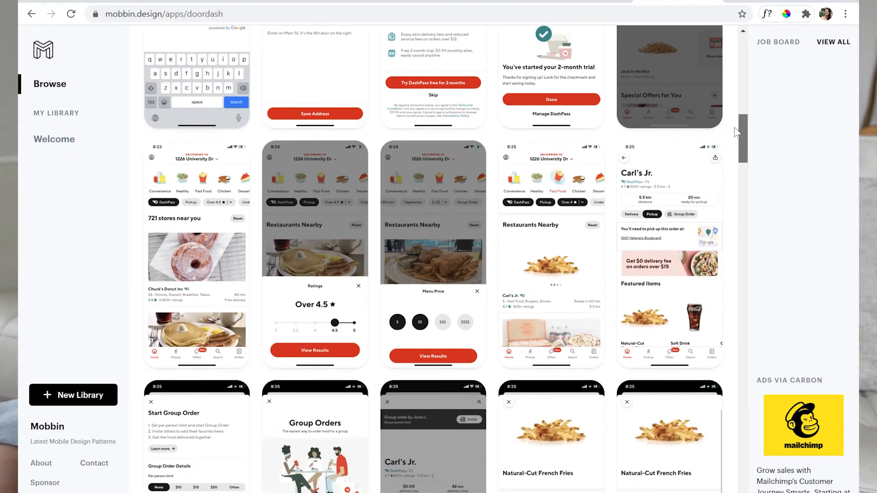
{"action": "scroll", "scroll_direction": "down", "scroll_amount": 3}
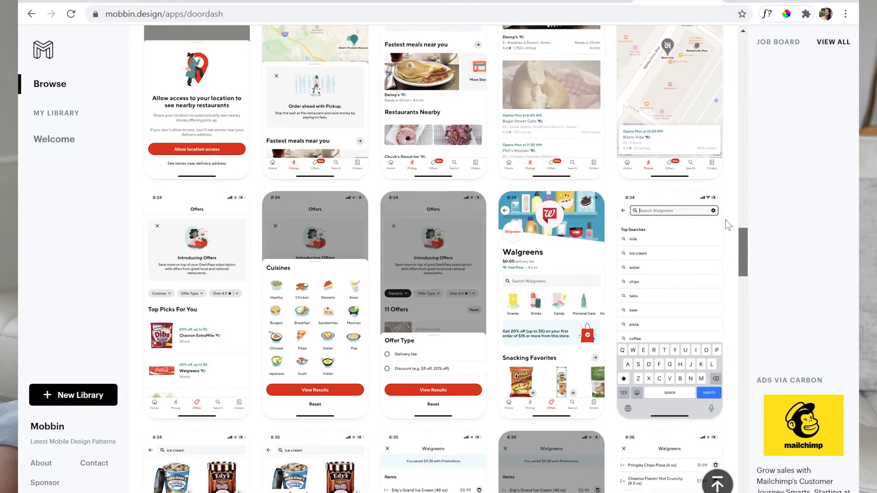
{"action": "scroll", "scroll_direction": "up", "scroll_amount": 3}
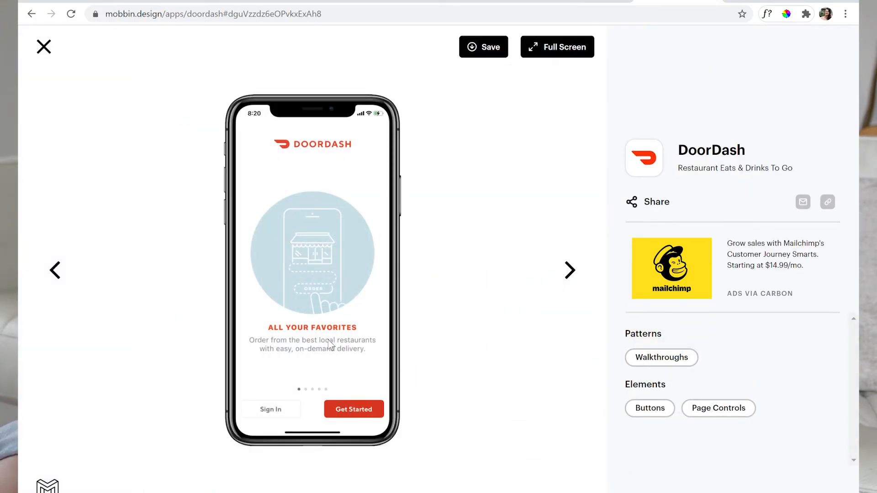
{"action": "mouse_move", "coordinate": [514, 194]}
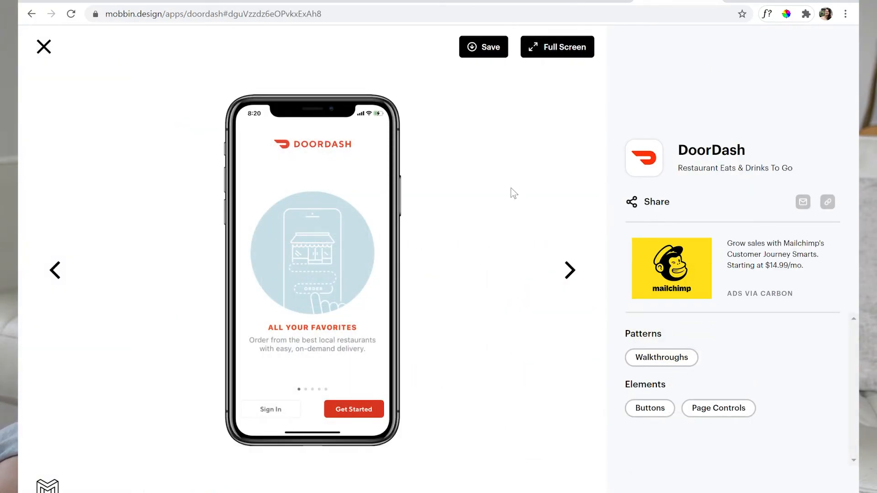
{"action": "mouse_move", "coordinate": [459, 255]}
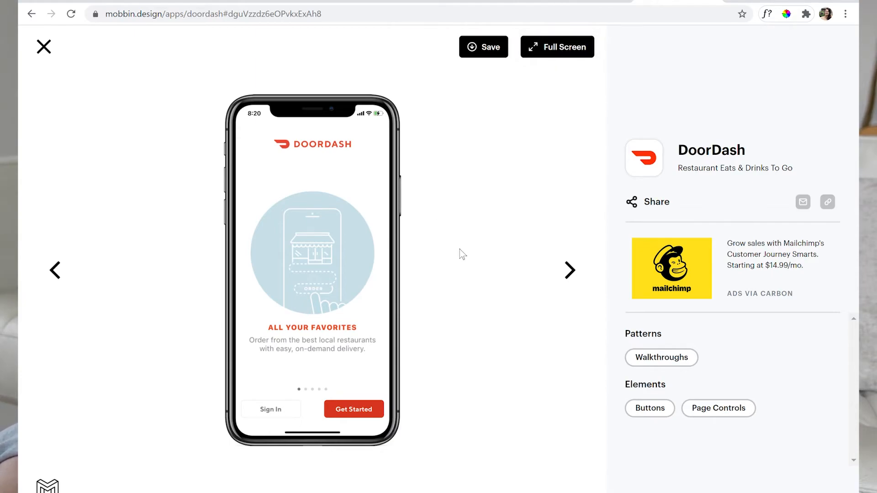
{"action": "mouse_move", "coordinate": [390, 323]}
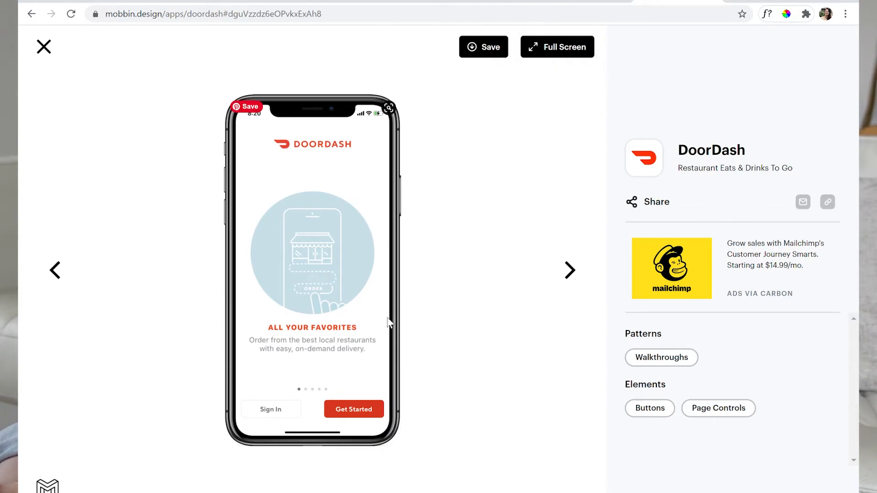
{"action": "mouse_move", "coordinate": [379, 416]}
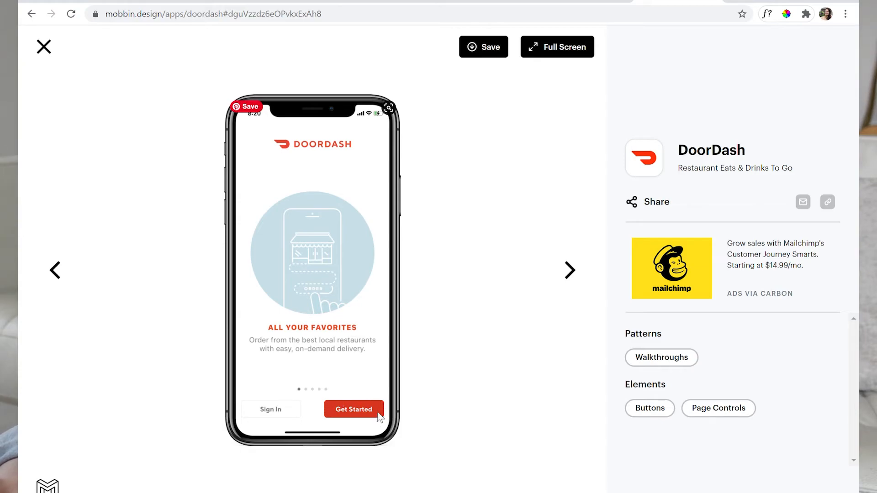
{"action": "mouse_move", "coordinate": [413, 431]}
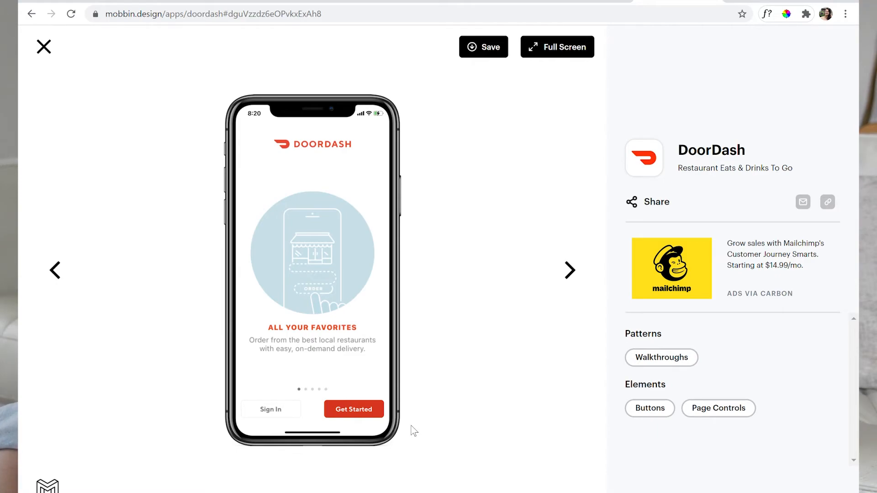
{"action": "mouse_move", "coordinate": [482, 386]}
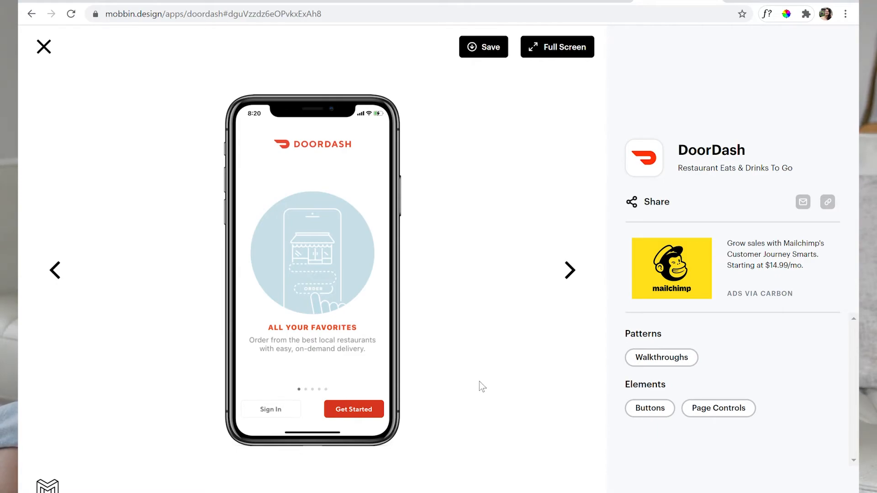
- Page through Free Delivery Offers to Unmatched Reliability, then close the viewer
{"action": "left_click", "coordinate": [569, 270]}
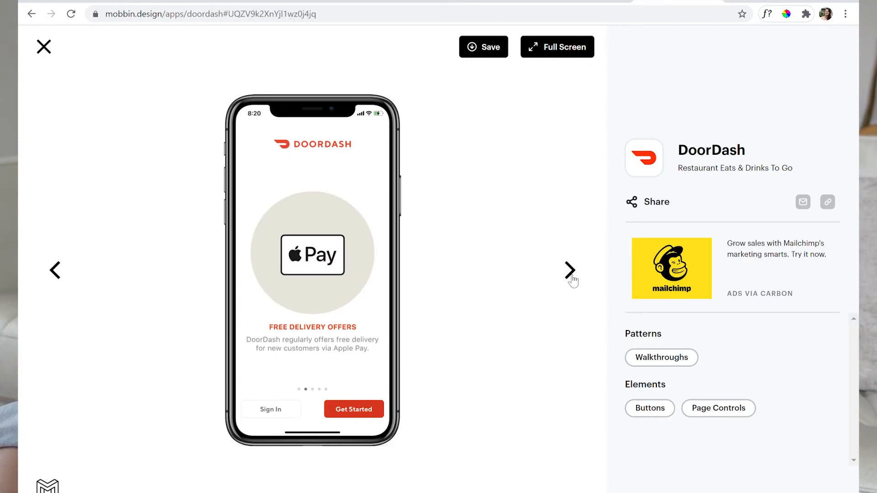
{"action": "mouse_move", "coordinate": [344, 355]}
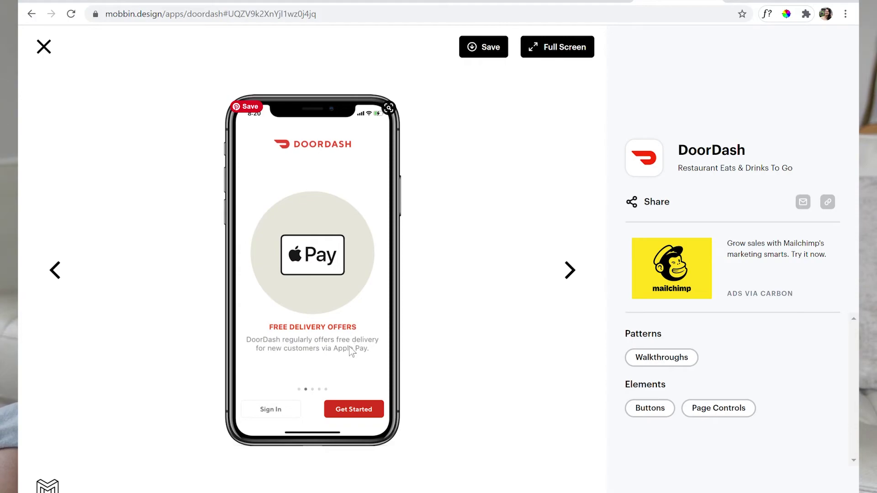
{"action": "mouse_move", "coordinate": [327, 340]}
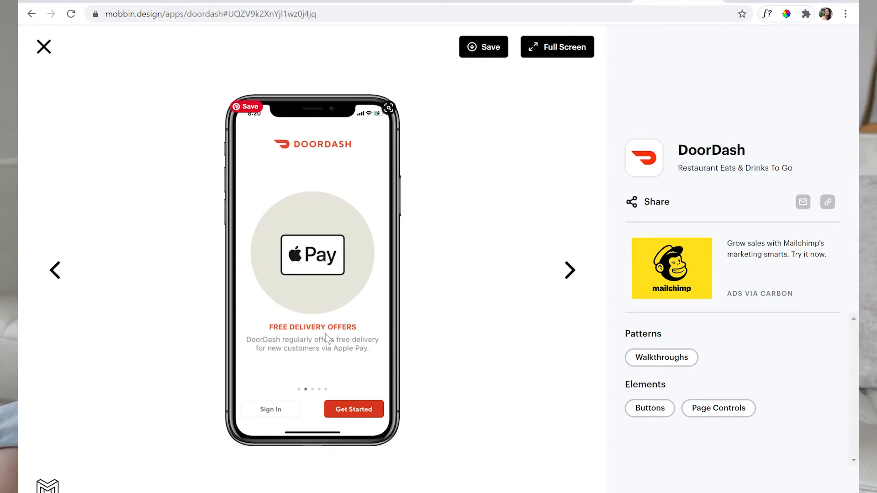
{"action": "mouse_move", "coordinate": [576, 263]}
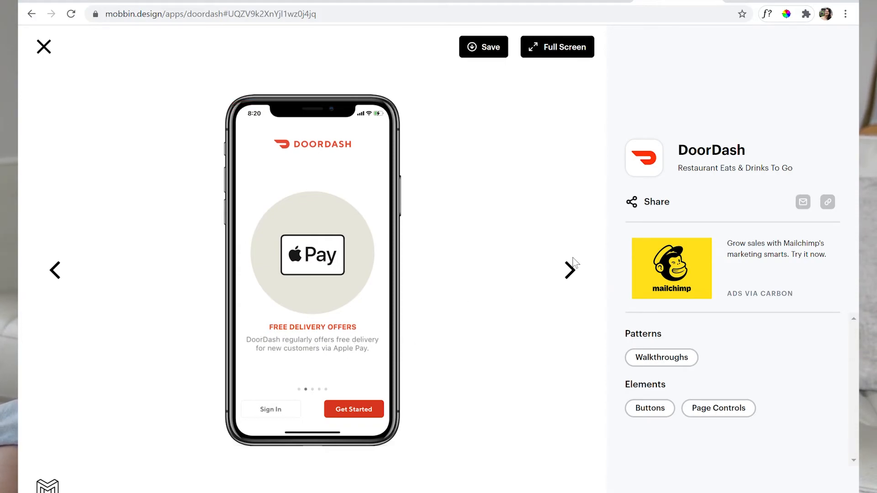
{"action": "left_click", "coordinate": [569, 270]}
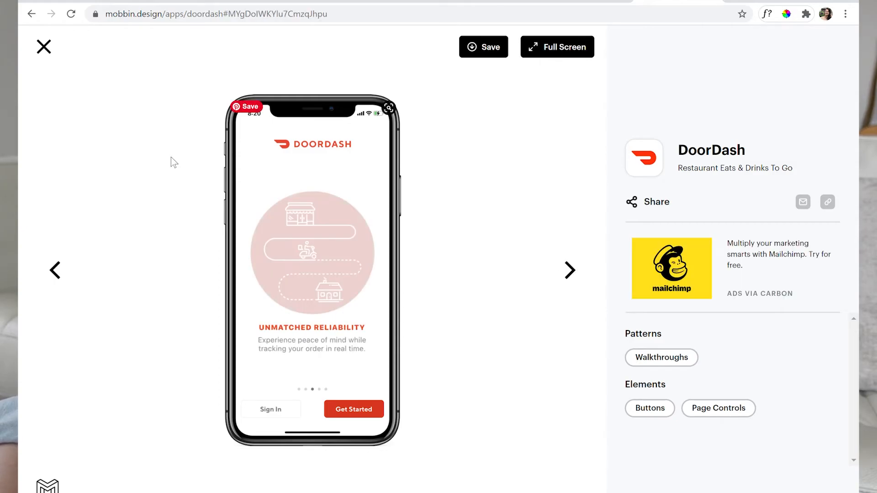
{"action": "left_click", "coordinate": [44, 47]}
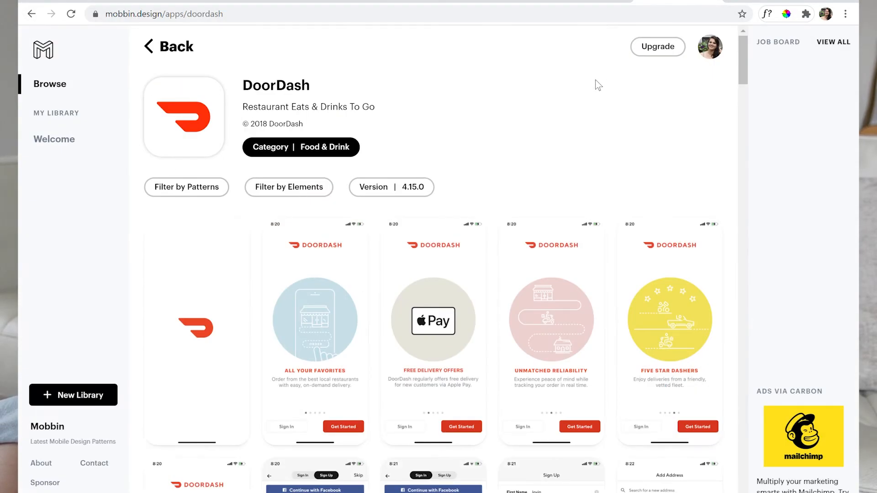
- Open DoorDash's '721 stores near you' home feed screen from the gallery
{"action": "scroll", "scroll_direction": "down", "scroll_amount": 3}
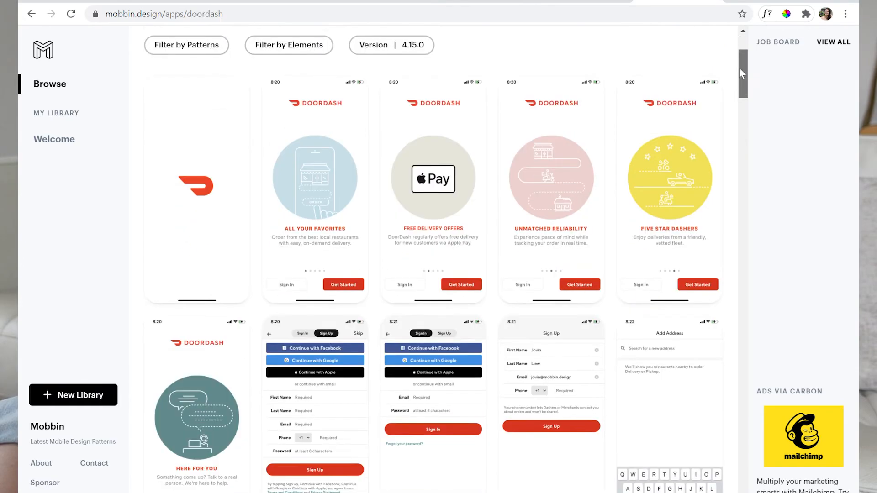
{"action": "scroll", "scroll_direction": "down", "scroll_amount": 3}
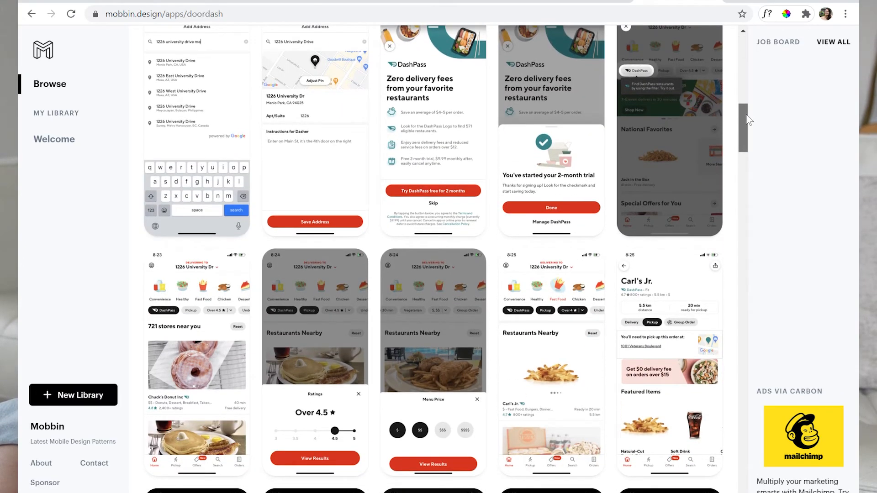
{"action": "scroll", "scroll_direction": "down", "scroll_amount": 3}
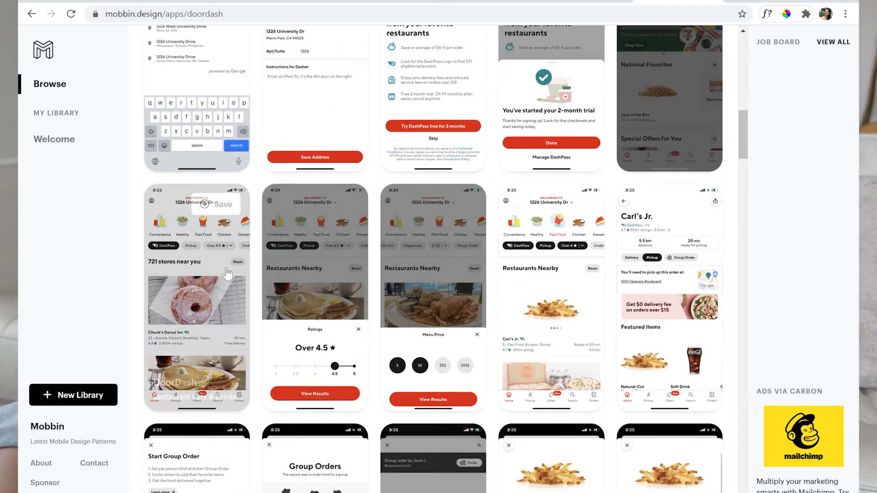
{"action": "left_click", "coordinate": [197, 296]}
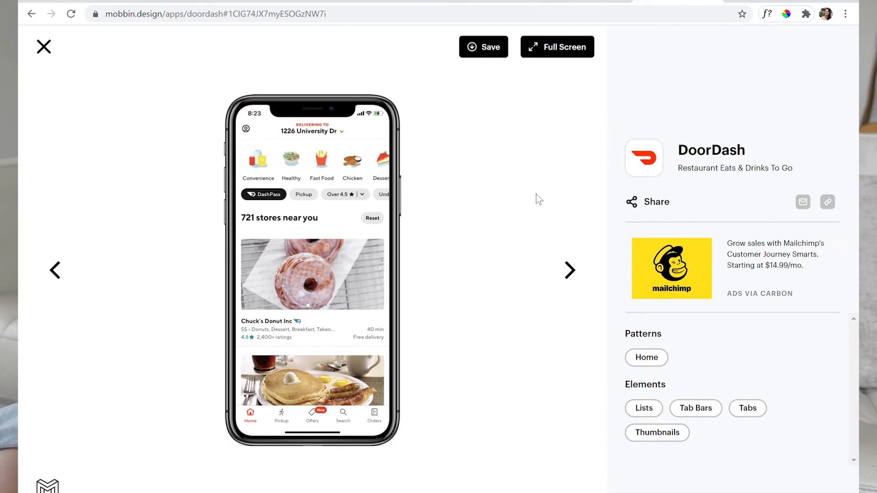
{"action": "mouse_move", "coordinate": [364, 175]}
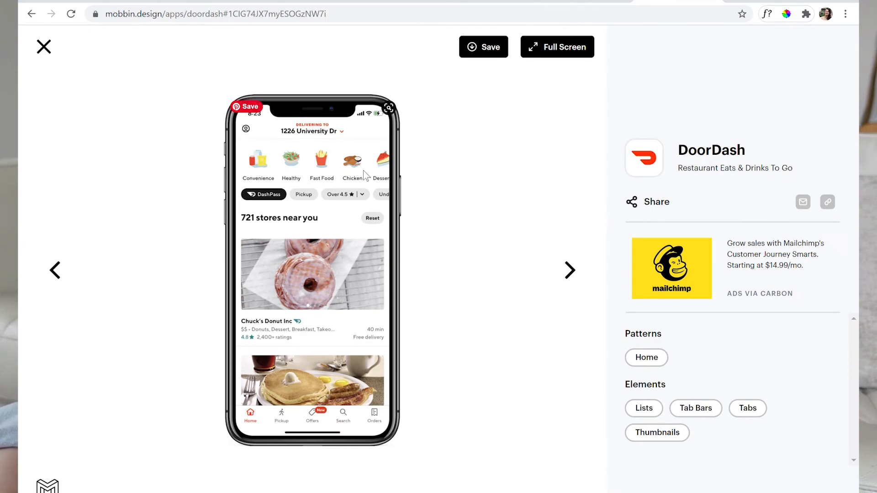
{"action": "mouse_move", "coordinate": [316, 341]}
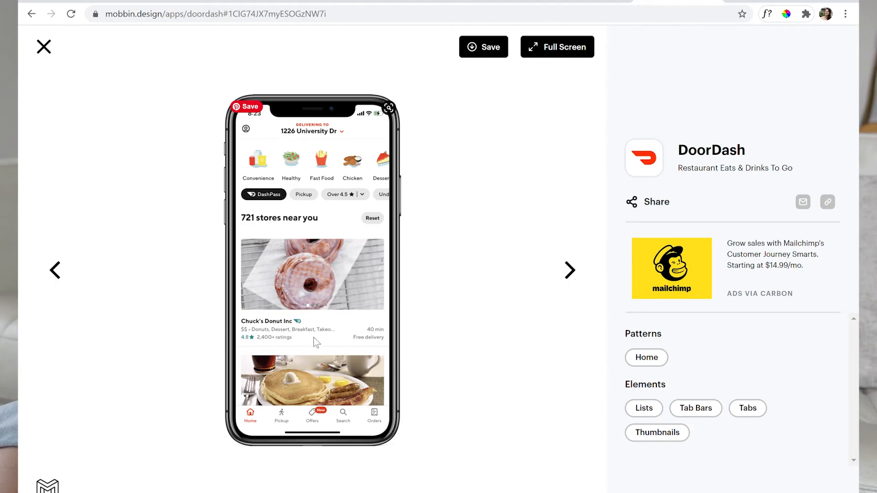
{"action": "mouse_move", "coordinate": [286, 252]}
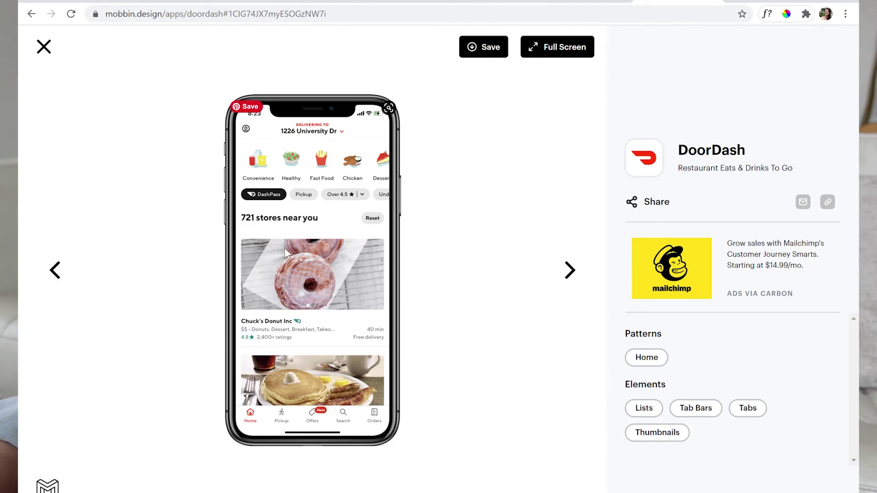
{"action": "mouse_move", "coordinate": [571, 271]}
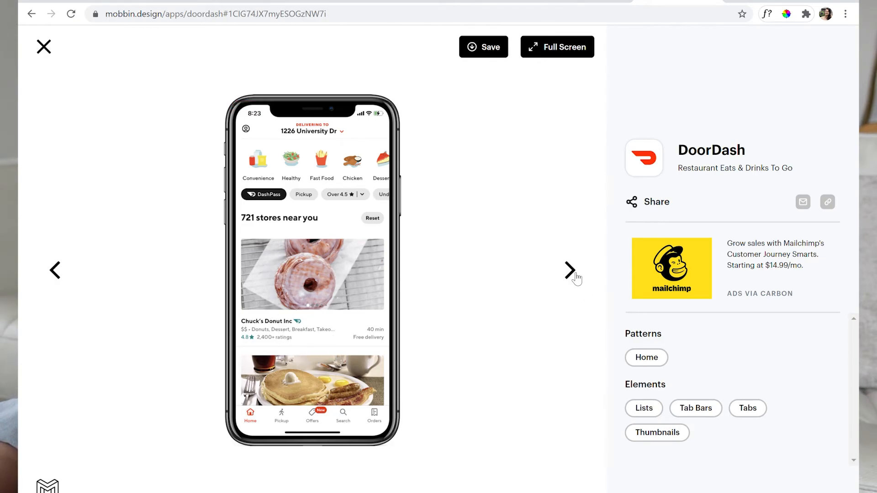
- Page past the filter sheets, Fast Food results and Carl's Jr. to 'Your Group Order is now ready!'
{"action": "left_click", "coordinate": [569, 270]}
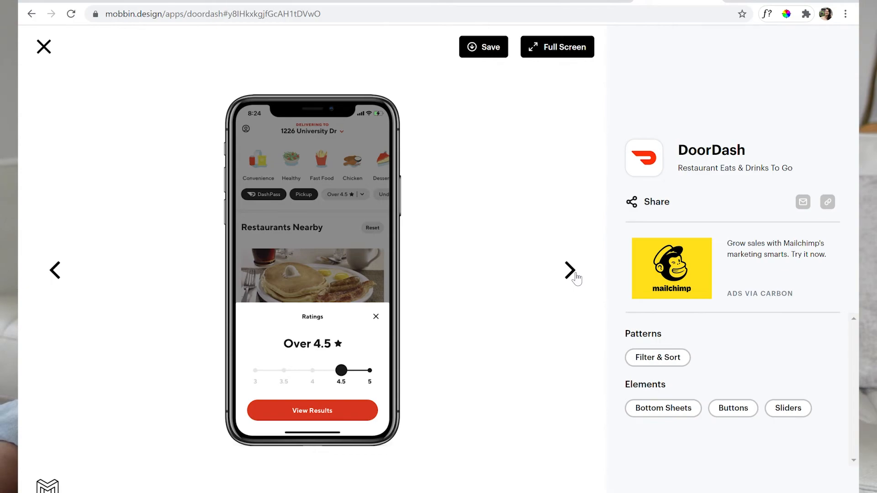
{"action": "left_click", "coordinate": [570, 270]}
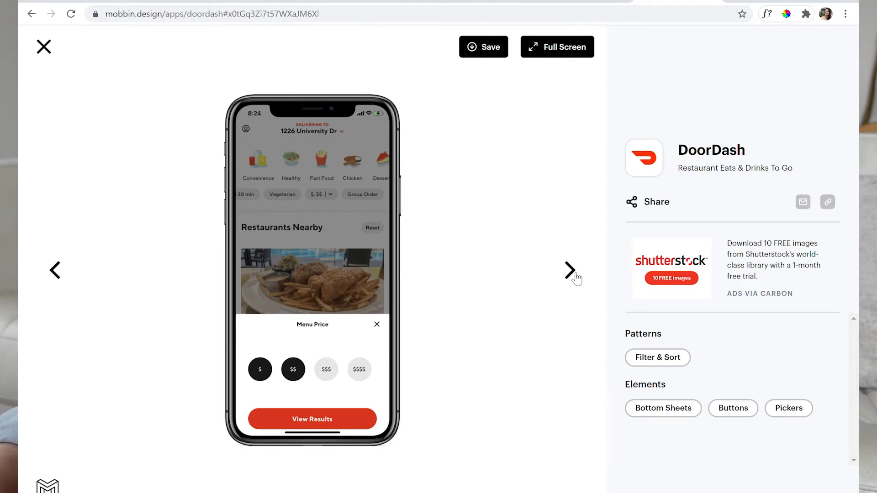
{"action": "left_click", "coordinate": [570, 270]}
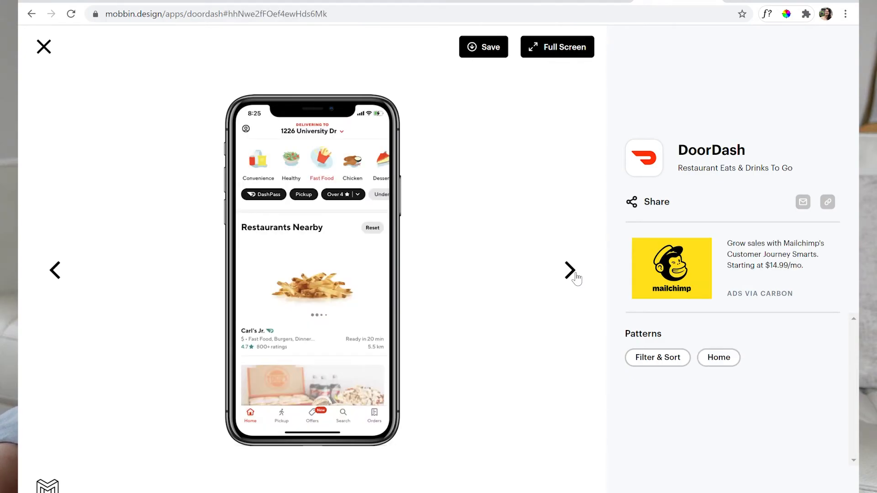
{"action": "left_click", "coordinate": [570, 269]}
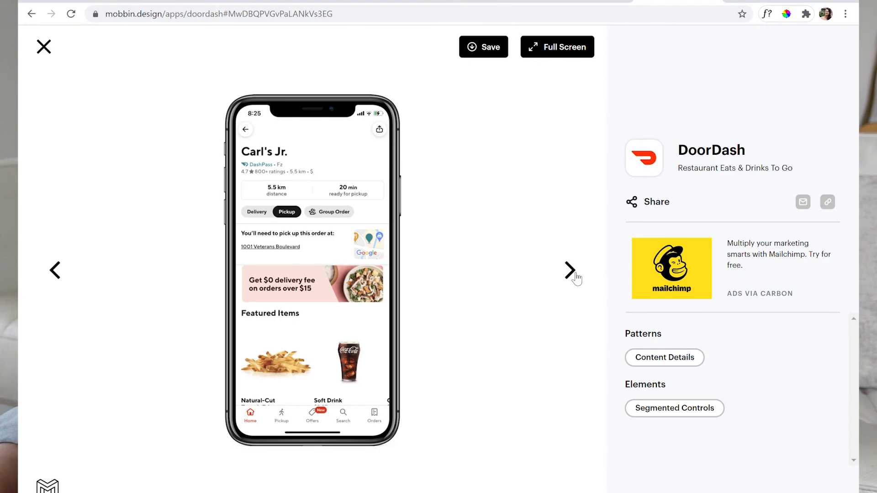
{"action": "left_click", "coordinate": [569, 270]}
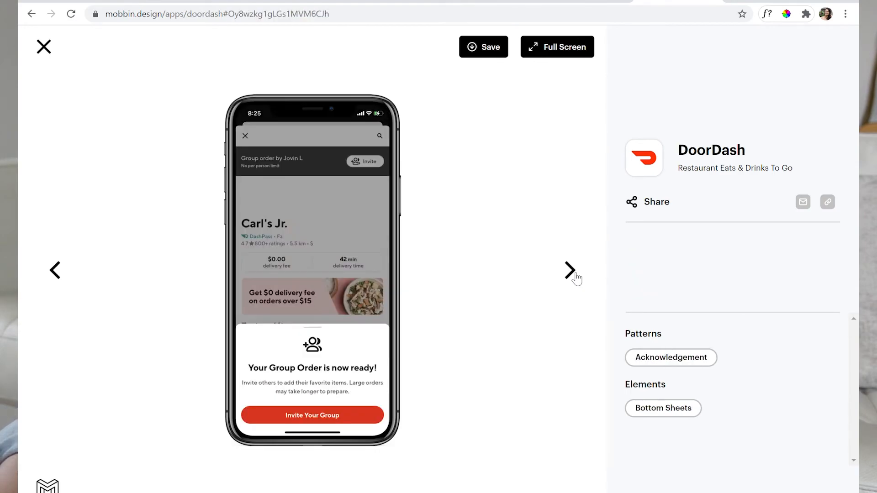
- Advance to the Natural-Cut French Fries item screen with size choices
{"action": "left_click", "coordinate": [570, 270]}
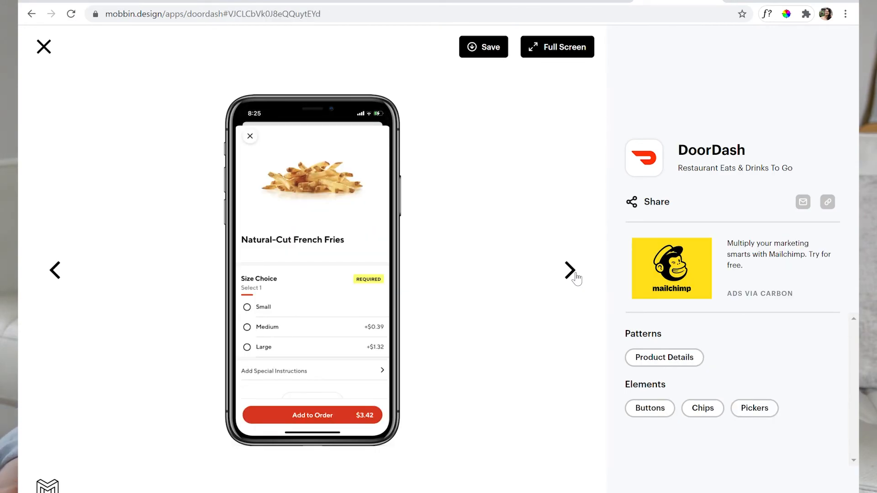
{"action": "mouse_move", "coordinate": [536, 284]}
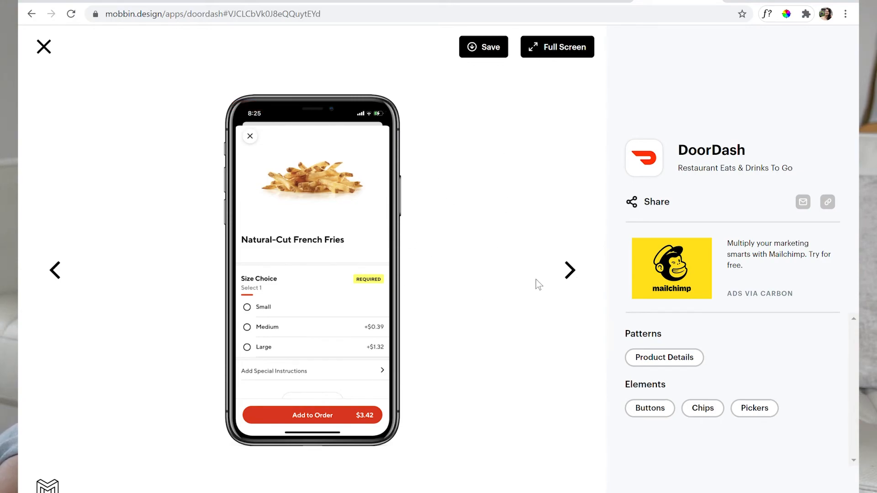
{"action": "mouse_move", "coordinate": [362, 219]}
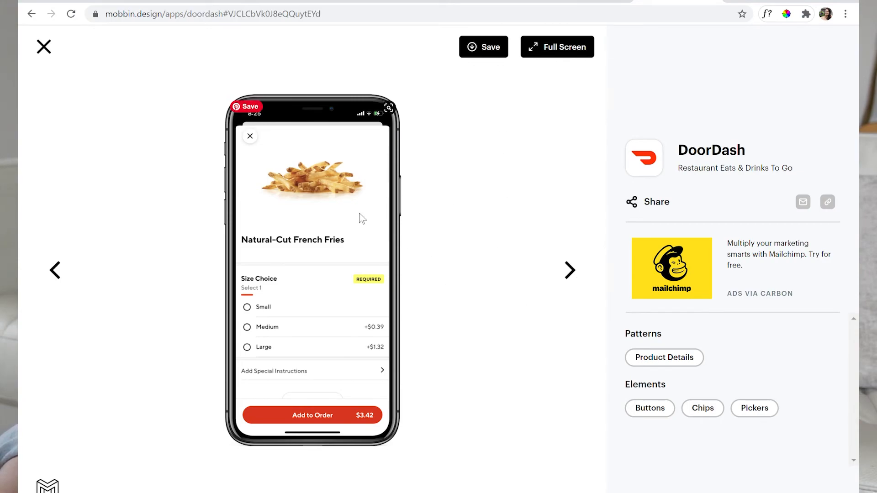
{"action": "mouse_move", "coordinate": [317, 362]}
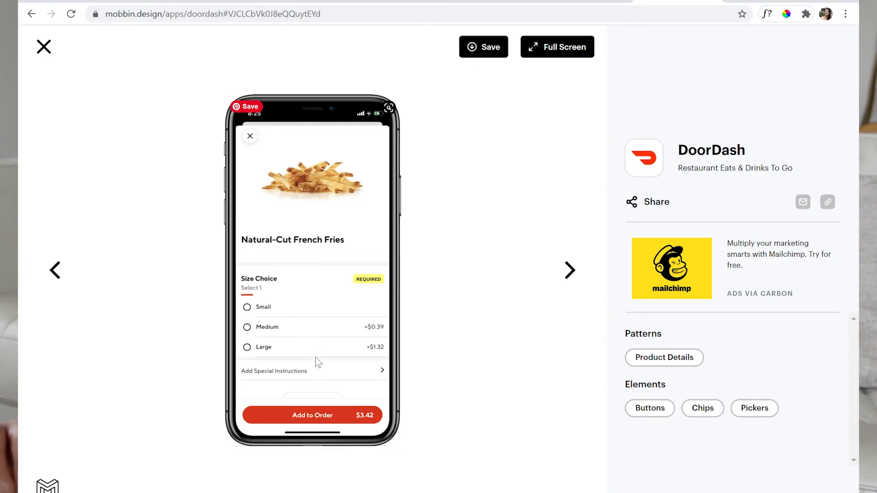
{"action": "mouse_move", "coordinate": [482, 252]}
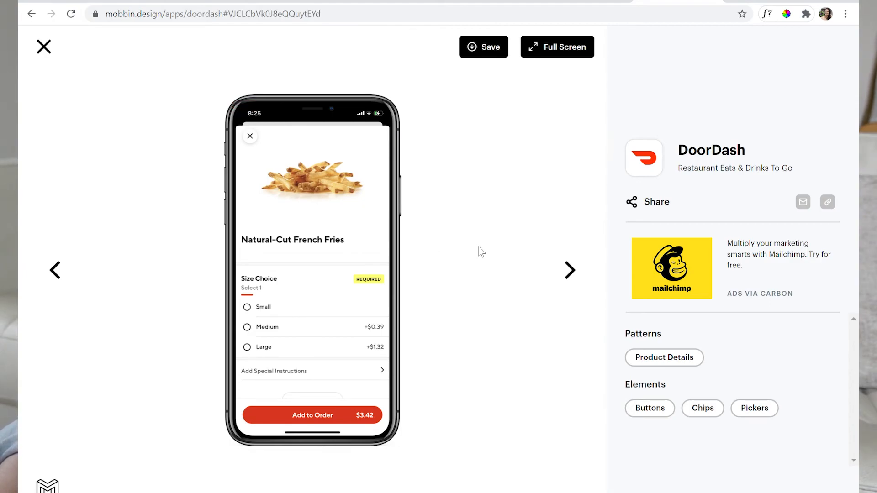
{"action": "mouse_move", "coordinate": [358, 312]}
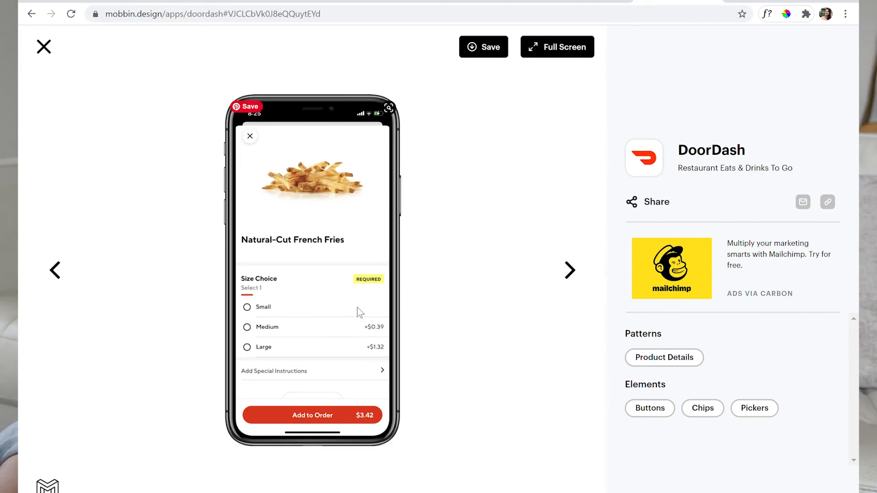
{"action": "mouse_move", "coordinate": [296, 311]}
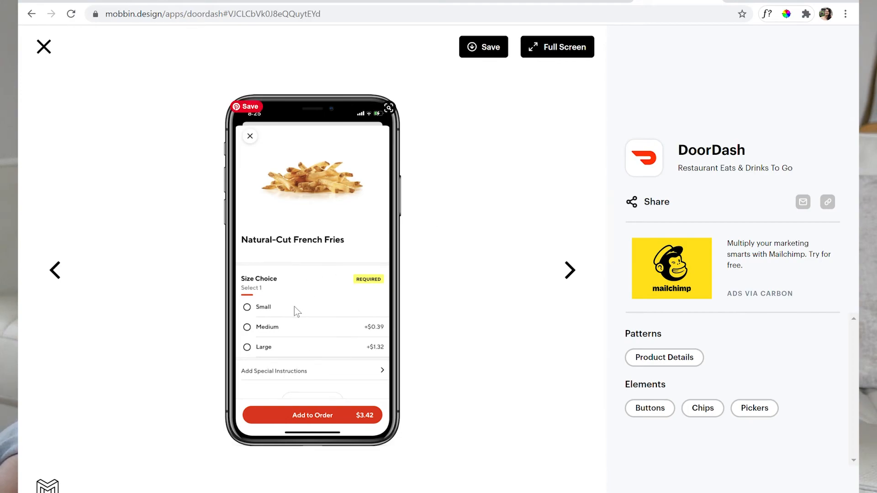
{"action": "mouse_move", "coordinate": [343, 386]}
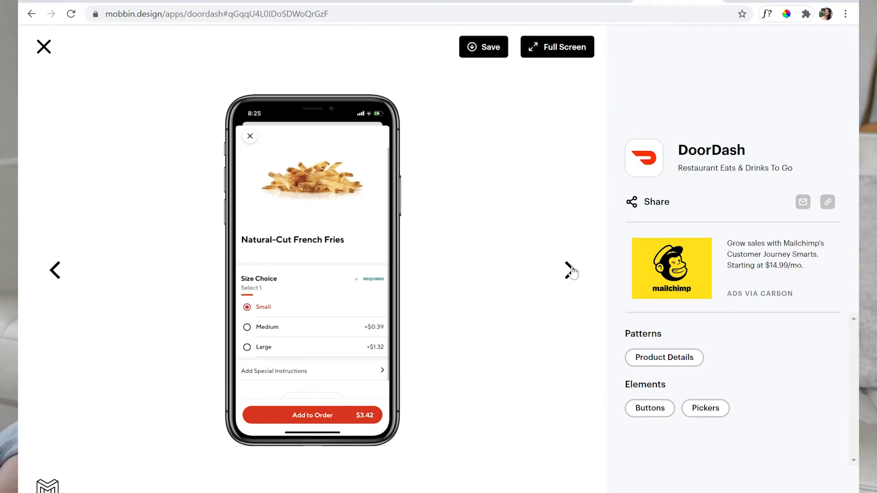
- Page past the menu-category sheet to the Carl's Jr. Sides list
{"action": "left_click", "coordinate": [567, 270]}
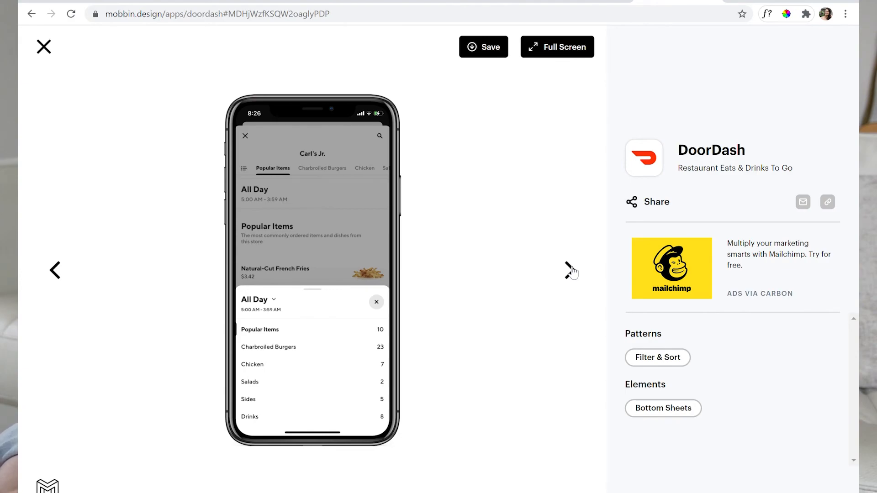
{"action": "mouse_move", "coordinate": [311, 316]}
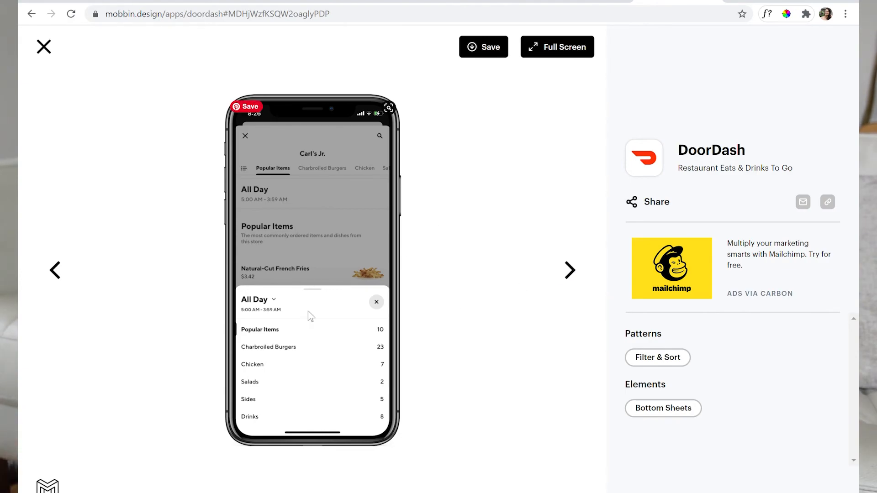
{"action": "mouse_move", "coordinate": [343, 411]}
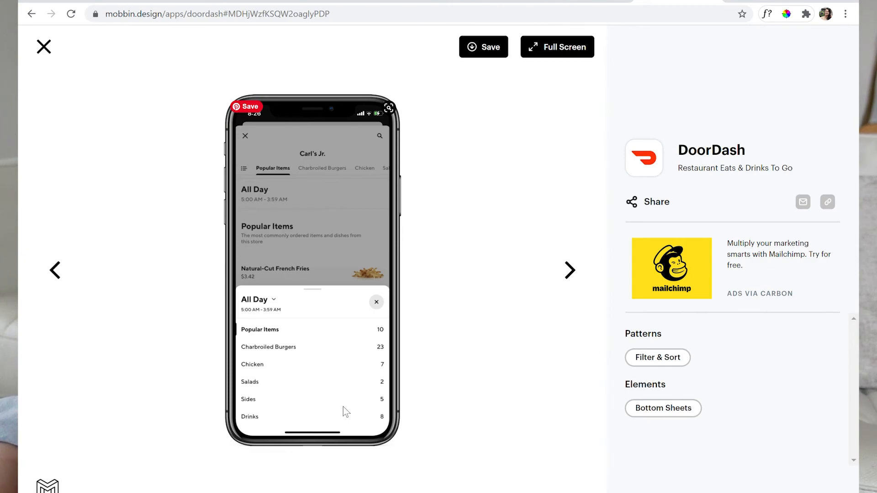
{"action": "mouse_move", "coordinate": [577, 259]}
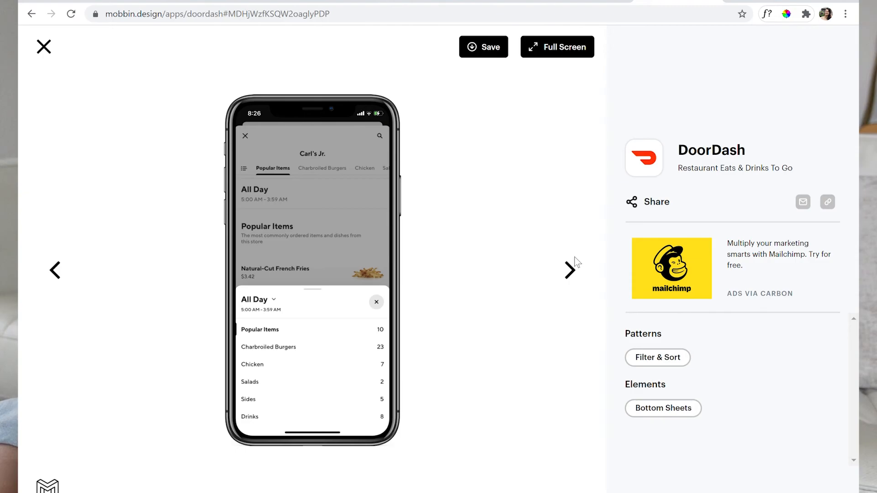
{"action": "left_click", "coordinate": [570, 270]}
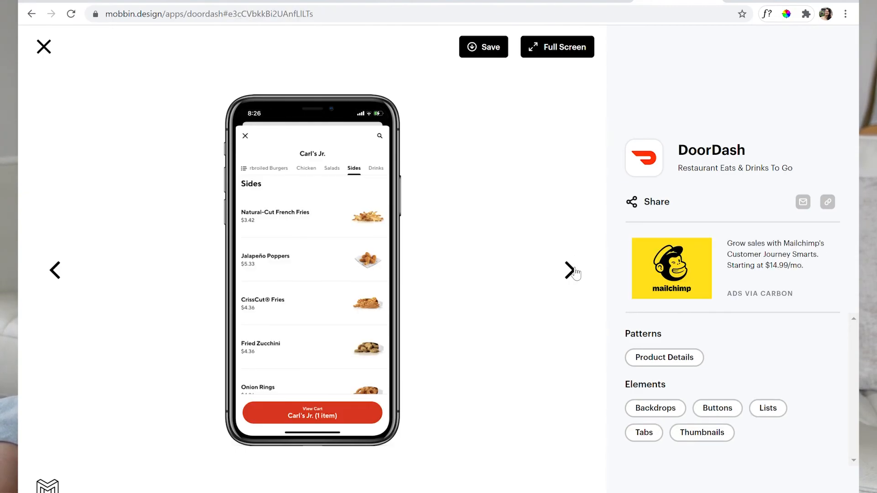
- Page past the $3.75 group-order cart to the Select Payment Method sheet
{"action": "left_click", "coordinate": [569, 269]}
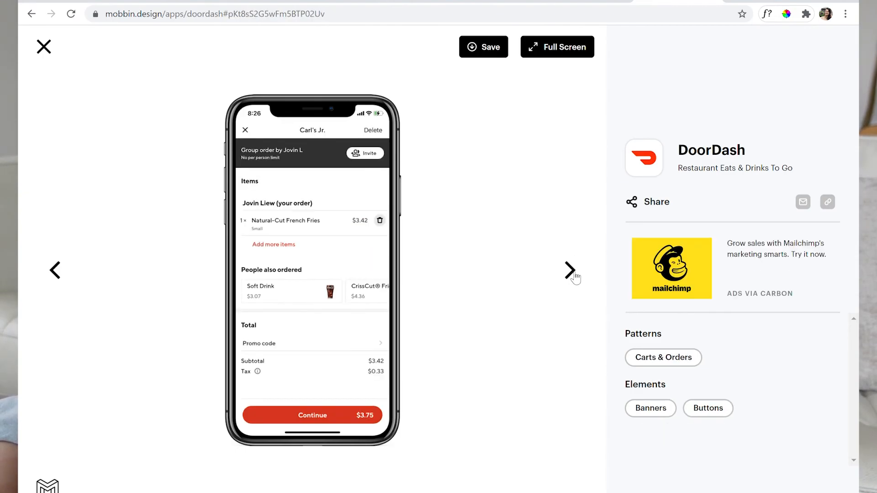
{"action": "mouse_move", "coordinate": [366, 261]}
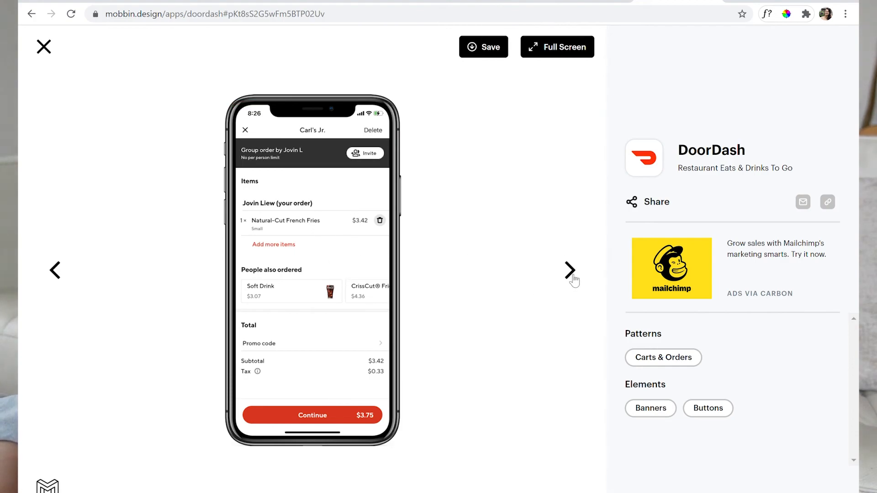
{"action": "mouse_move", "coordinate": [571, 274]}
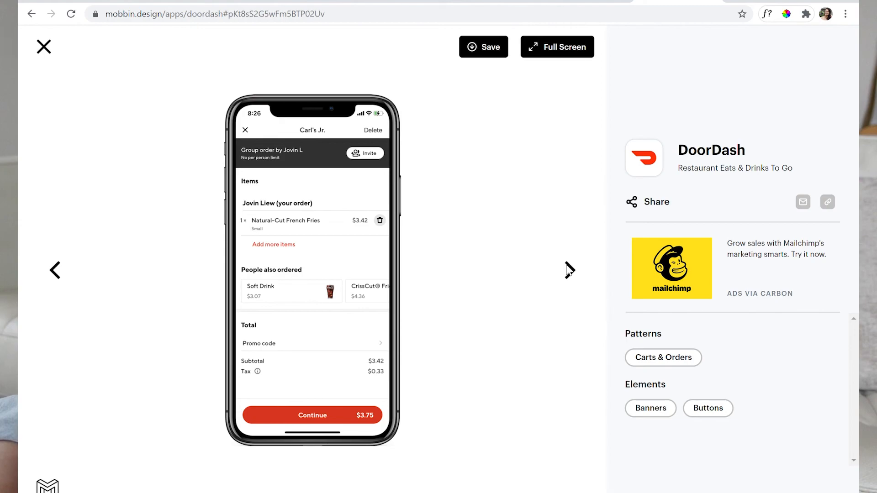
{"action": "left_click", "coordinate": [569, 270]}
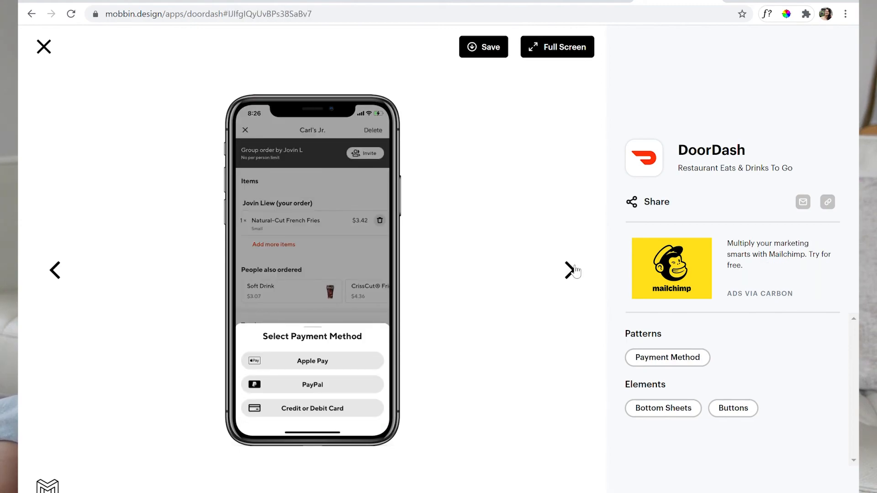
{"action": "mouse_move", "coordinate": [388, 383]}
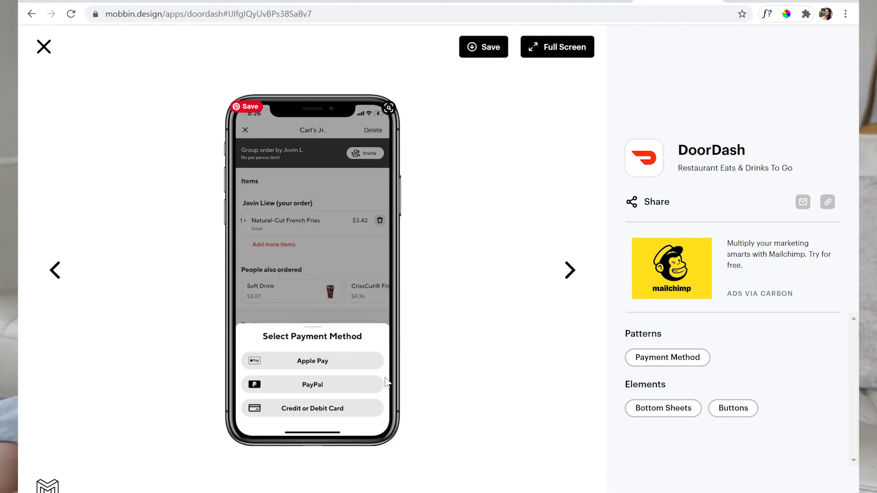
{"action": "mouse_move", "coordinate": [376, 422]}
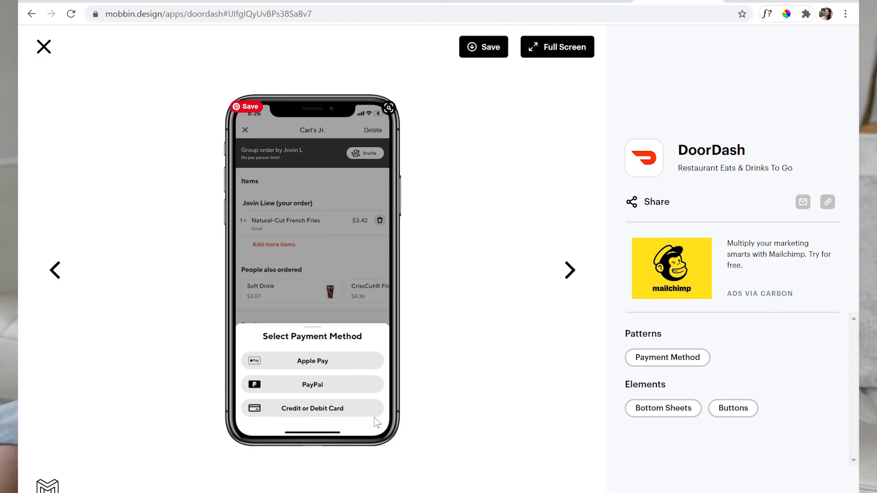
{"action": "mouse_move", "coordinate": [341, 349]}
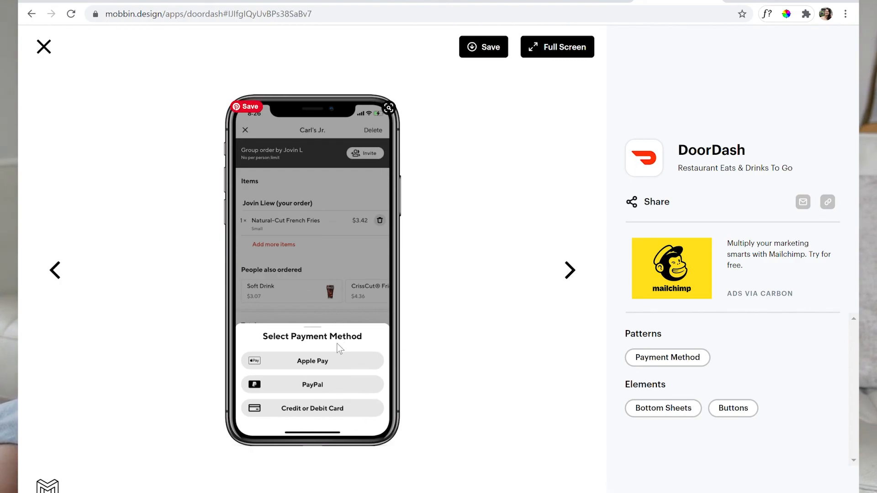
{"action": "mouse_move", "coordinate": [484, 307]}
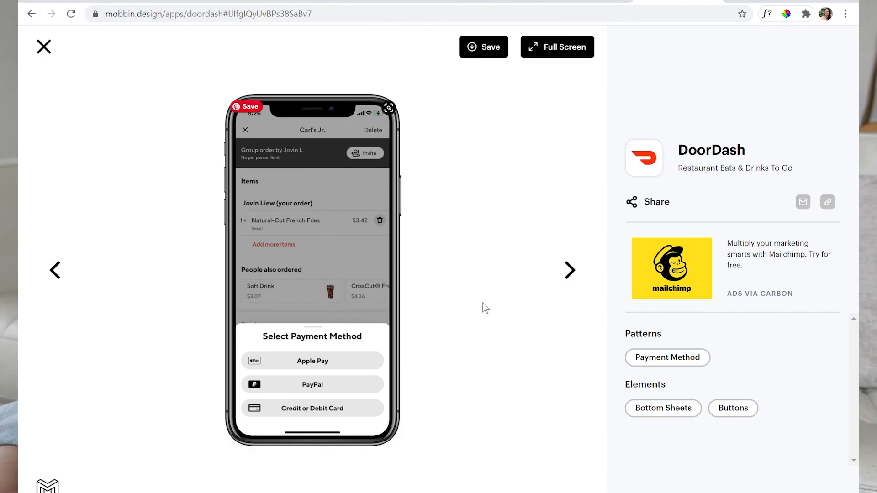